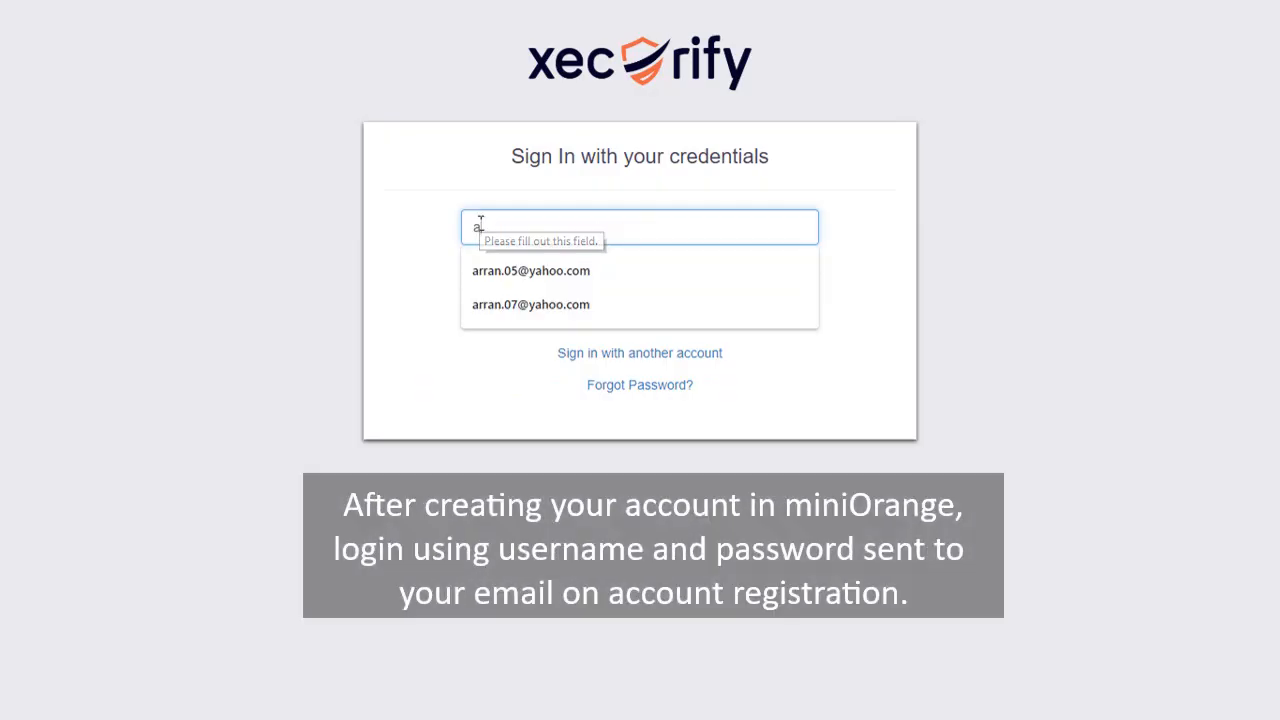
# Sign in to the miniOrange admin console using the saved username and password
pyautogui.click(530, 270)
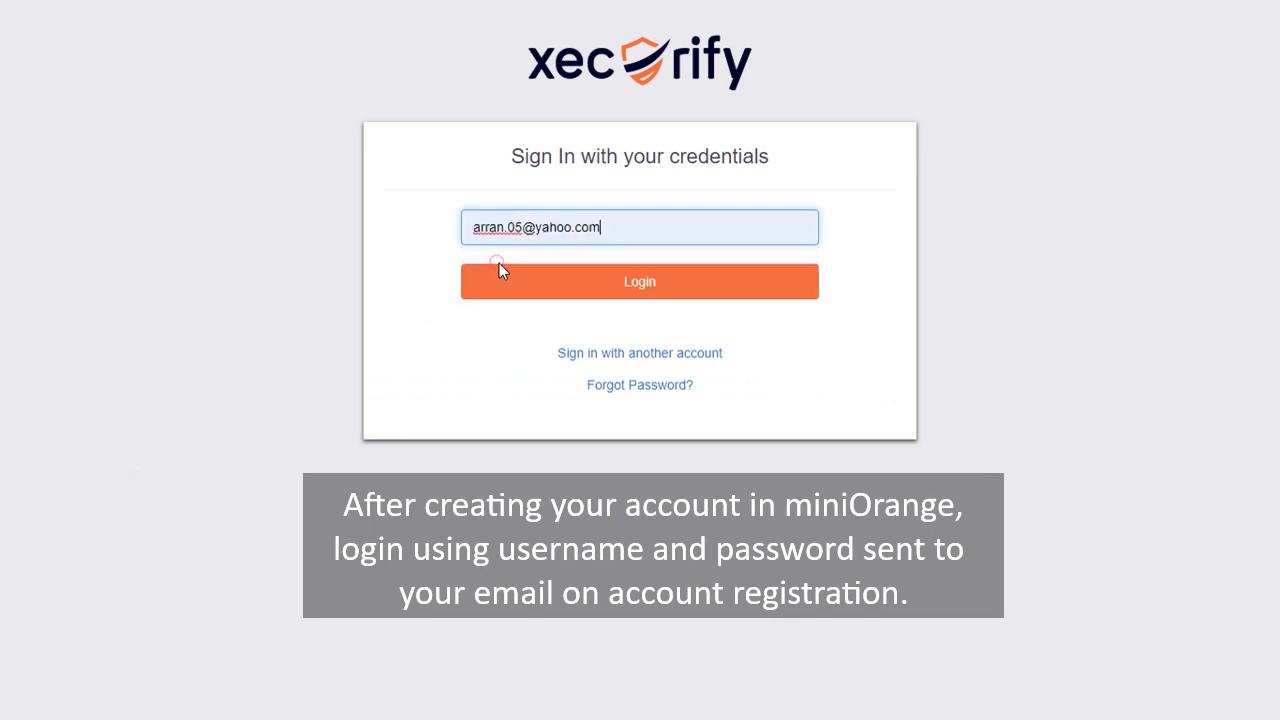
pyautogui.click(639, 281)
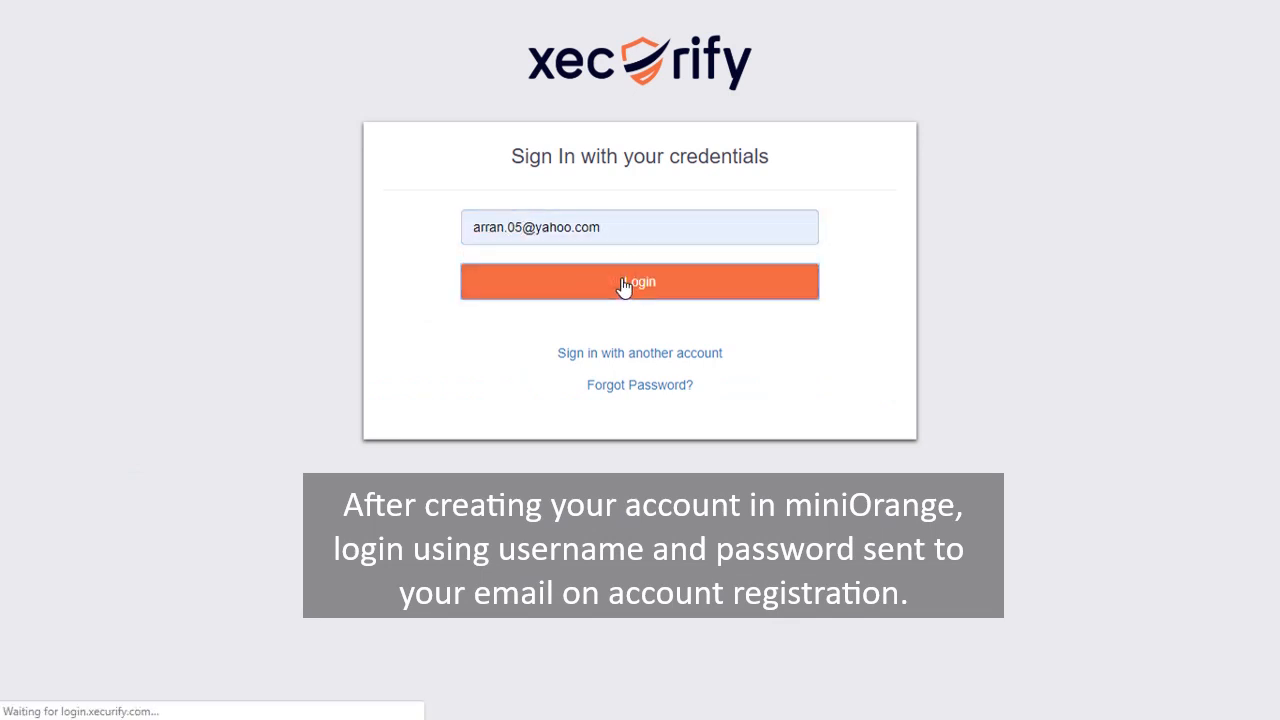
pyautogui.click(639, 281)
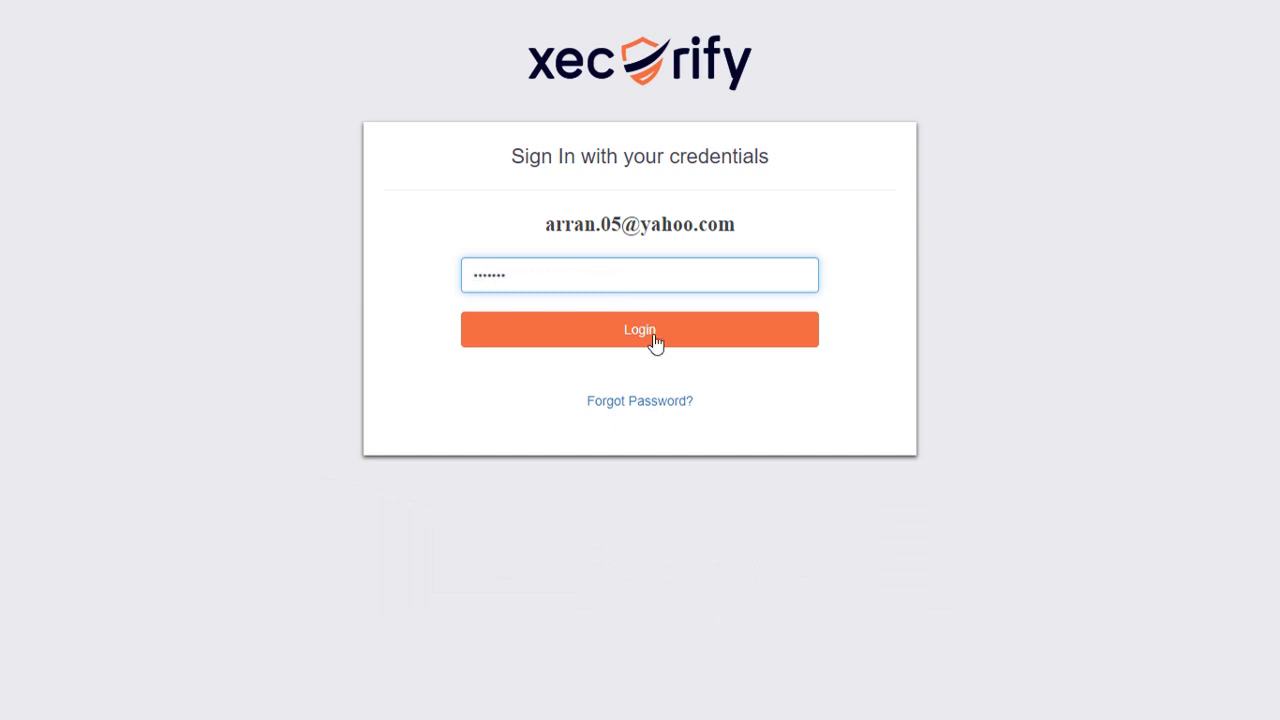
pyautogui.click(639, 329)
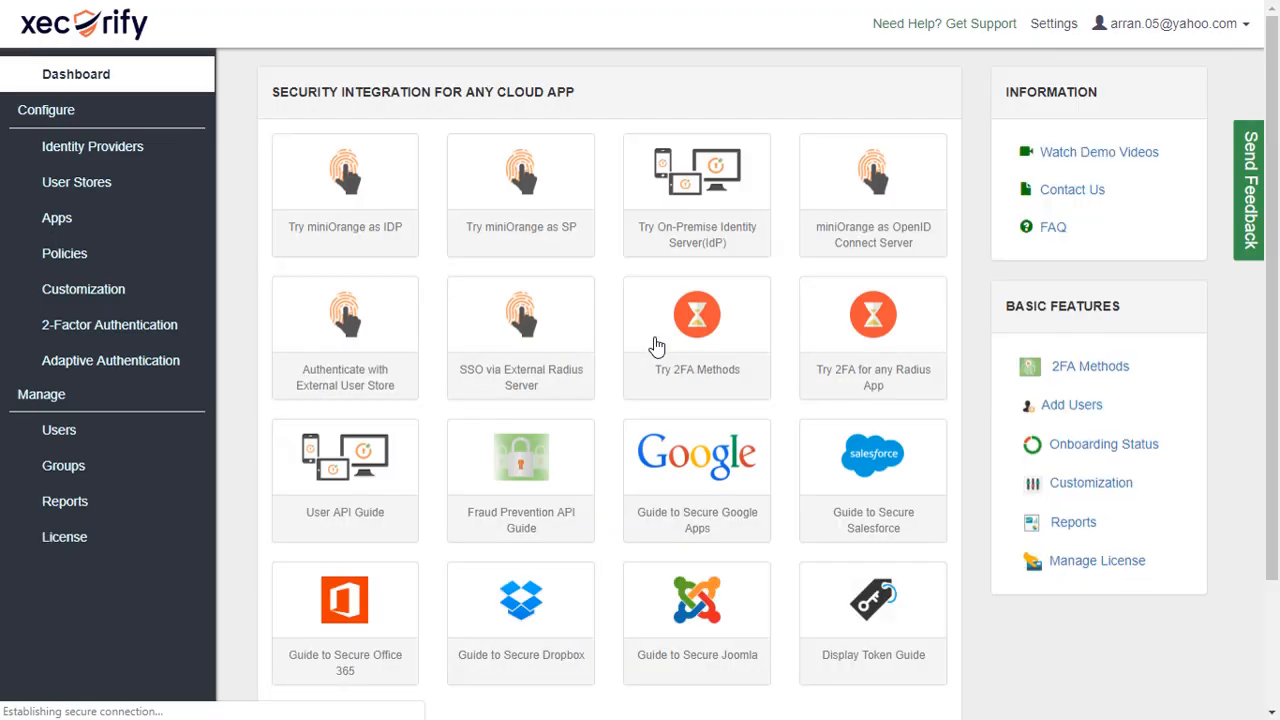
# Go to Apps > User Stores, which shows no configured user stores
pyautogui.click(76, 182)
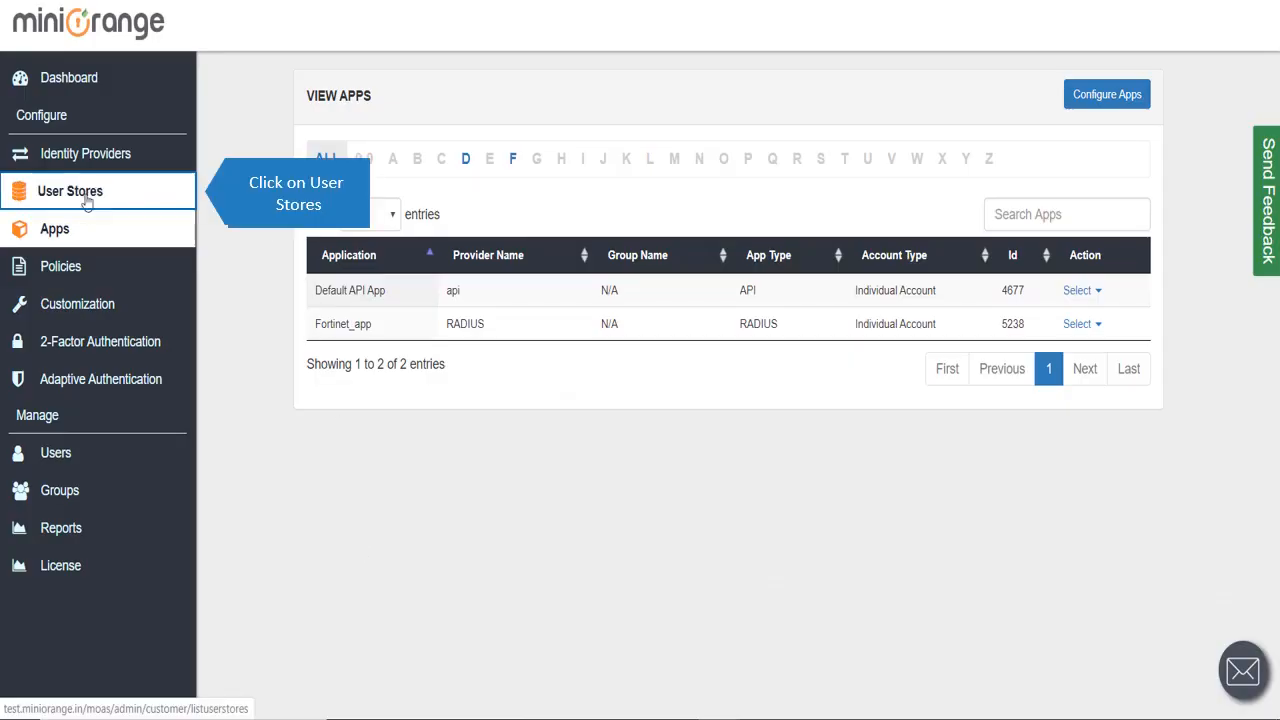
pyautogui.click(70, 191)
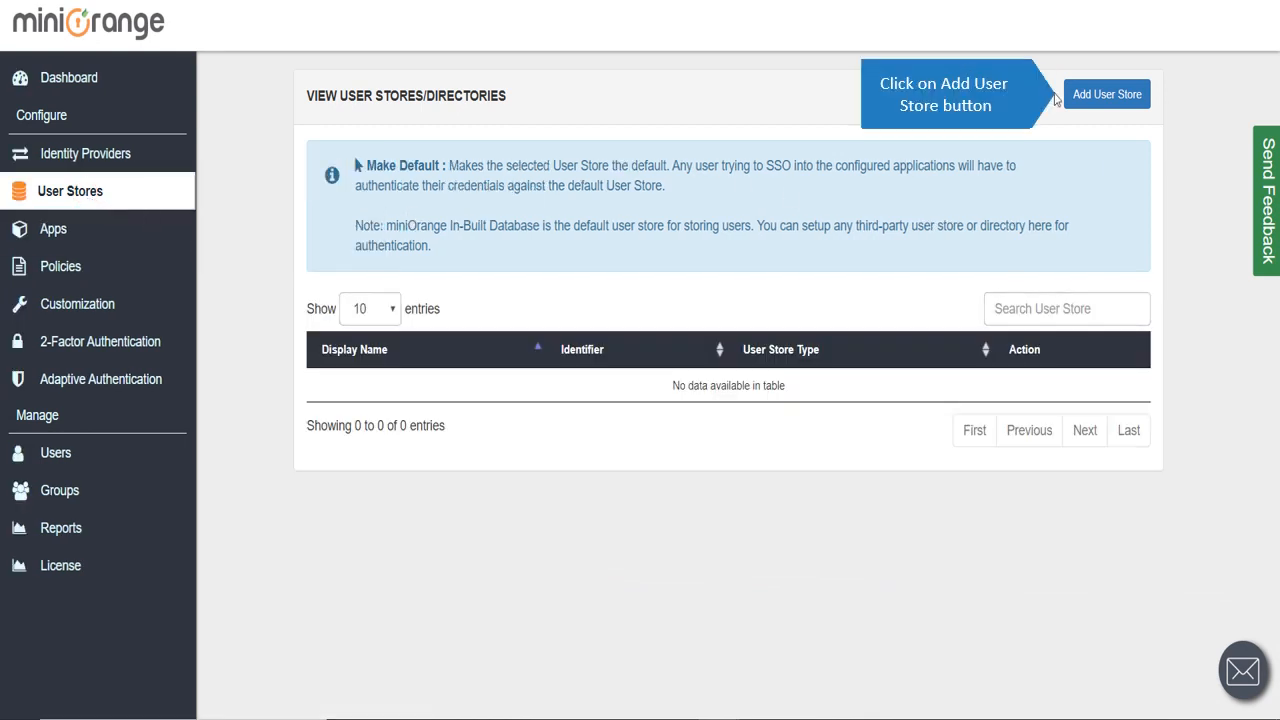
# Add a user store named ldap with identifier ldap, Active Directory type, and server URL
pyautogui.click(1106, 93)
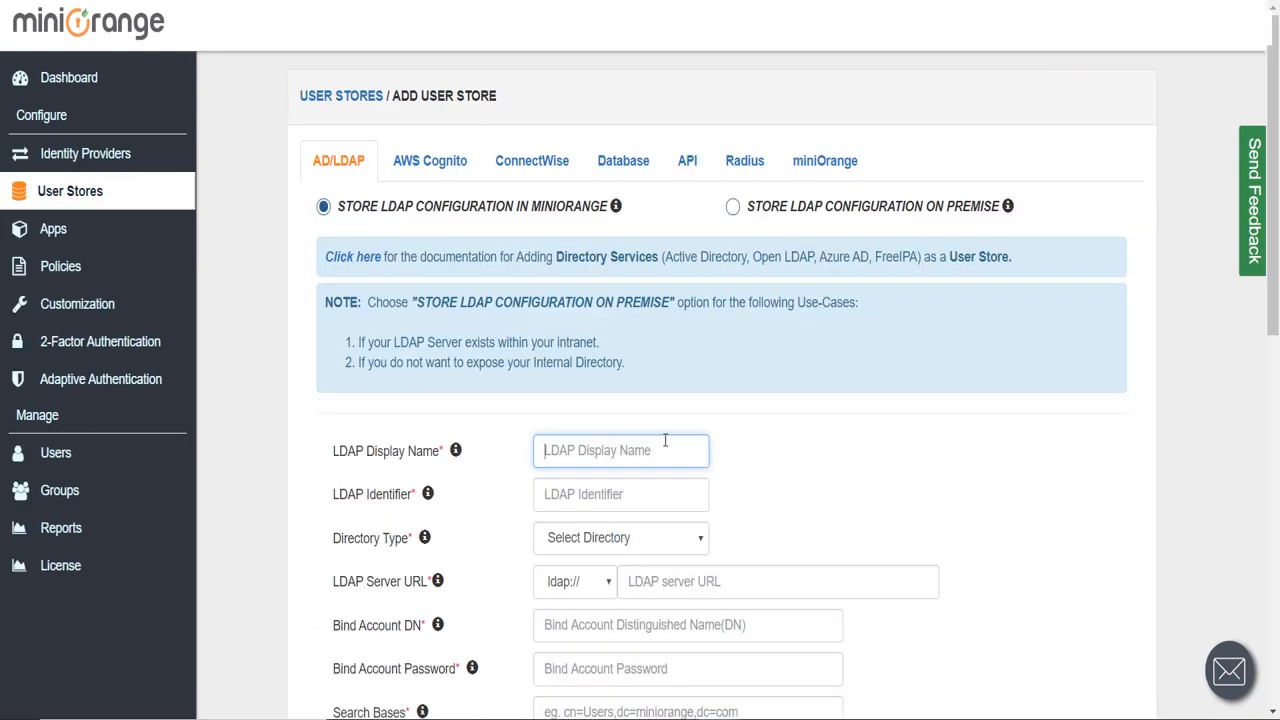
pyautogui.write('ldap')
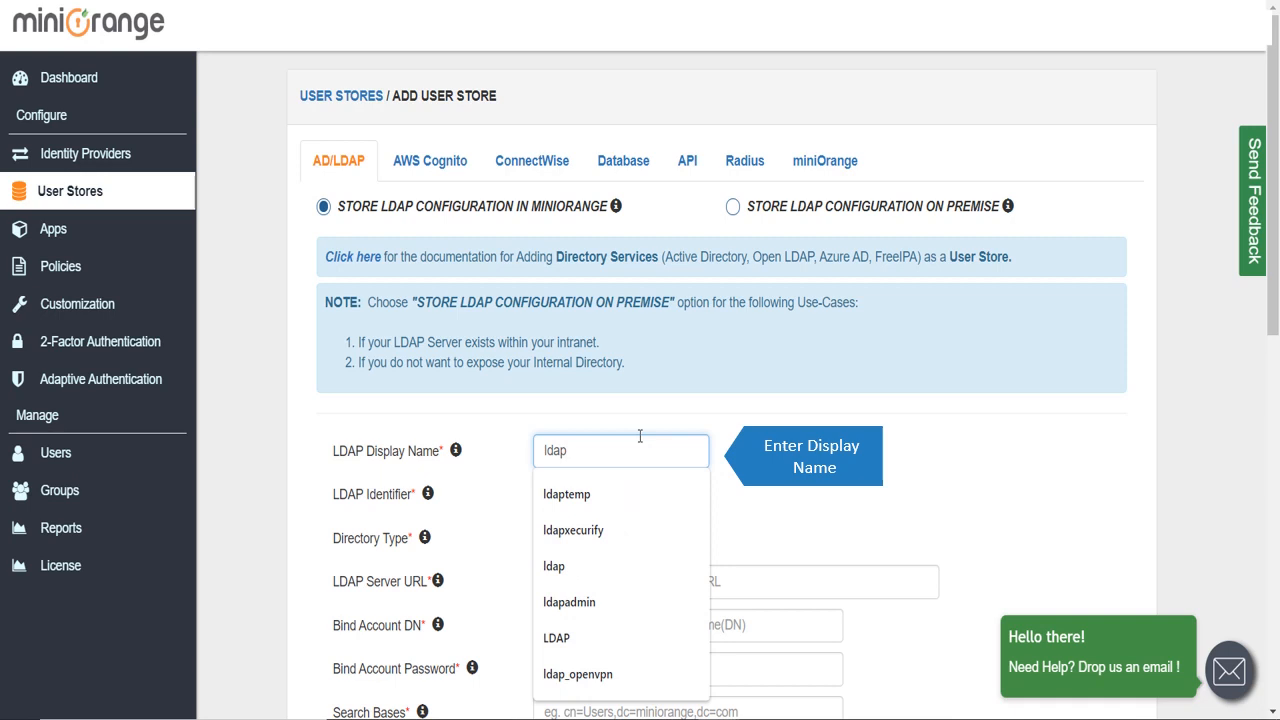
pyautogui.click(620, 393)
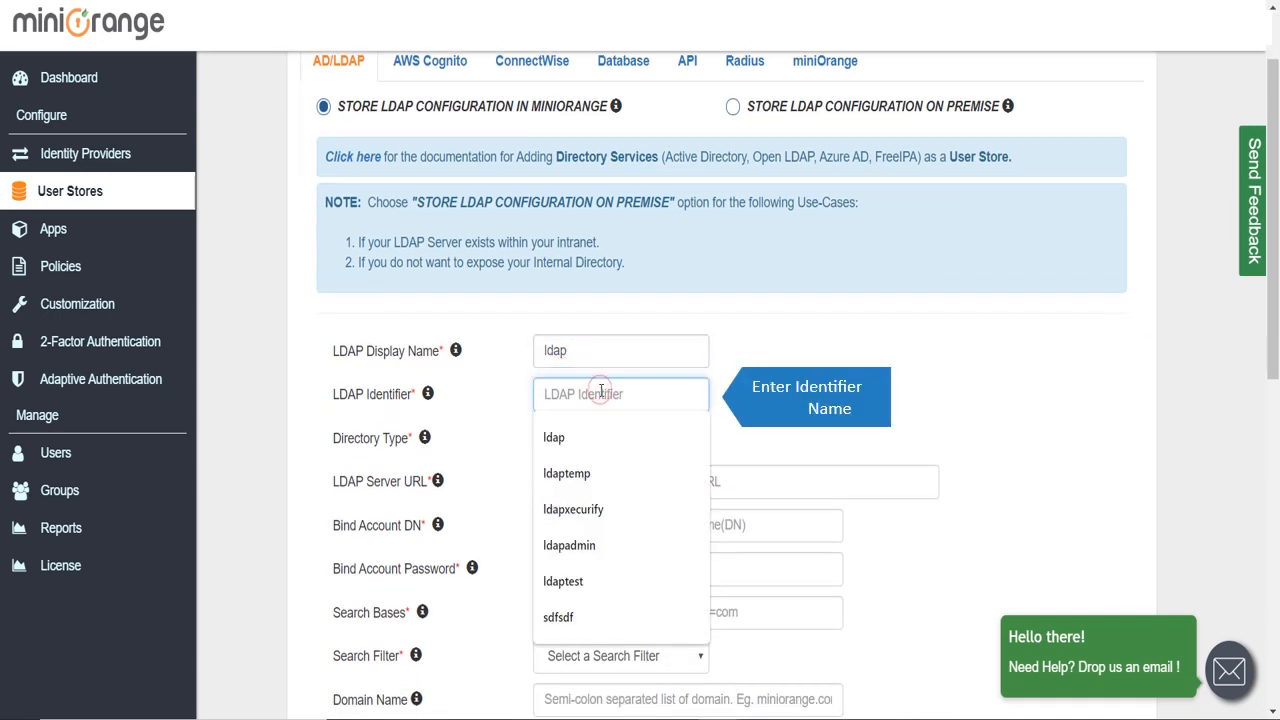
pyautogui.click(554, 437)
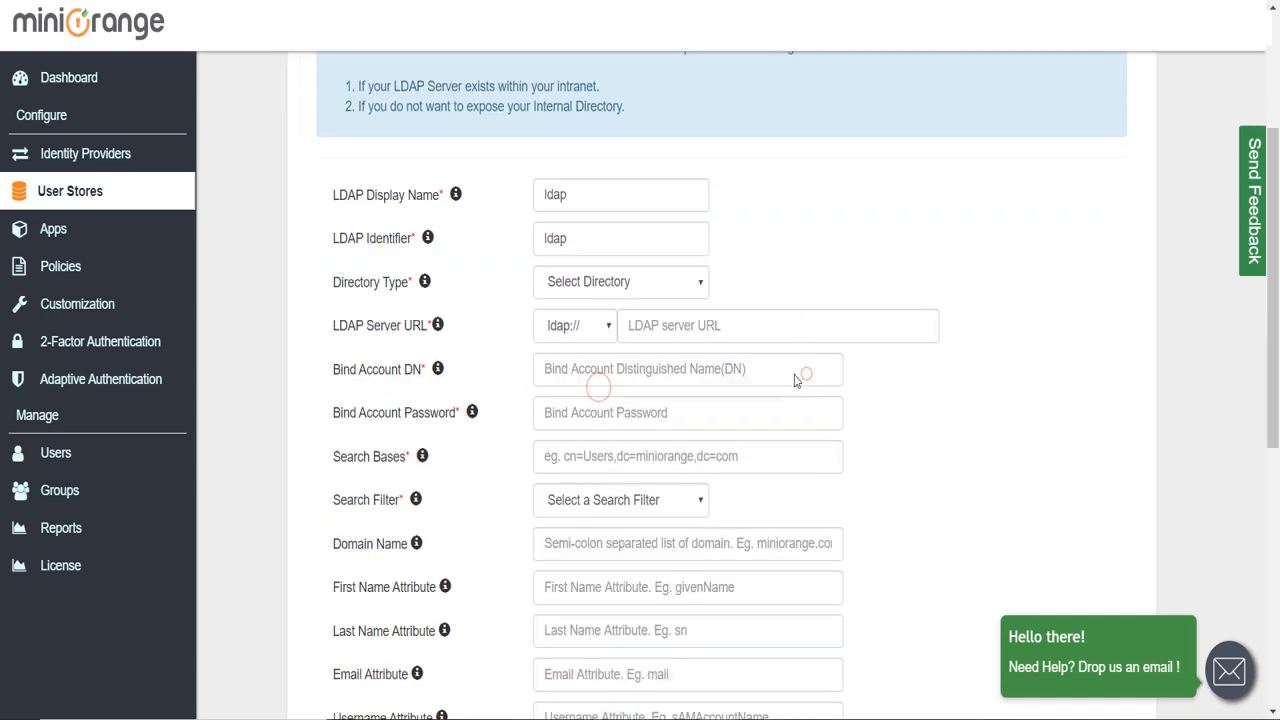
pyautogui.click(620, 281)
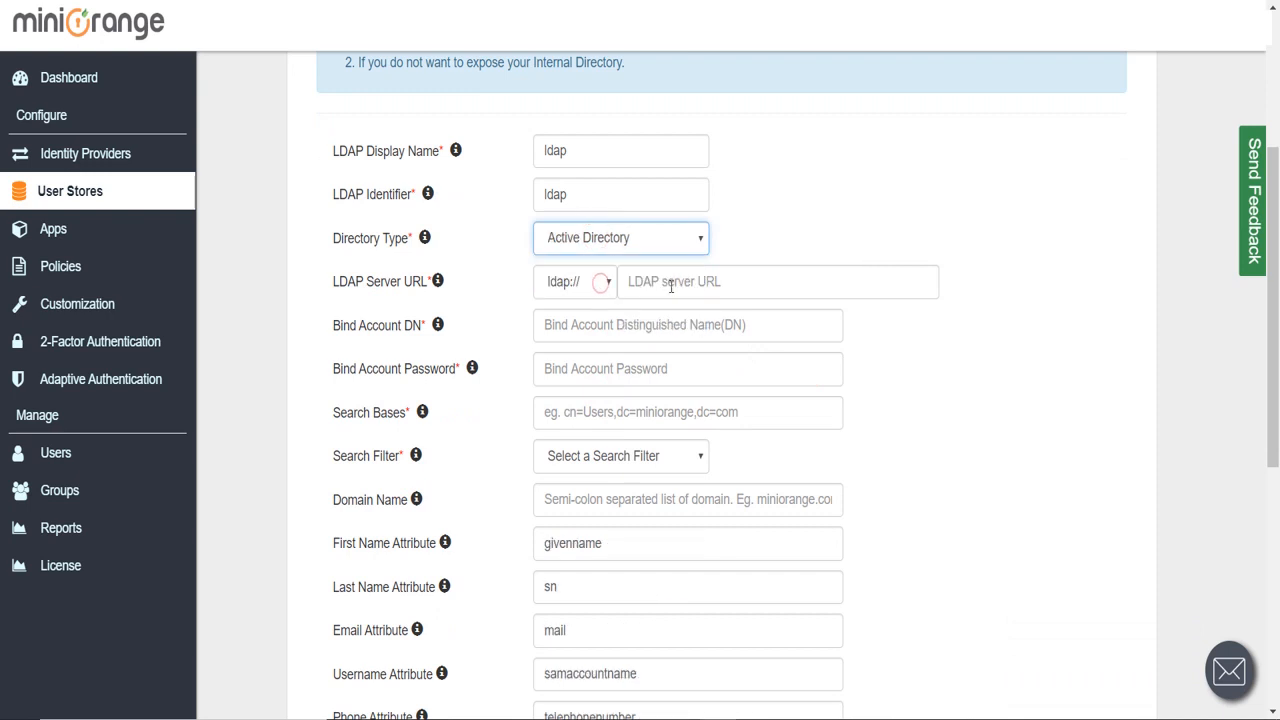
pyautogui.write('moadfs.miniorange.com')
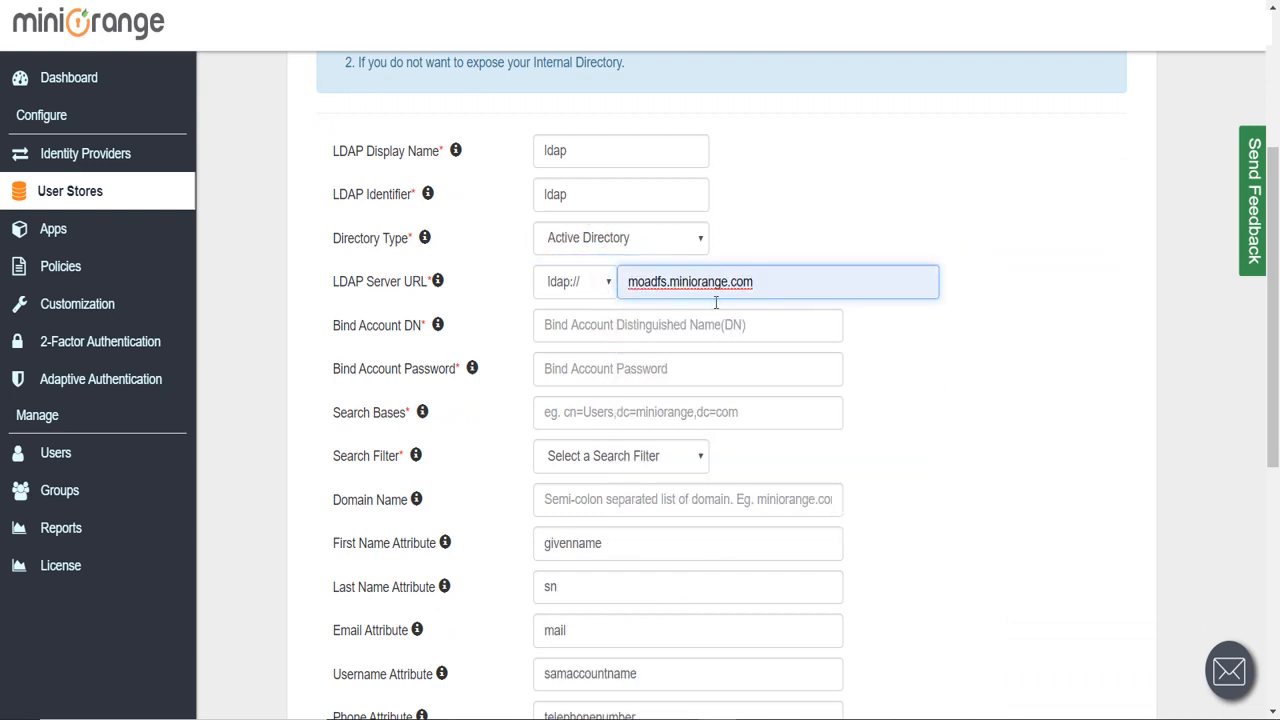
# Enter the bind DN, search base dc=miniorange,dc=com, a custom filter, and activate LDAP
pyautogui.click(687, 324)
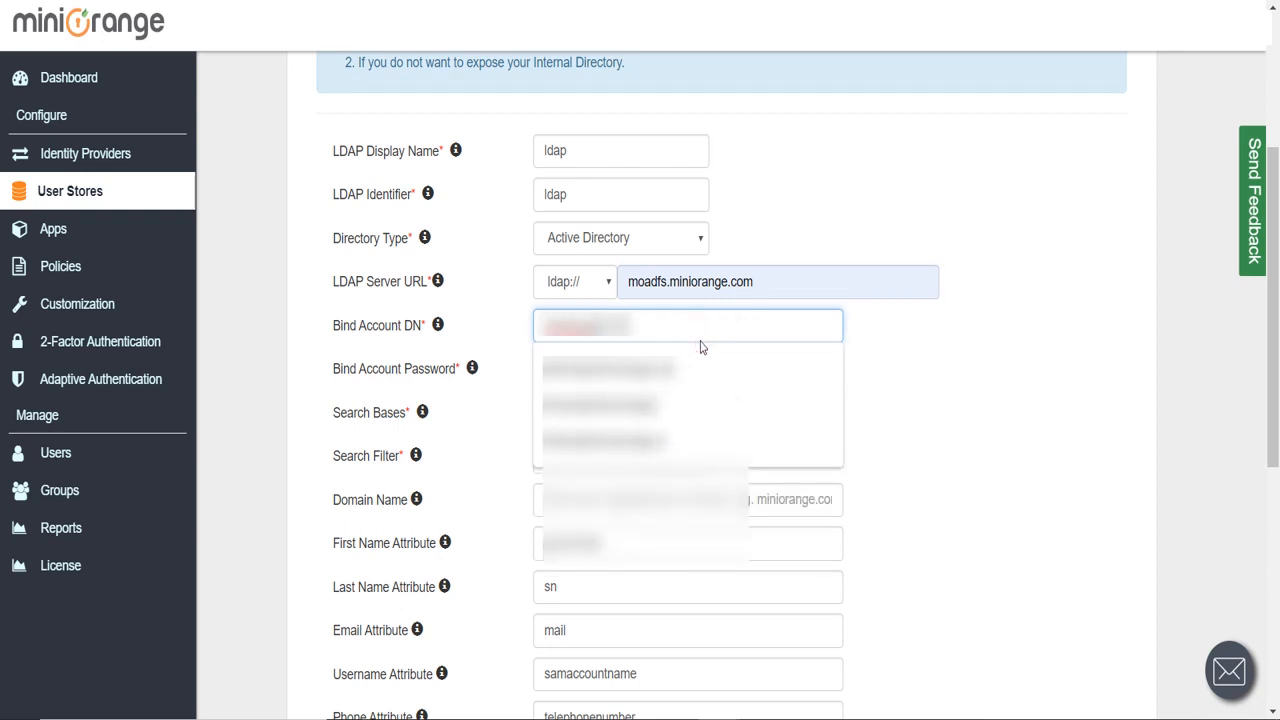
pyautogui.click(688, 368)
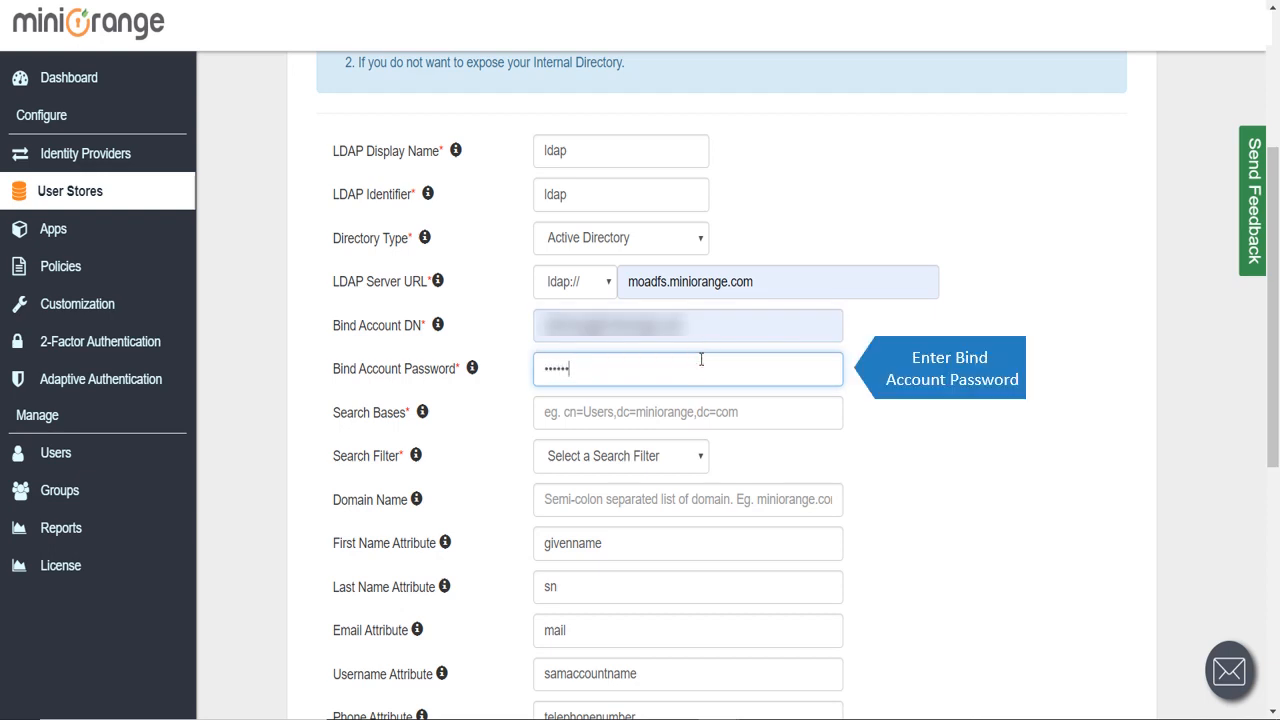
pyautogui.click(687, 412)
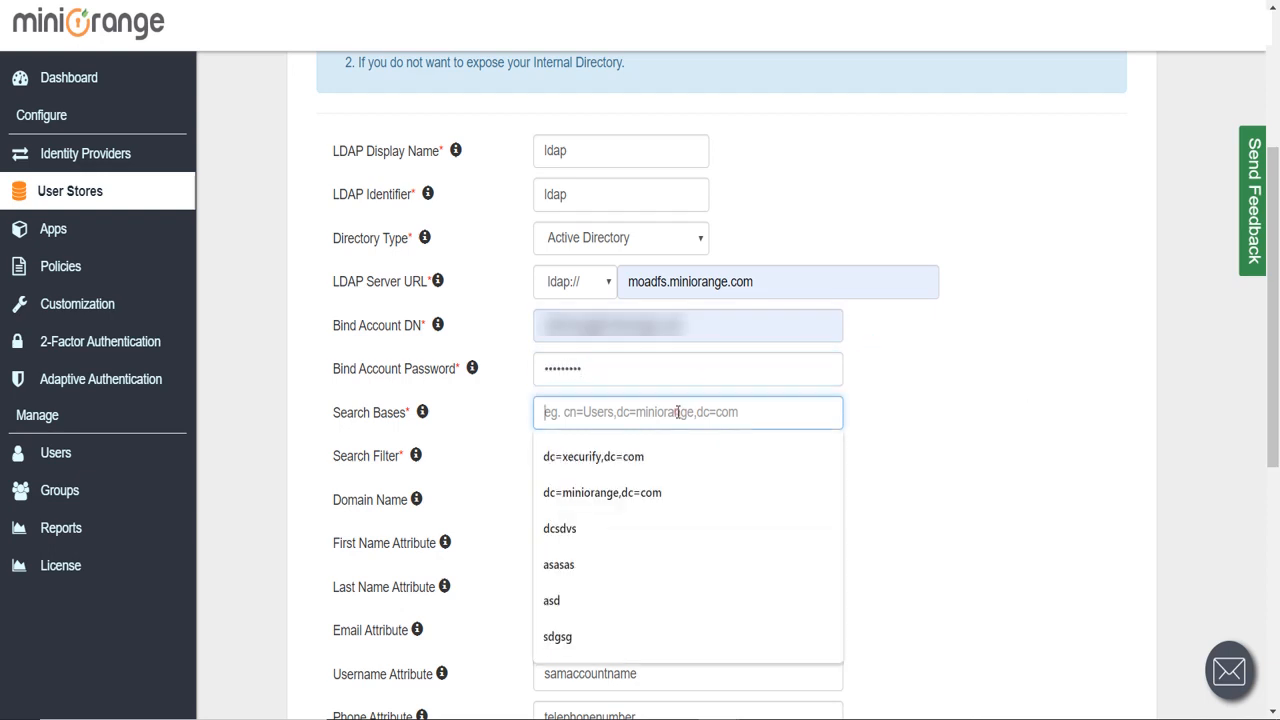
pyautogui.click(602, 492)
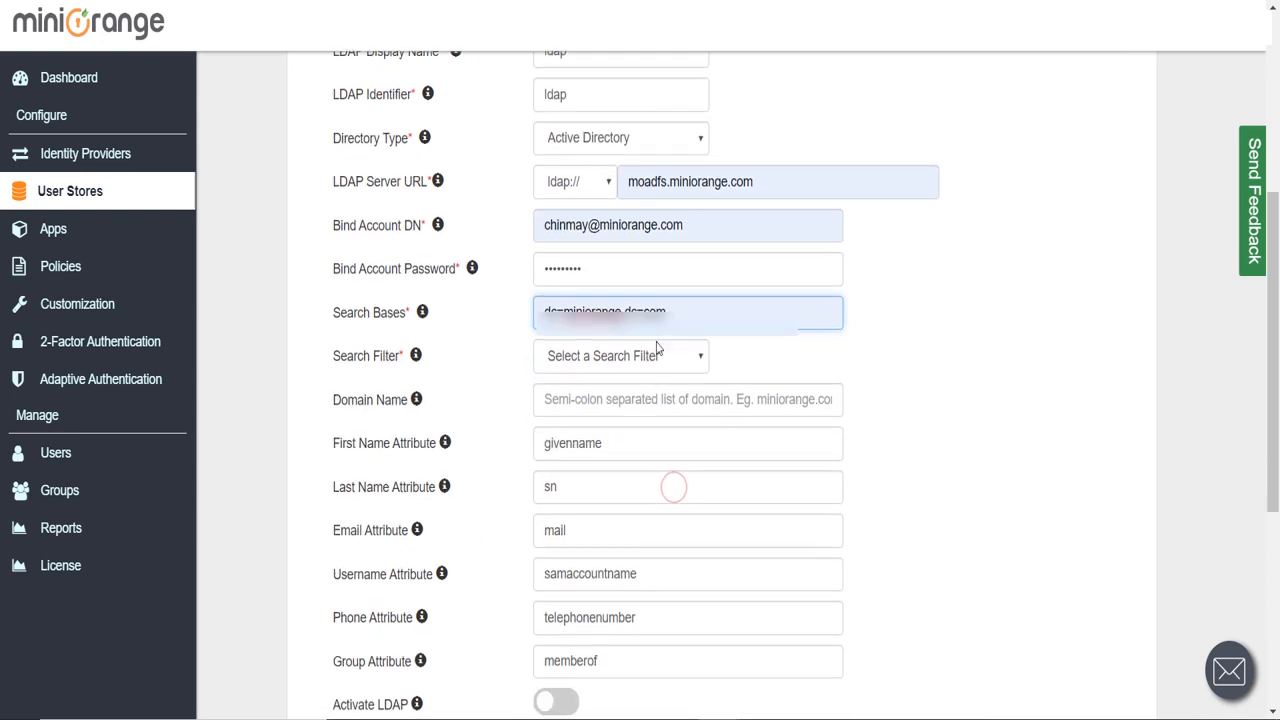
pyautogui.click(620, 355)
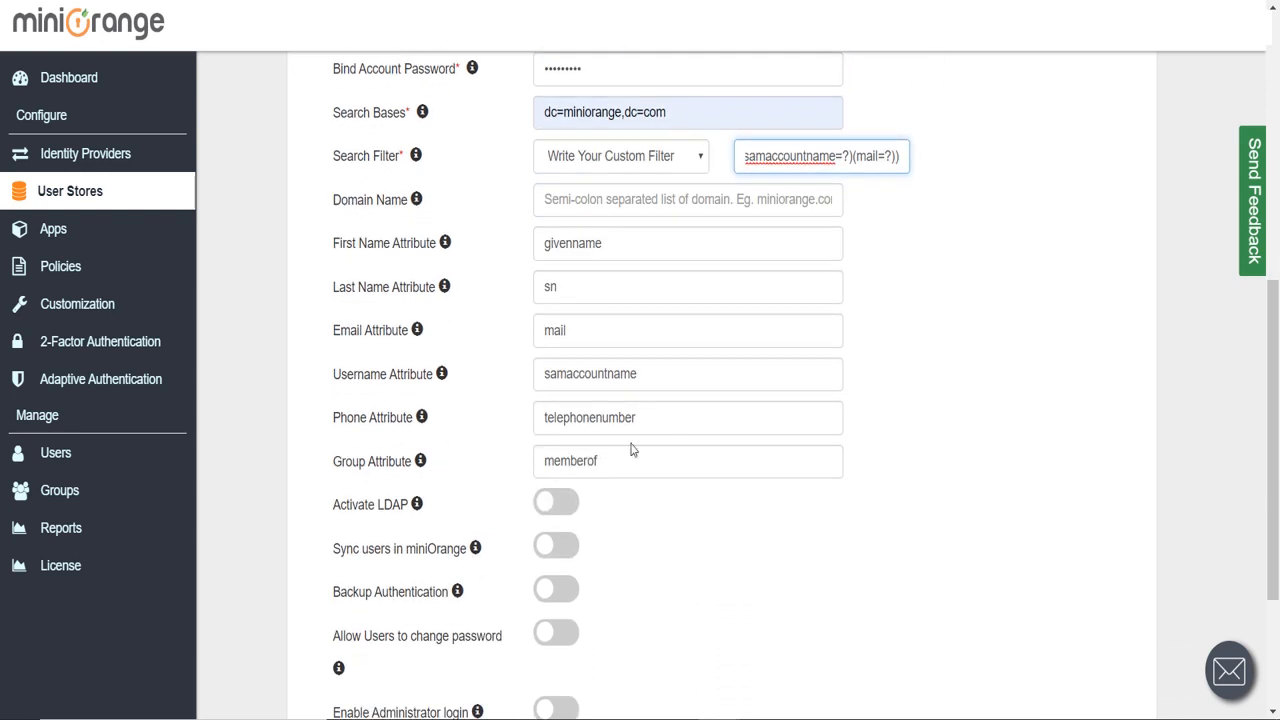
pyautogui.click(556, 502)
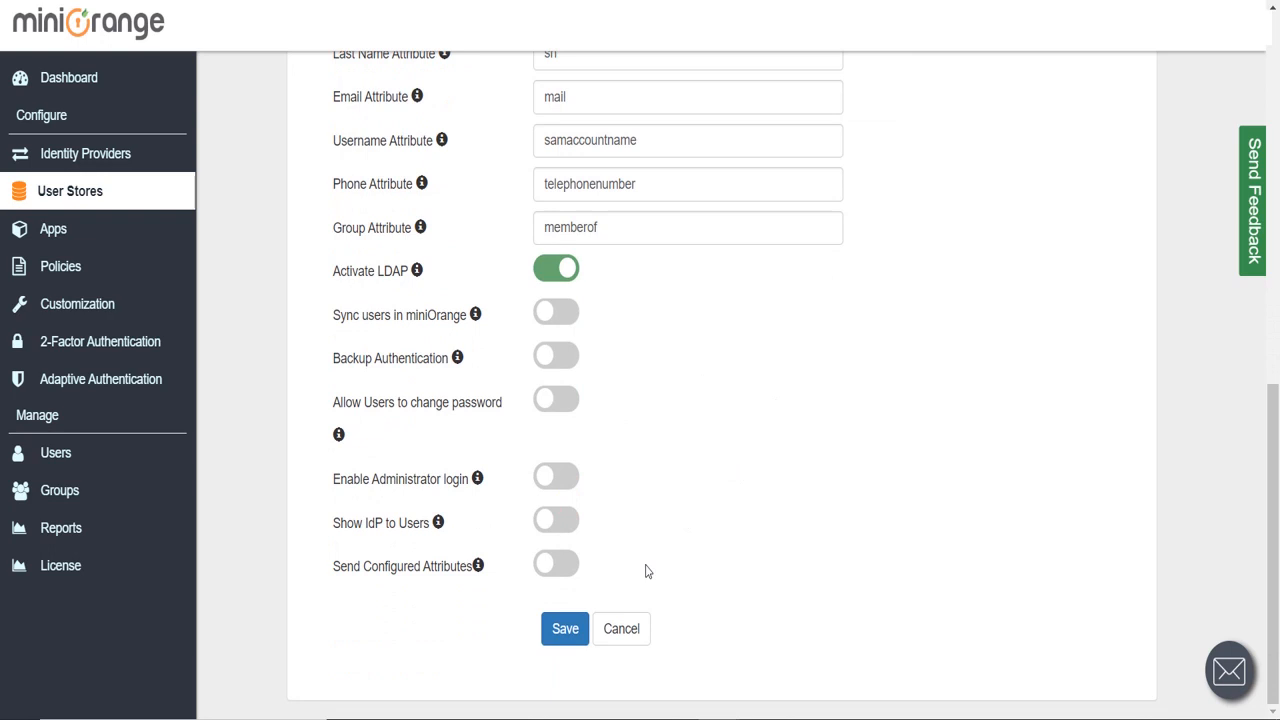
# Save the ldap user store and pass the LDAP connection test with a test user
pyautogui.click(564, 628)
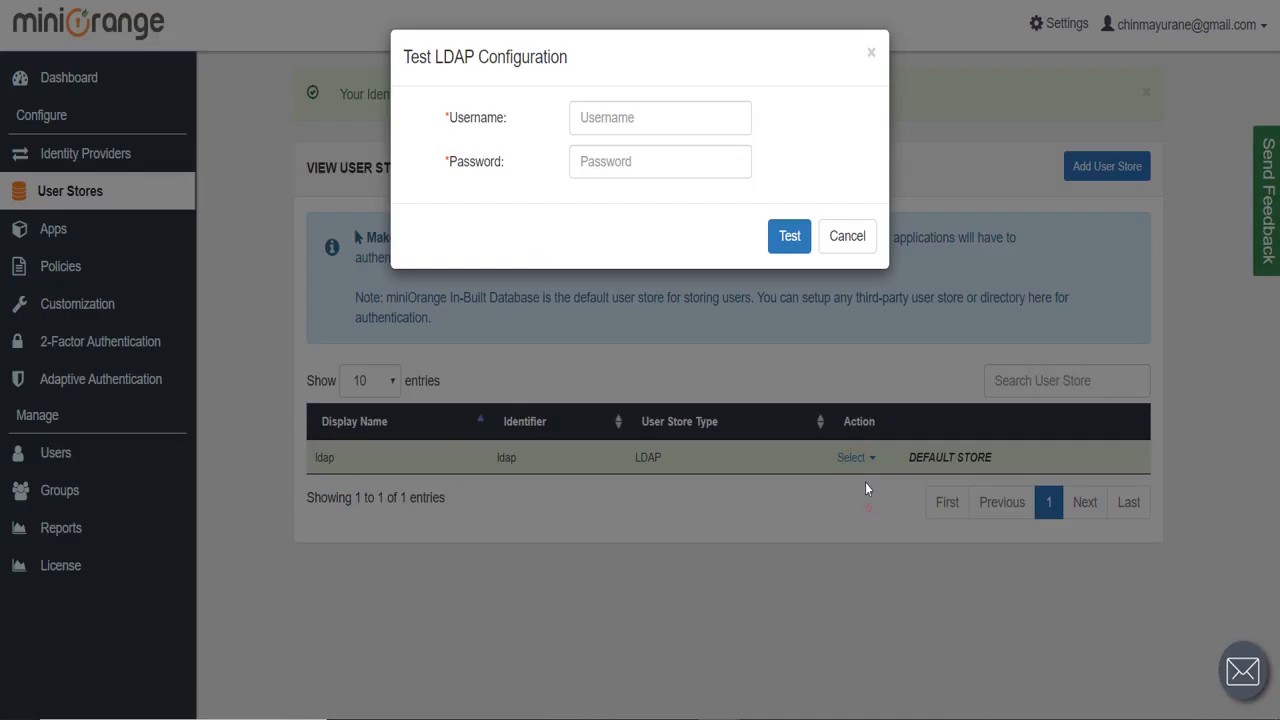
pyautogui.write('newuser')
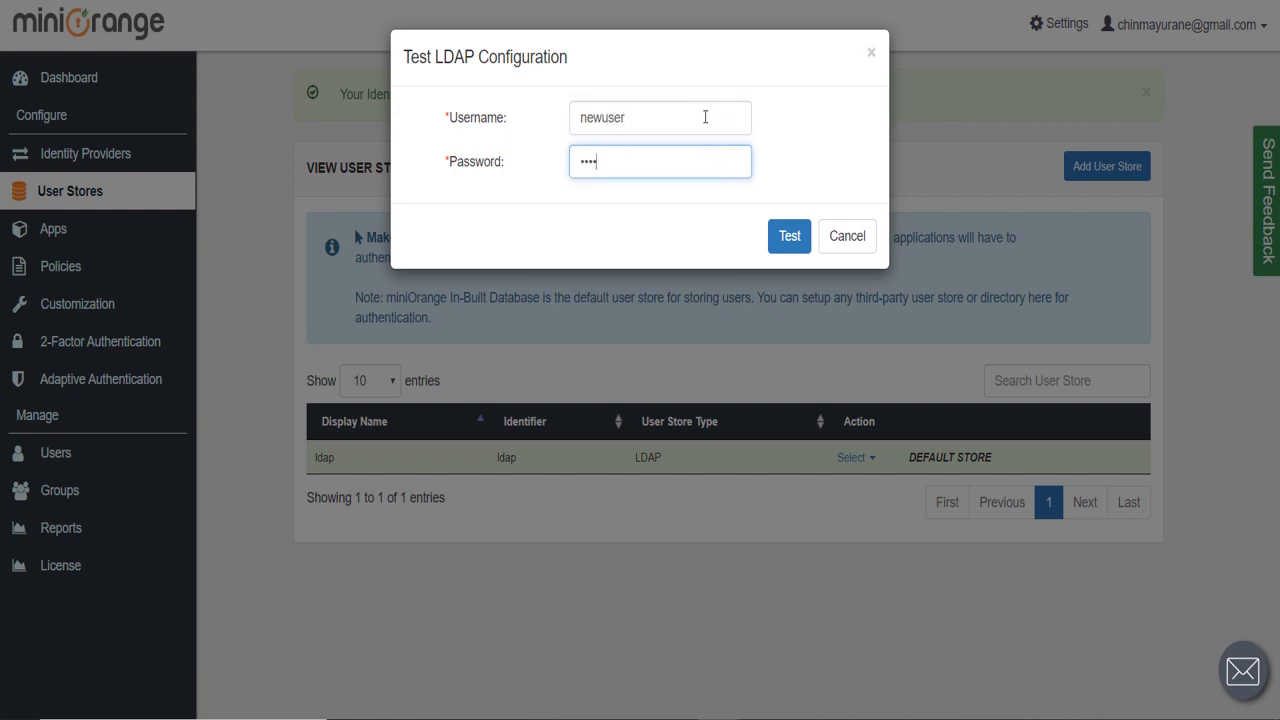
pyautogui.click(789, 236)
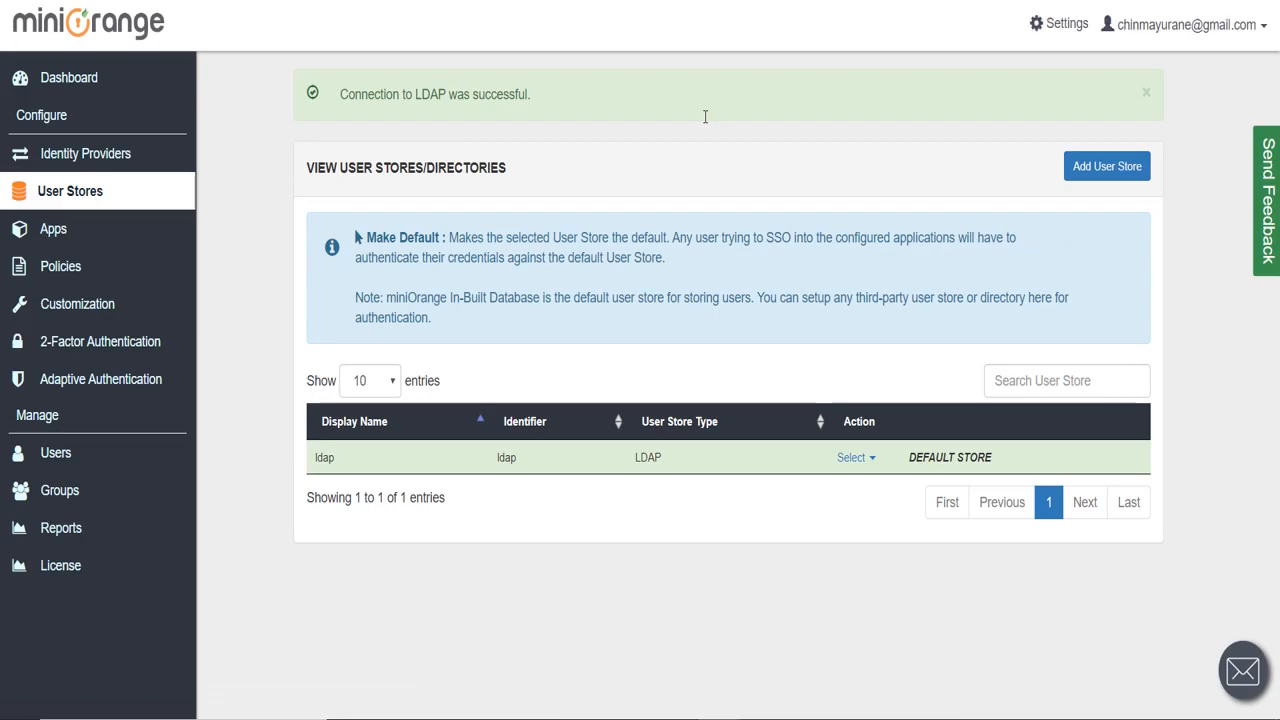
pyautogui.click(55, 452)
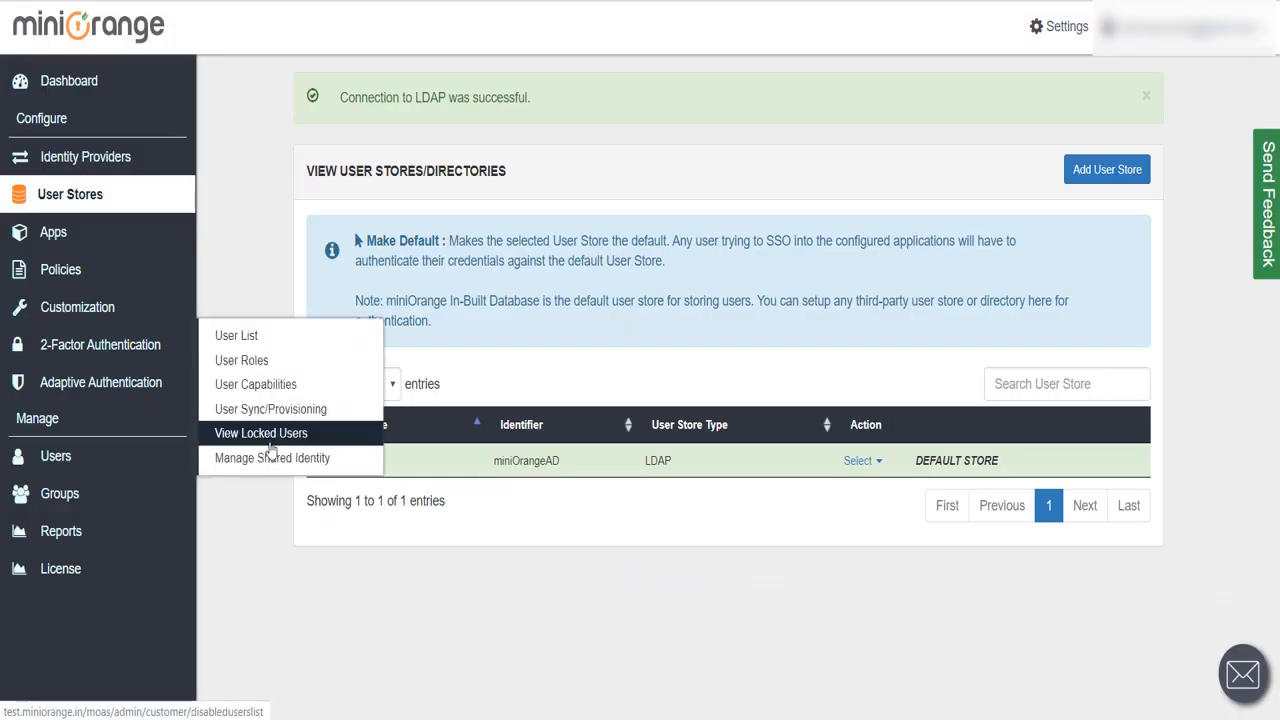
# Enable User Auto Registration in the global settings and save the preferences
pyautogui.click(237, 335)
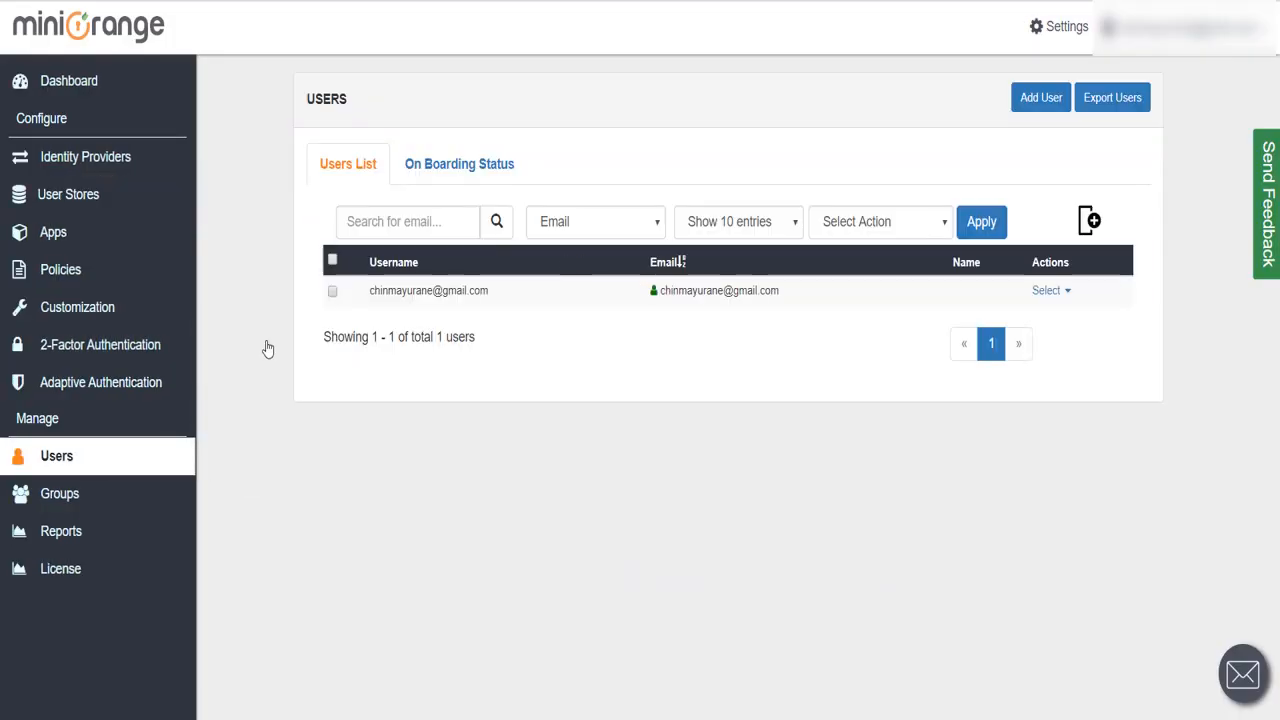
pyautogui.moveTo(1057, 30)
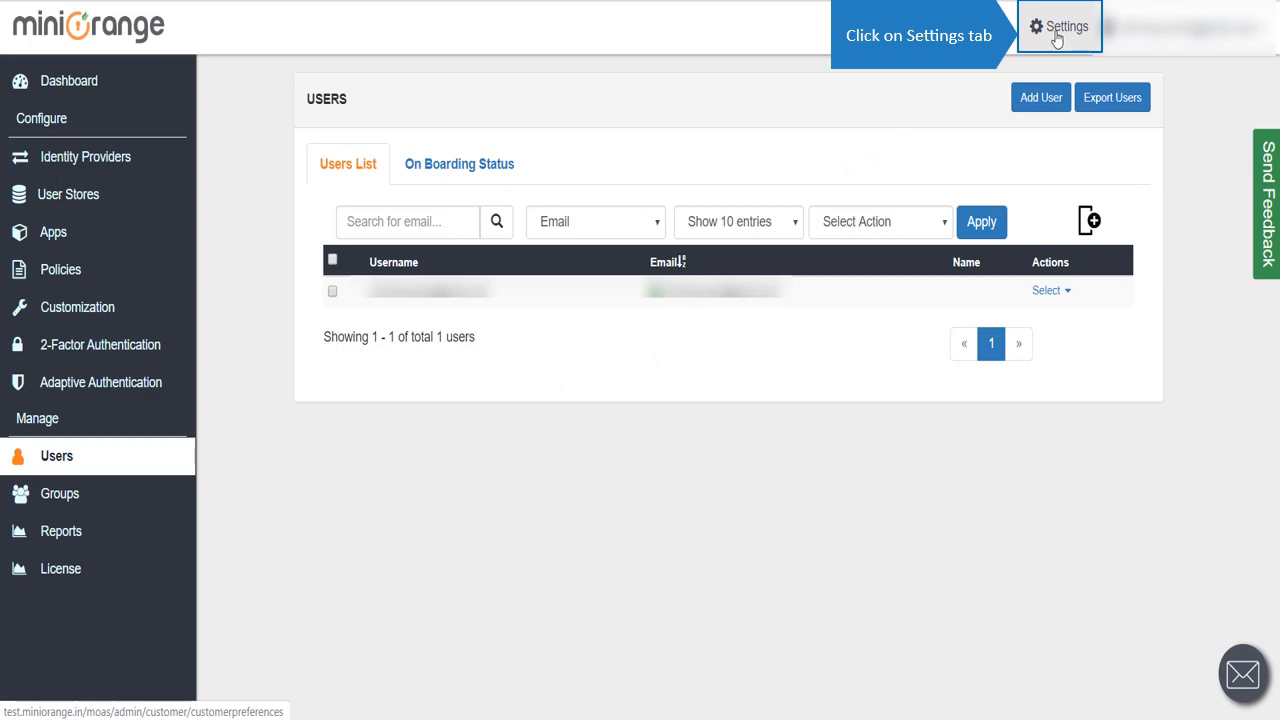
pyautogui.click(1059, 26)
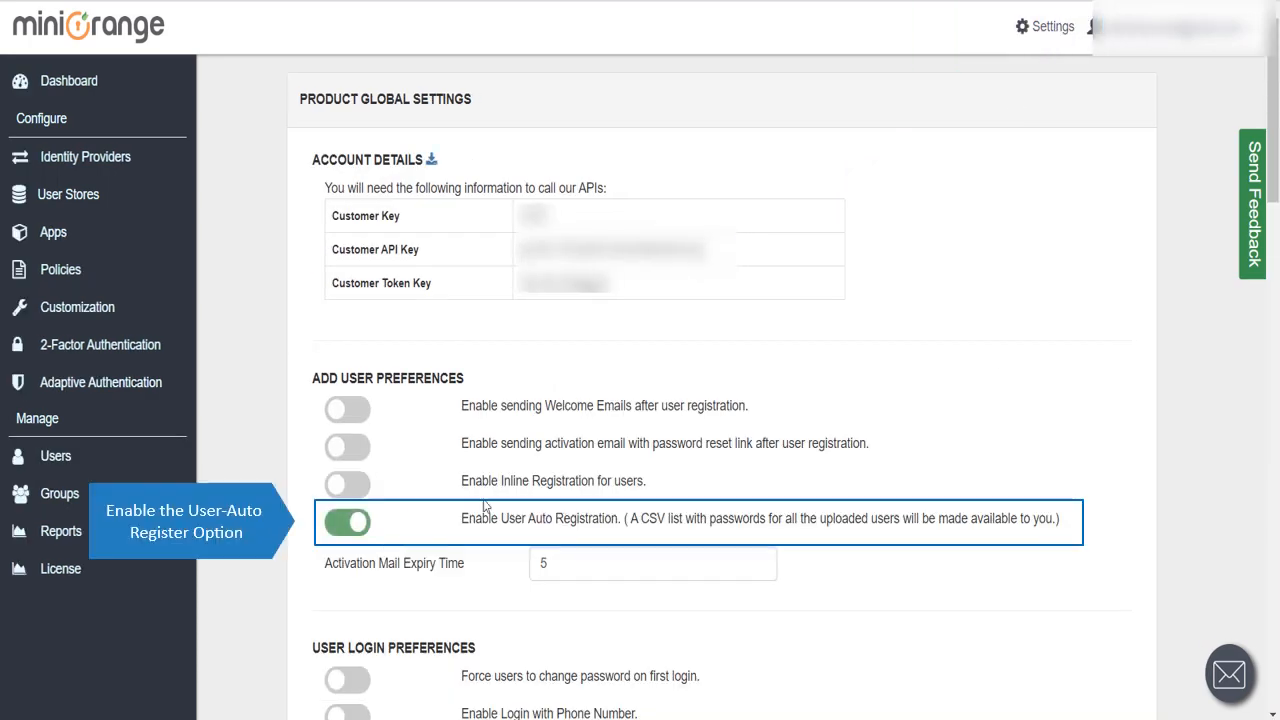
pyautogui.scroll(-3)
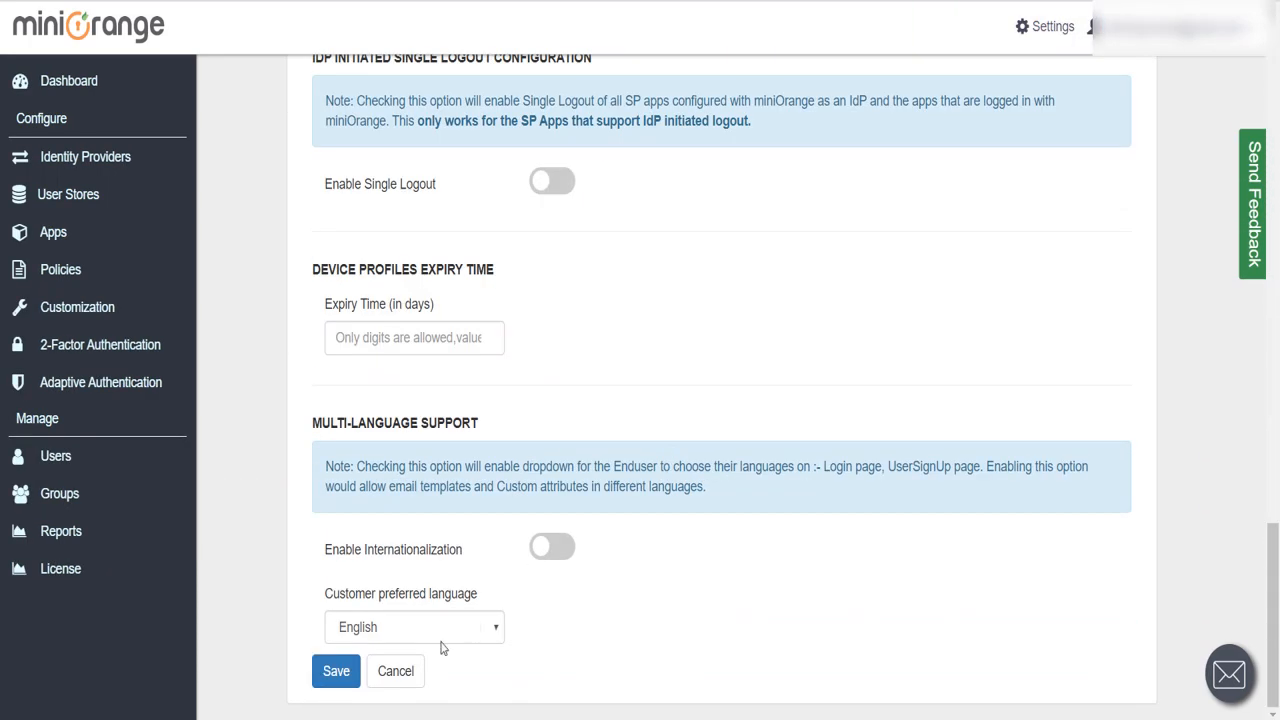
pyautogui.click(336, 671)
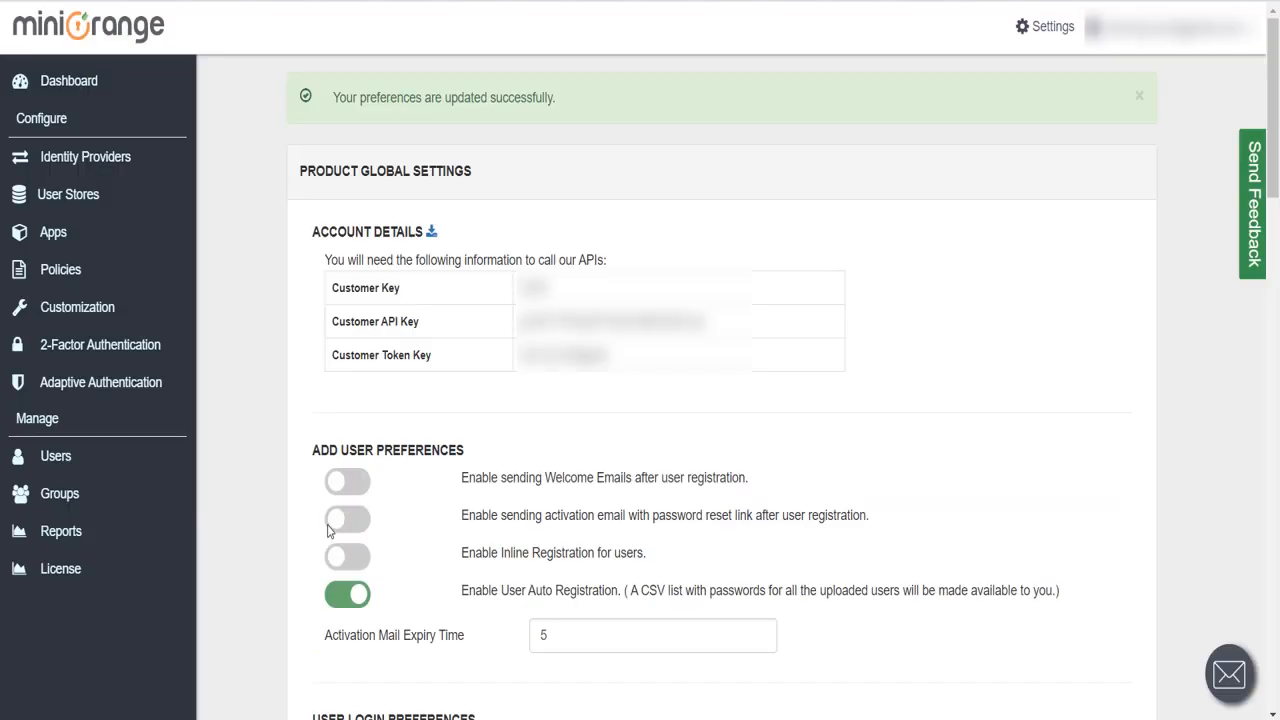
pyautogui.click(55, 455)
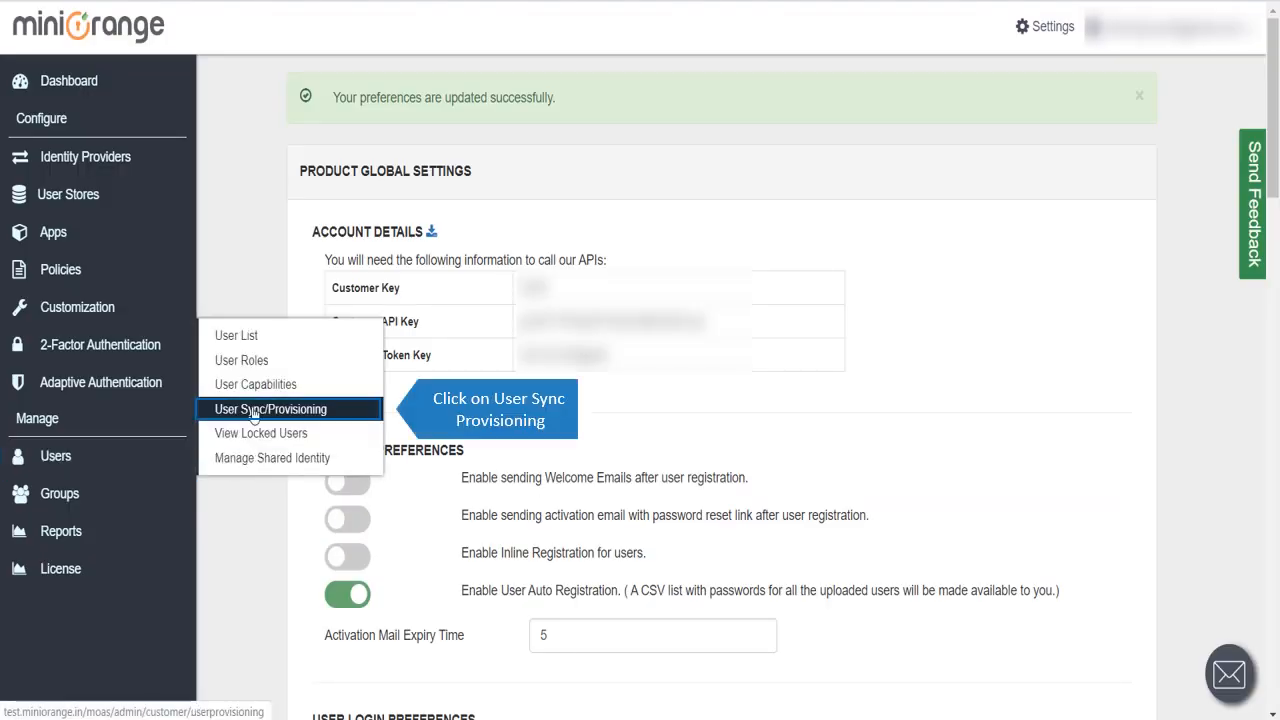
# Save Active Directory provisioning with sAMAccountName as the unique user identifier
pyautogui.click(270, 409)
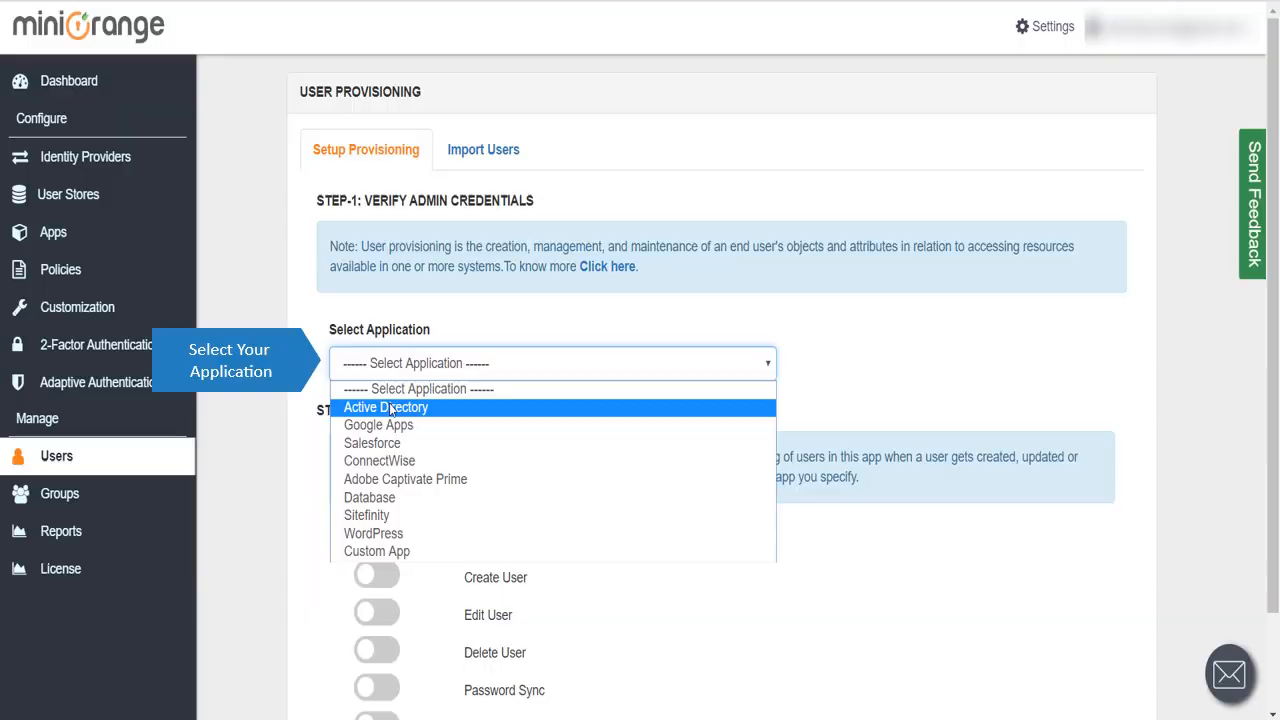
pyautogui.click(385, 407)
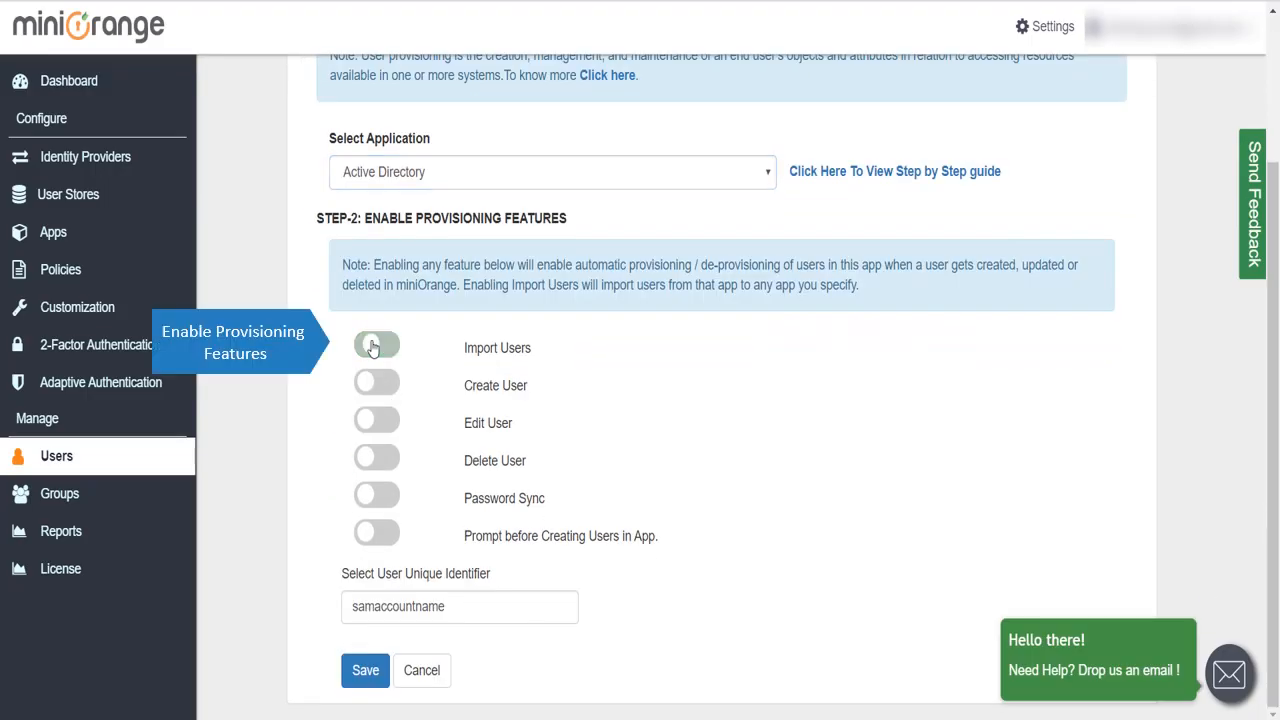
pyautogui.click(376, 345)
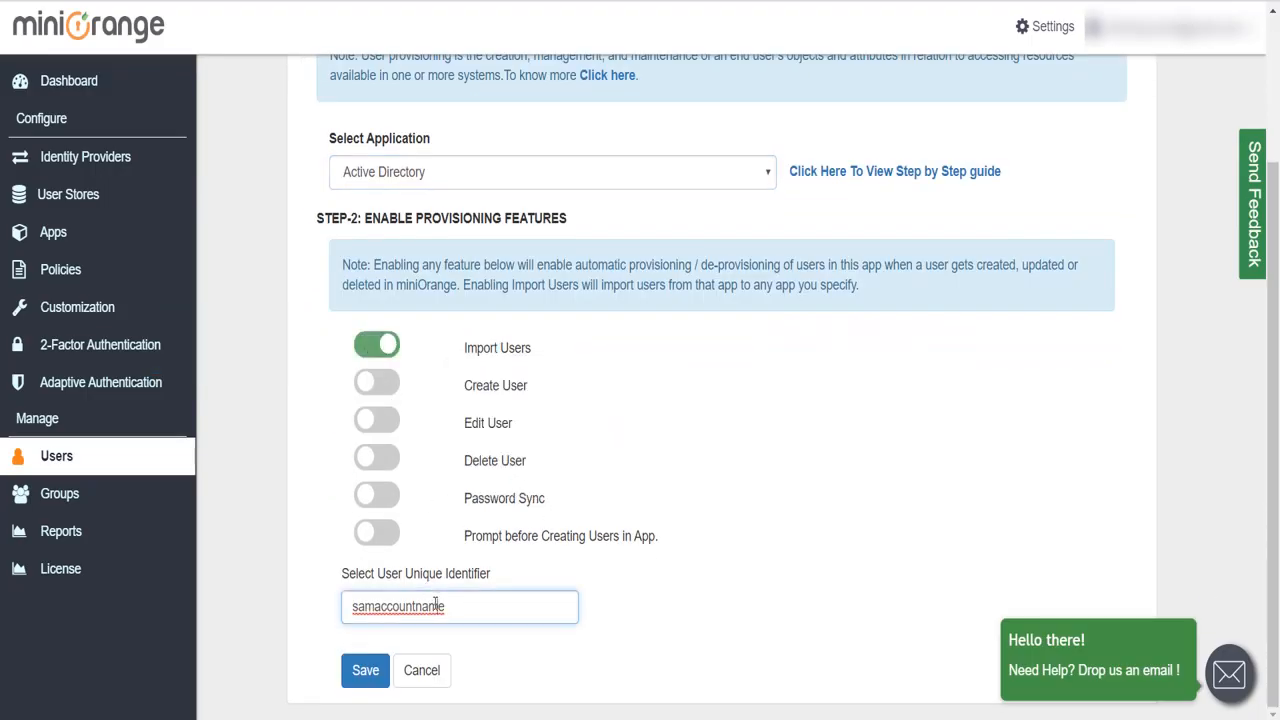
pyautogui.click(365, 670)
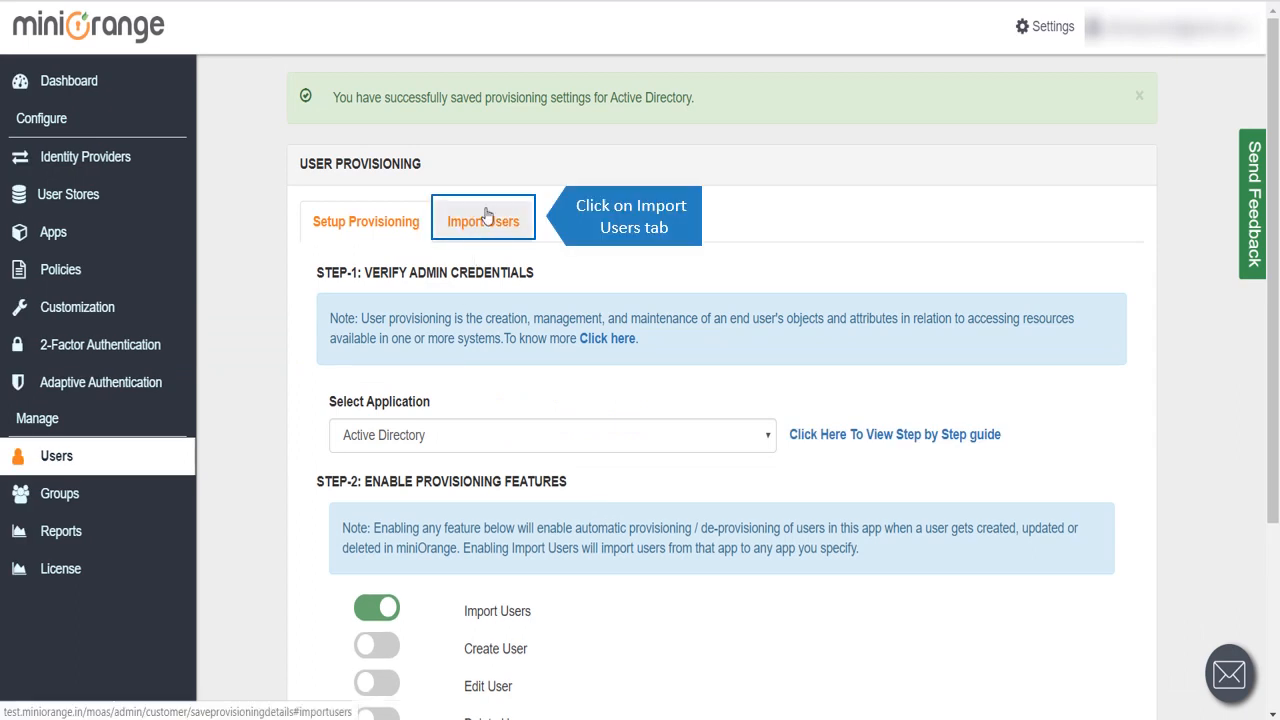
# Import users from Active Directory and view the 30-user list
pyautogui.click(483, 221)
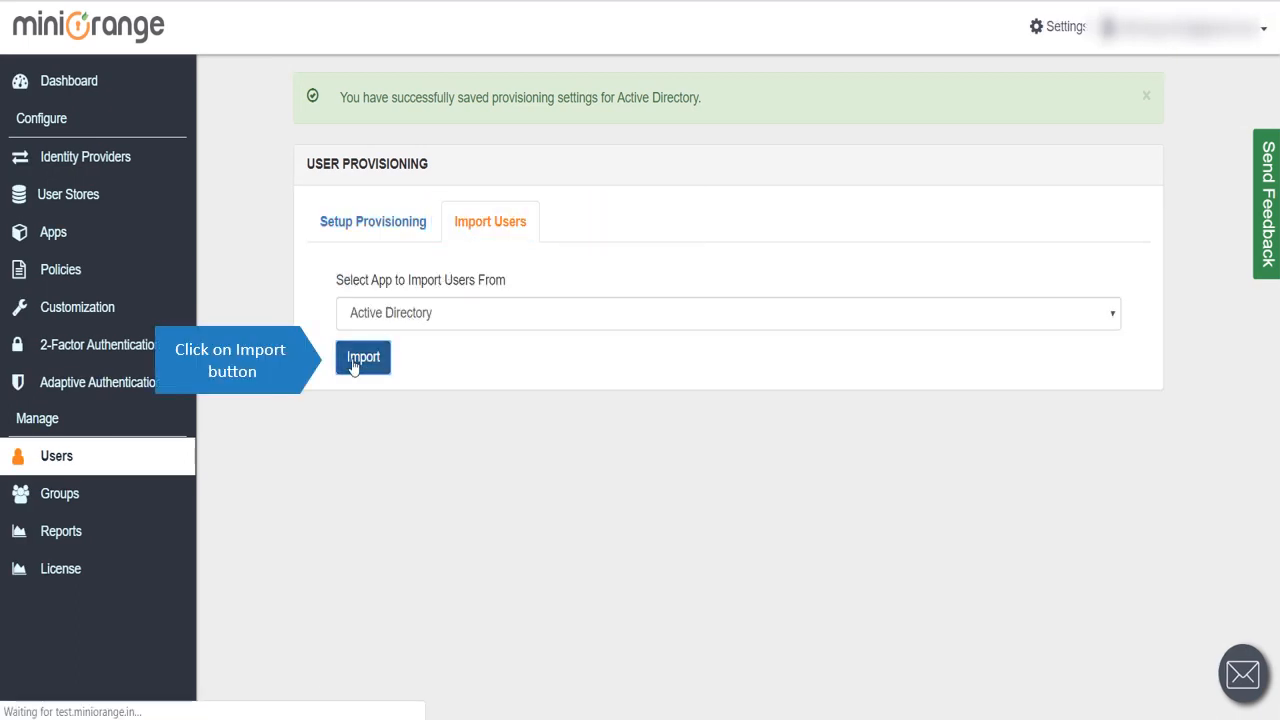
pyautogui.click(362, 357)
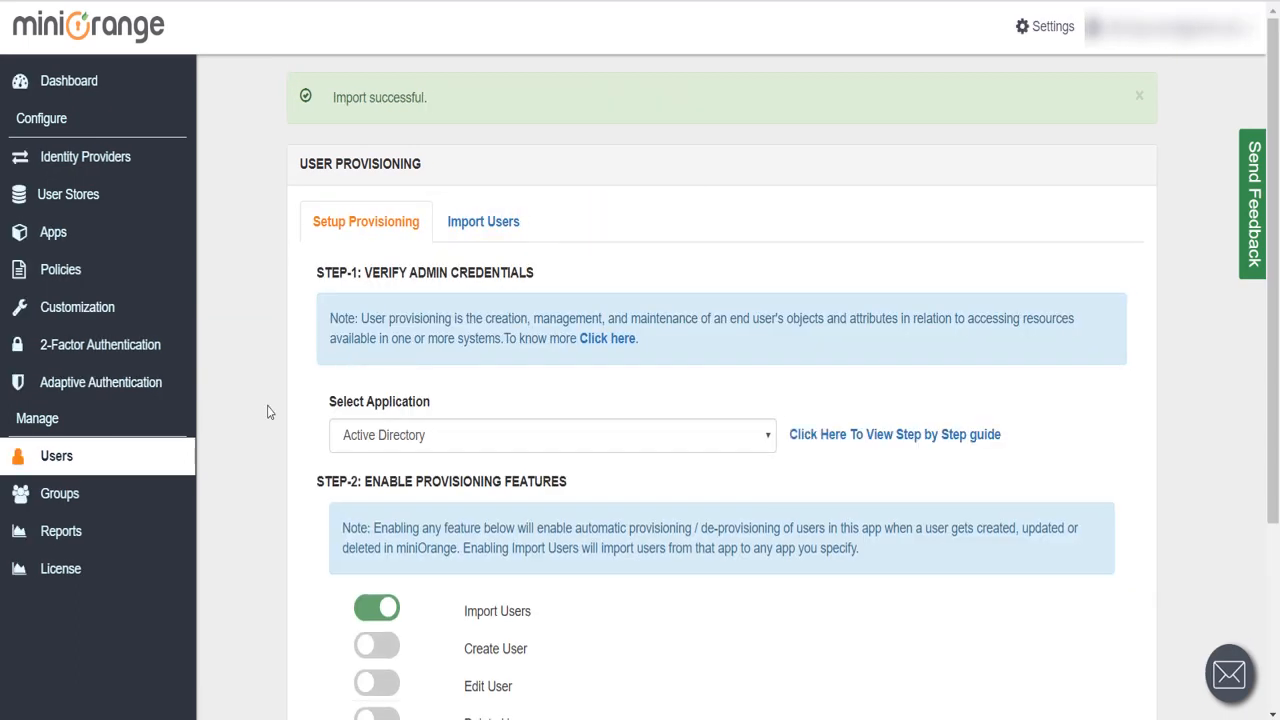
pyautogui.click(56, 455)
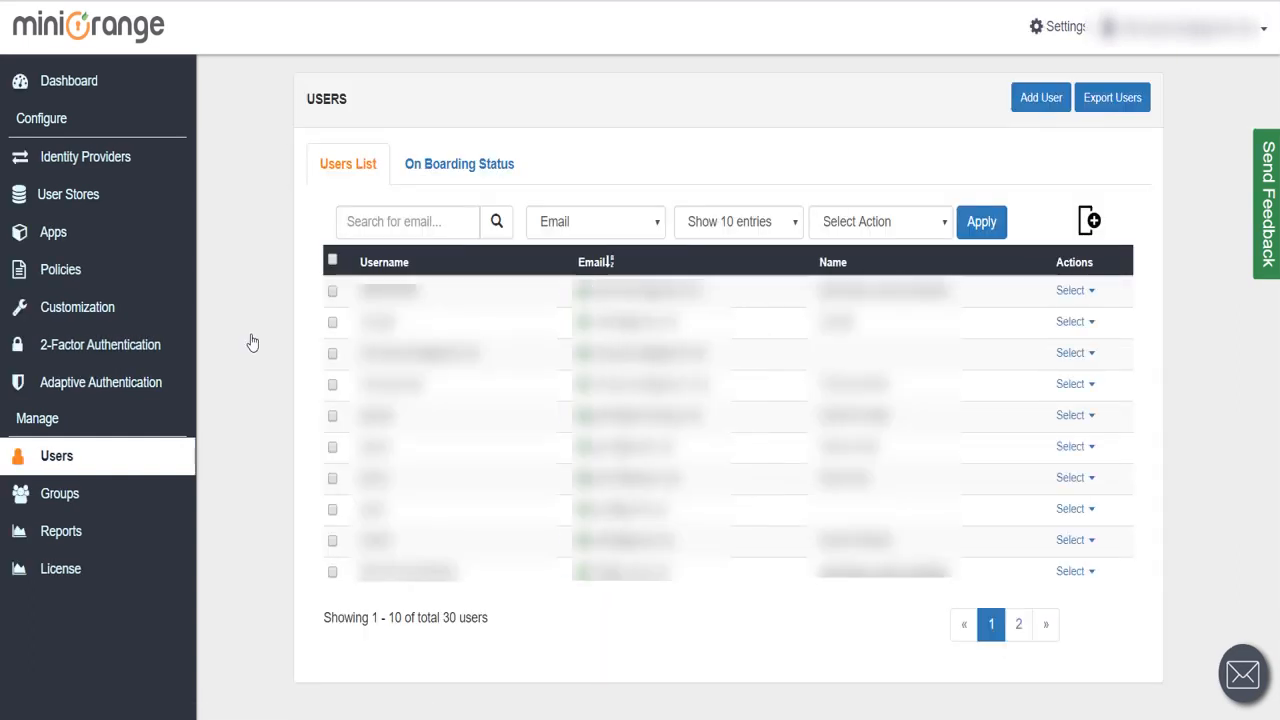
# Enable the Setup Two Factor, Show Username and Perform Quick Test user capabilities, then save
pyautogui.click(56, 455)
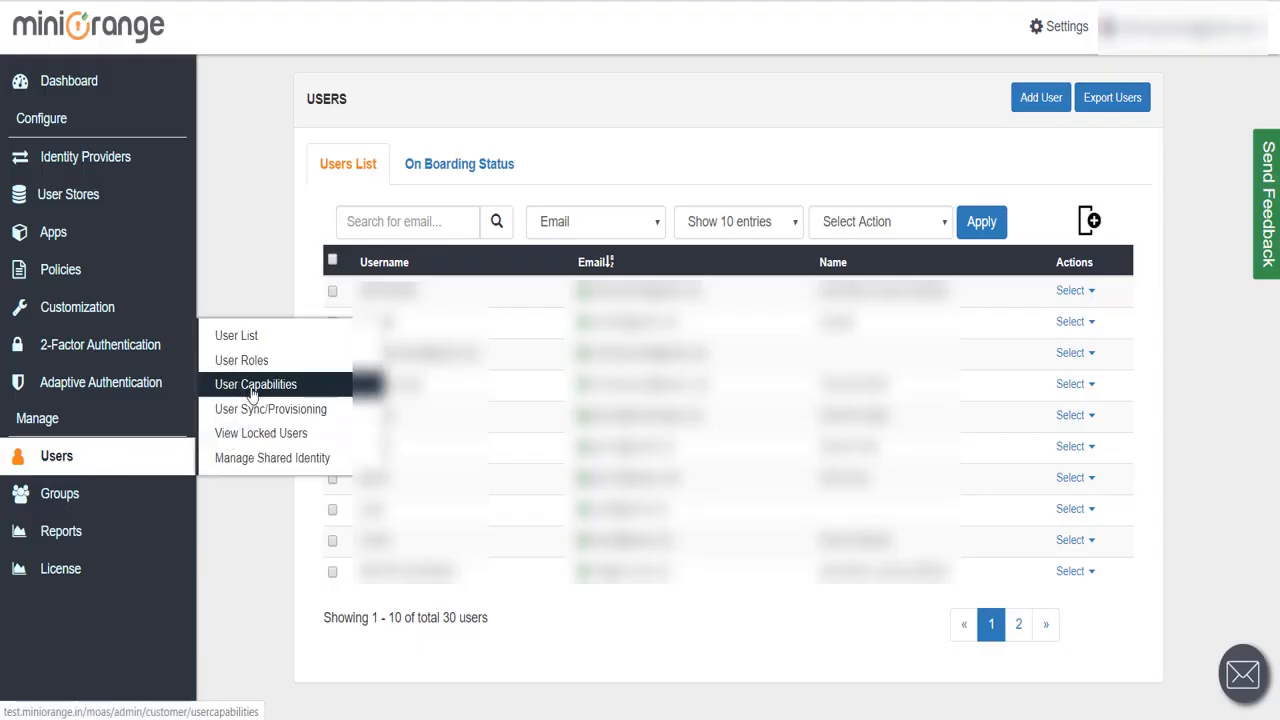
pyautogui.click(255, 384)
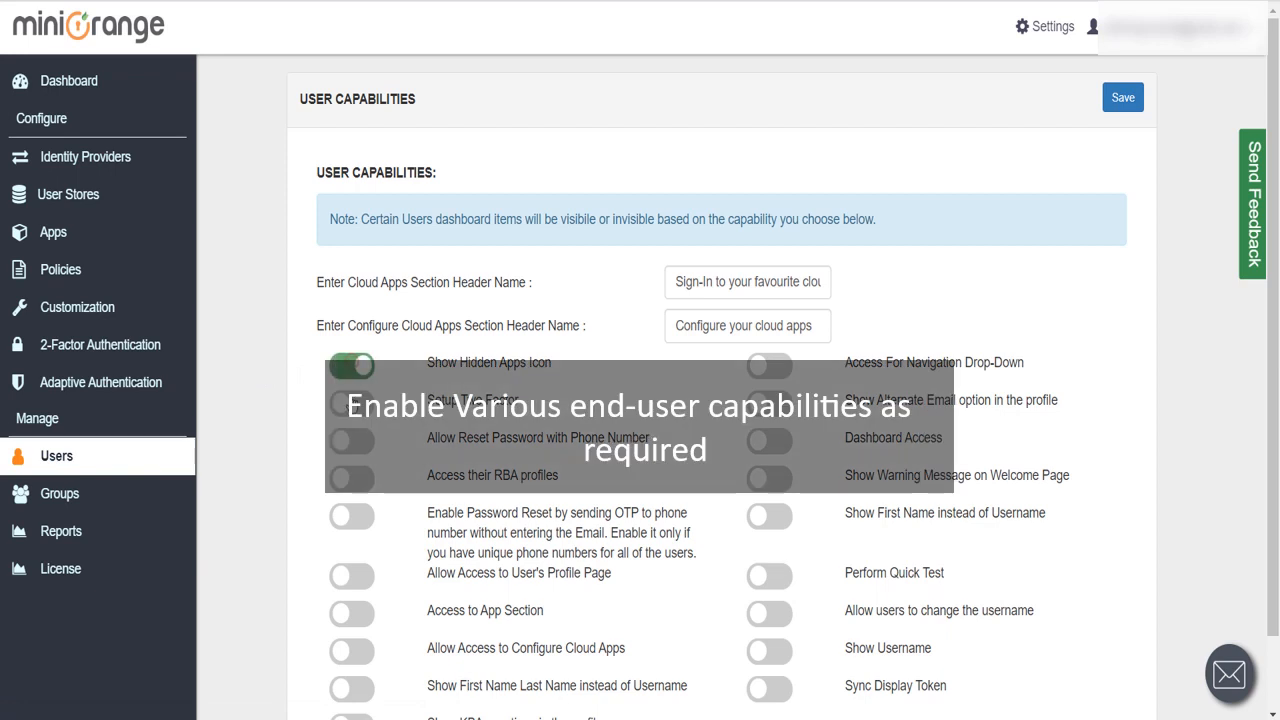
pyautogui.click(769, 400)
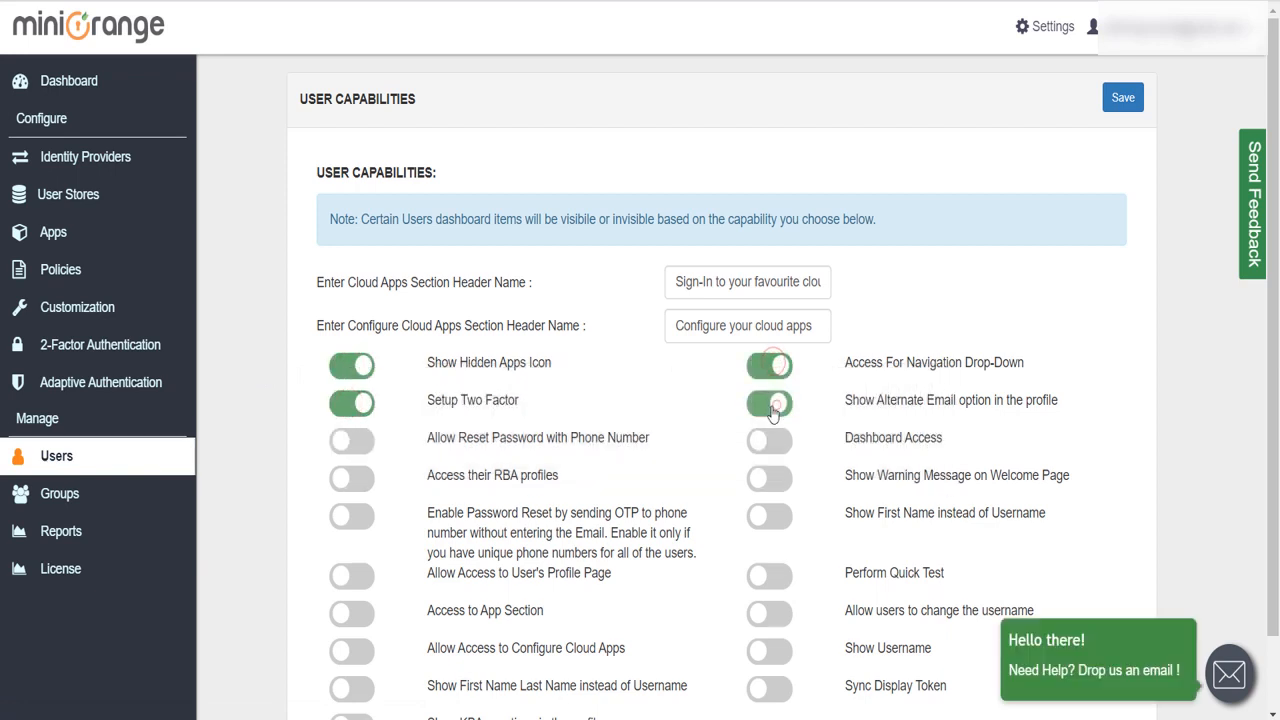
pyautogui.scroll(-3)
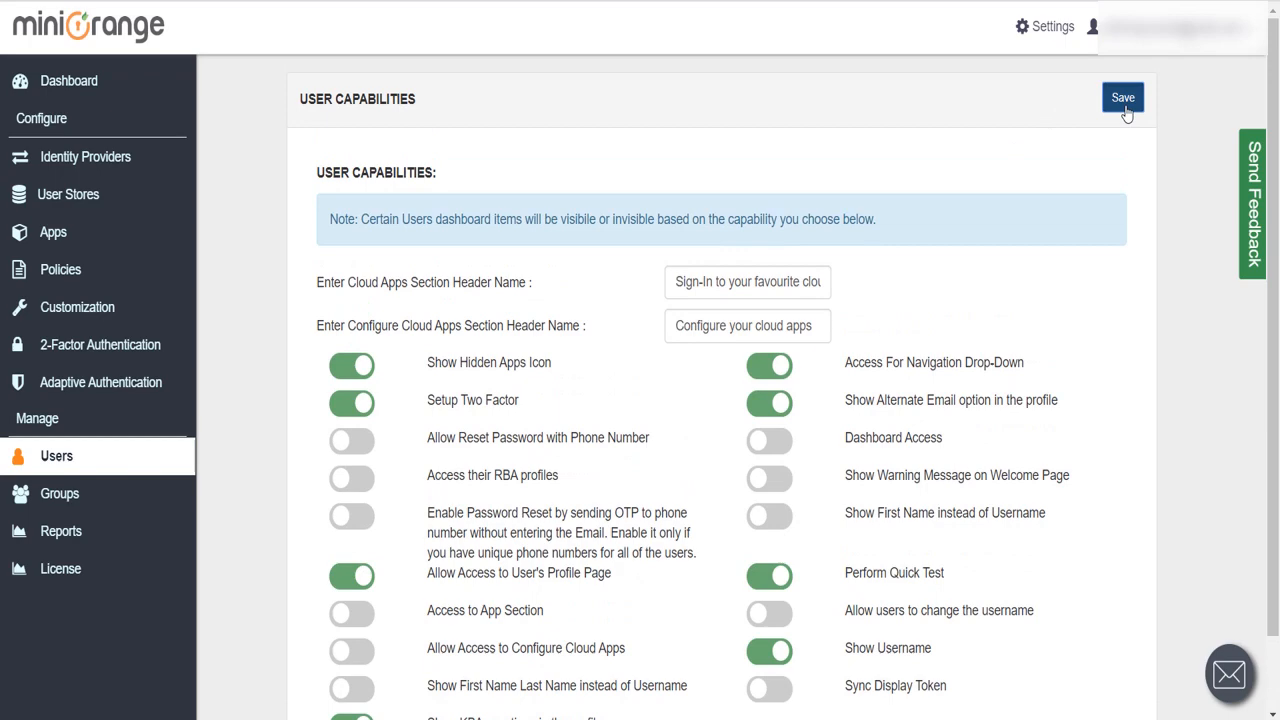
pyautogui.click(1122, 97)
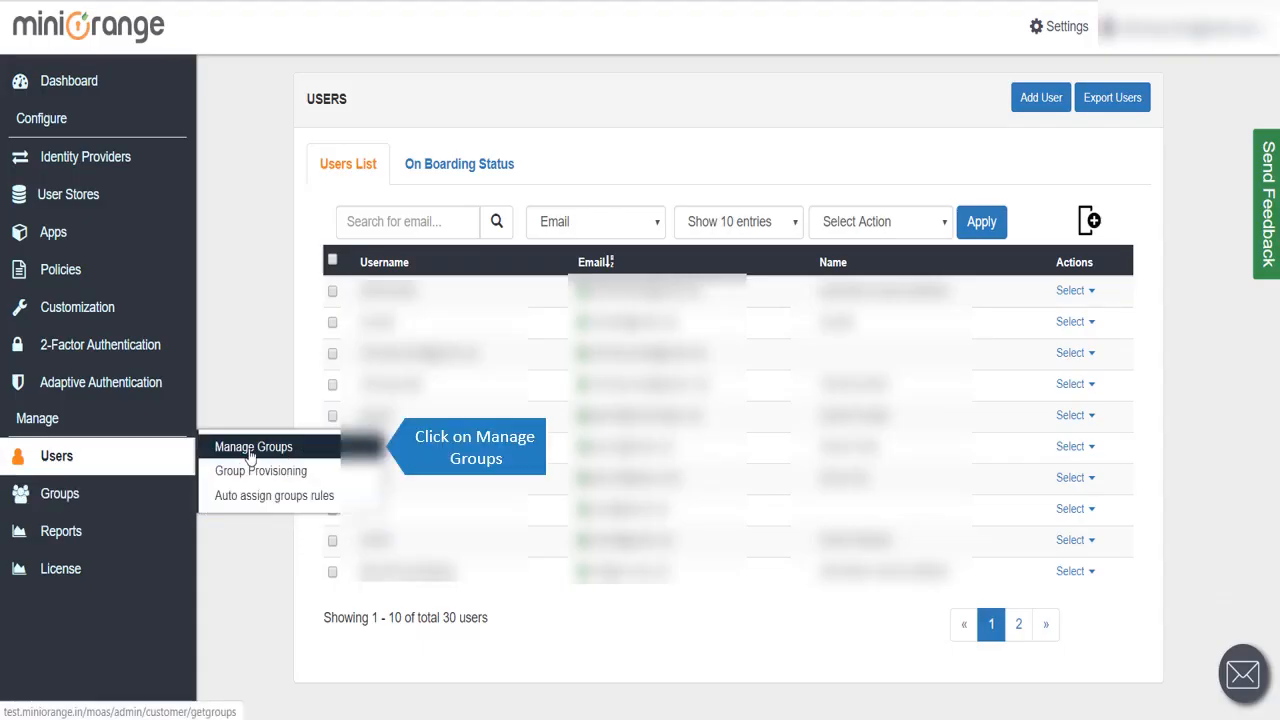
# Create a new group named VPN_Group under Manage Groups
pyautogui.click(253, 446)
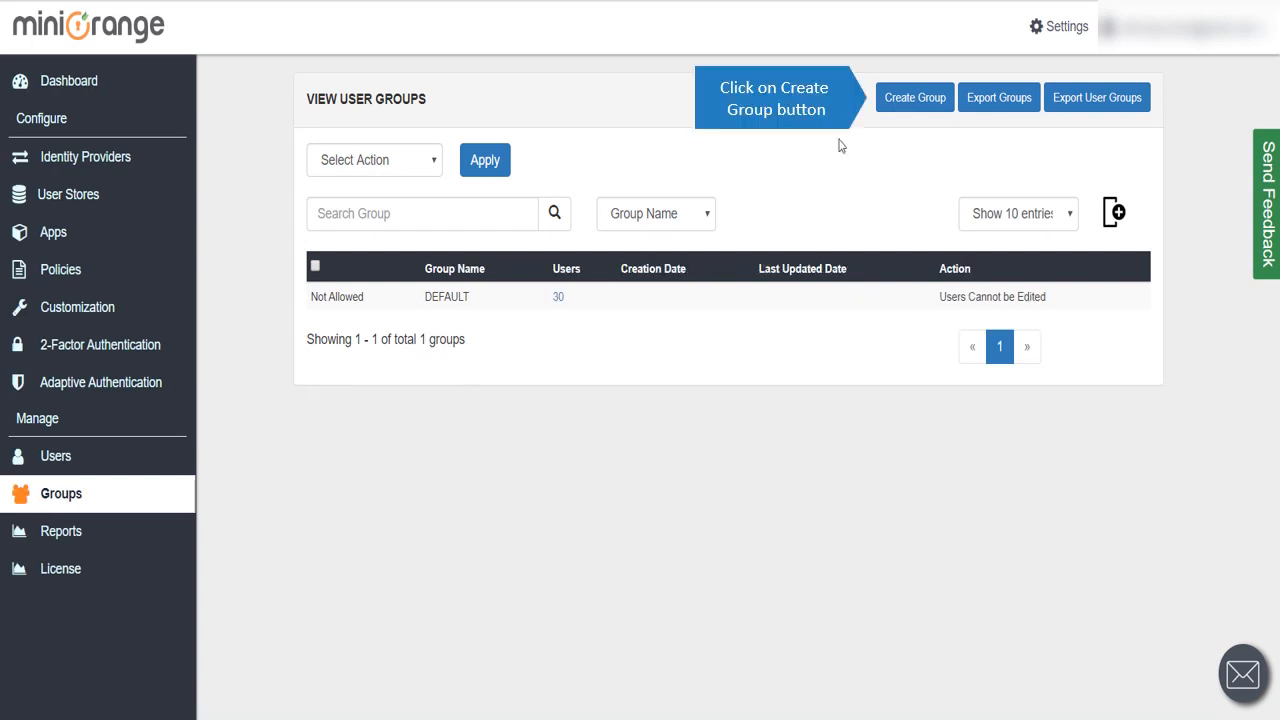
pyautogui.click(913, 97)
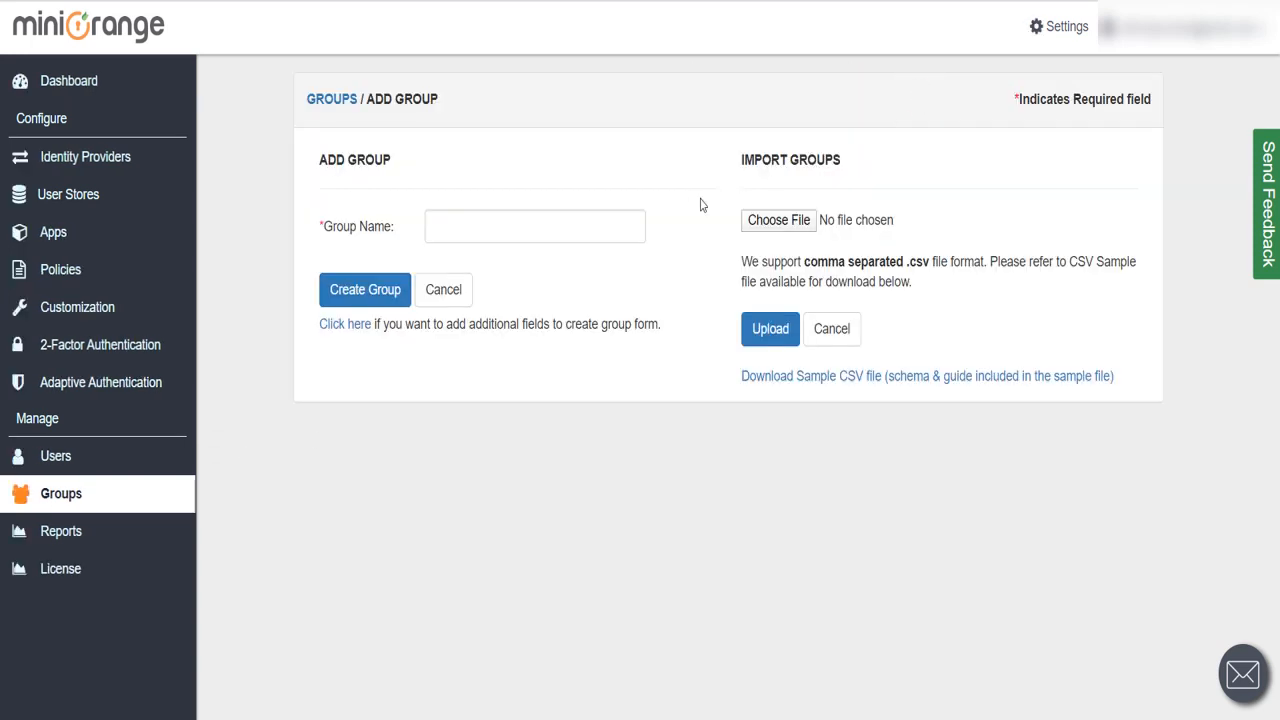
pyautogui.write('VPN')
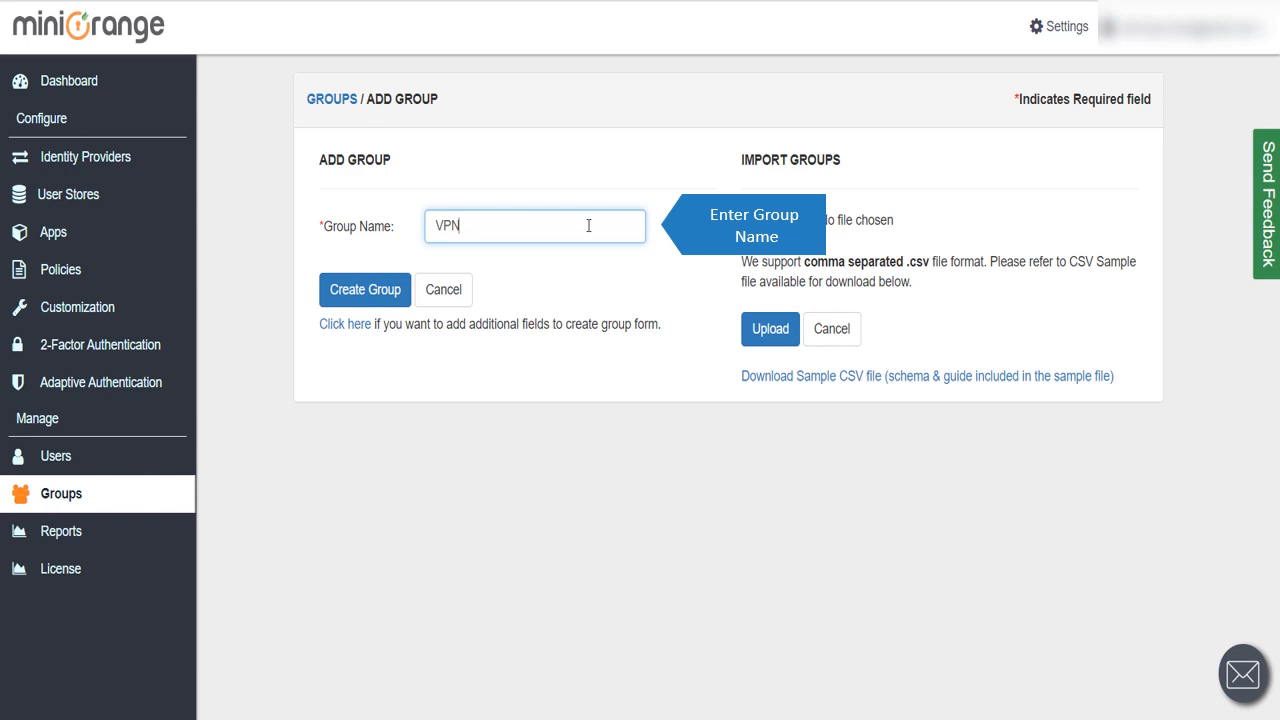
pyautogui.write('_Grd')
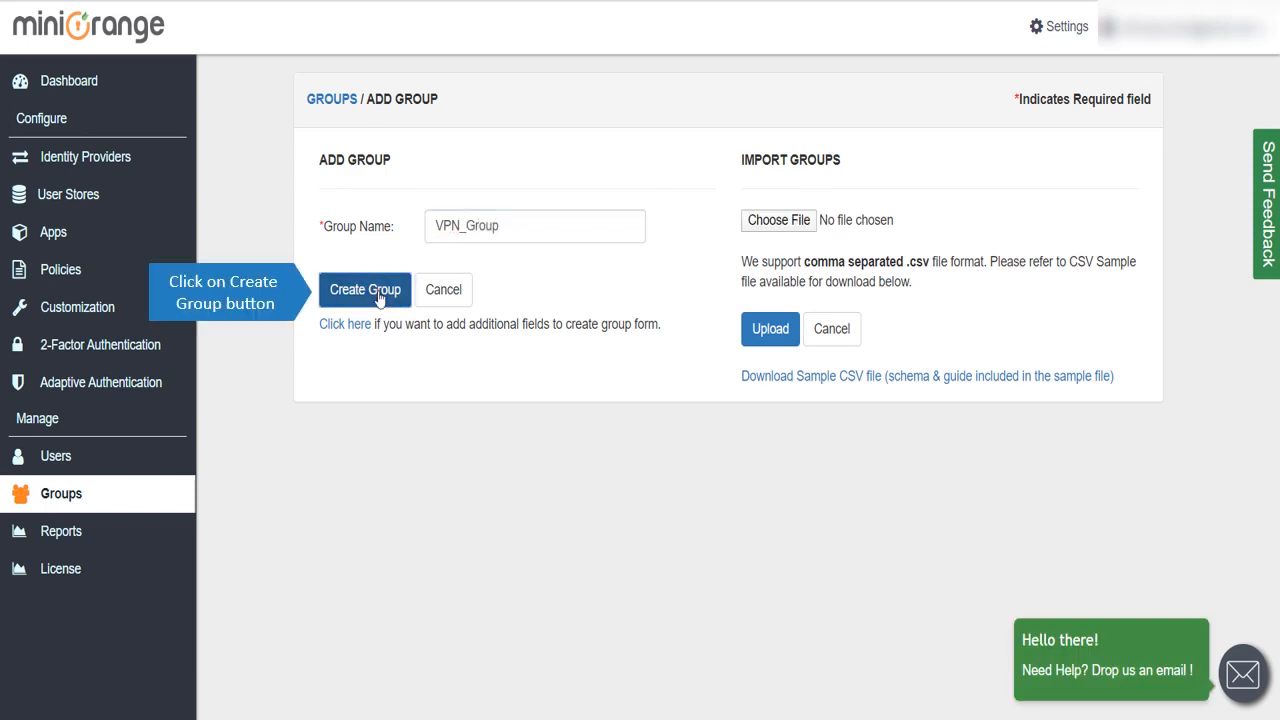
pyautogui.click(365, 290)
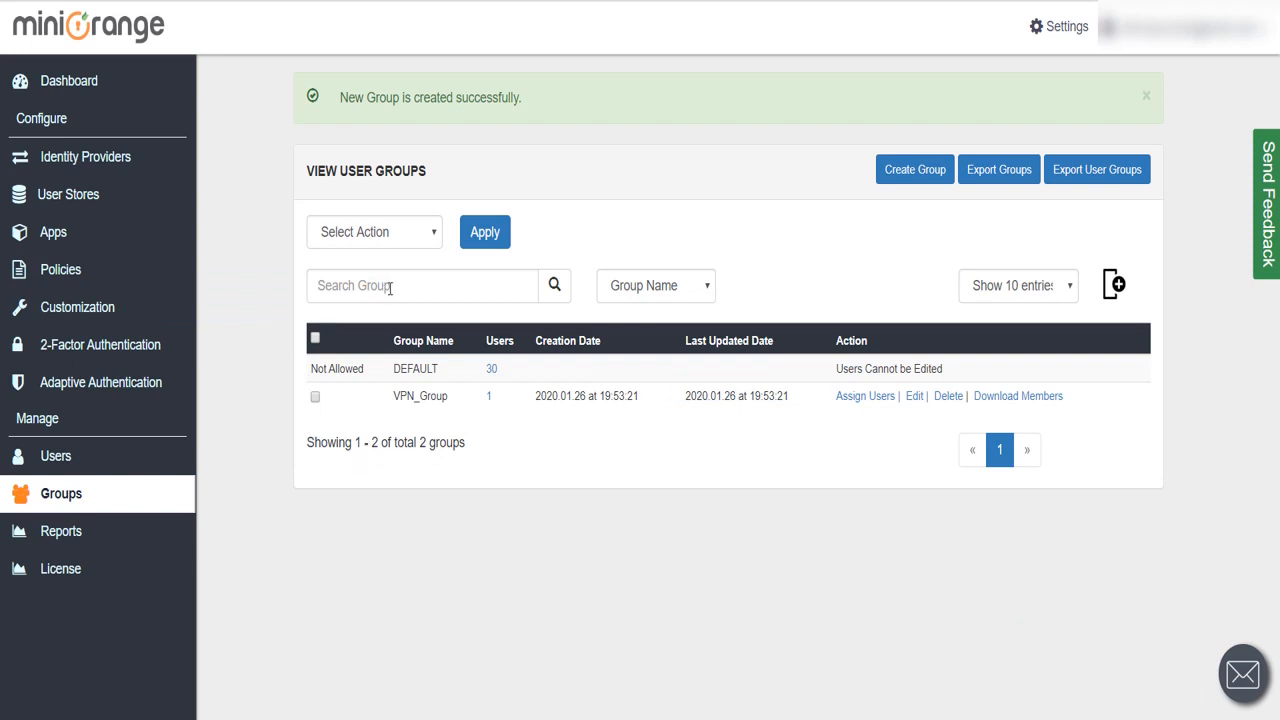
# Show 100 users per page, select two users, and assign them to VPN_Group
pyautogui.click(864, 396)
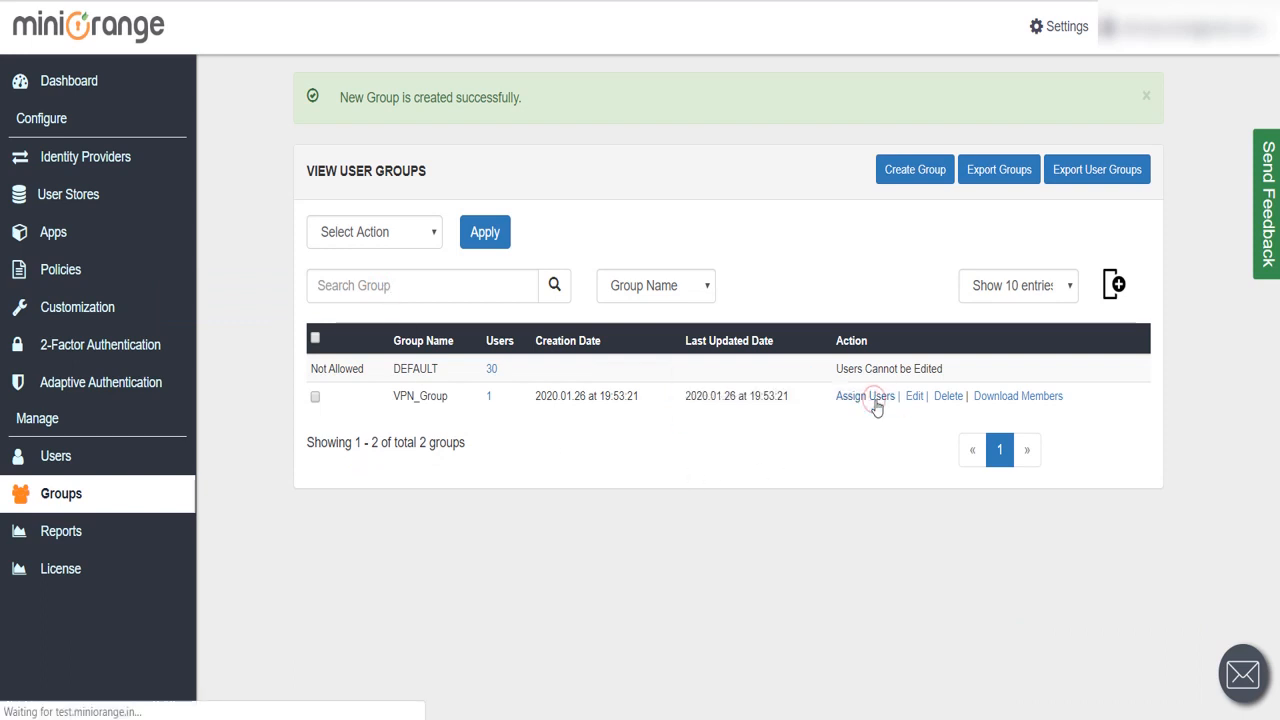
pyautogui.click(861, 396)
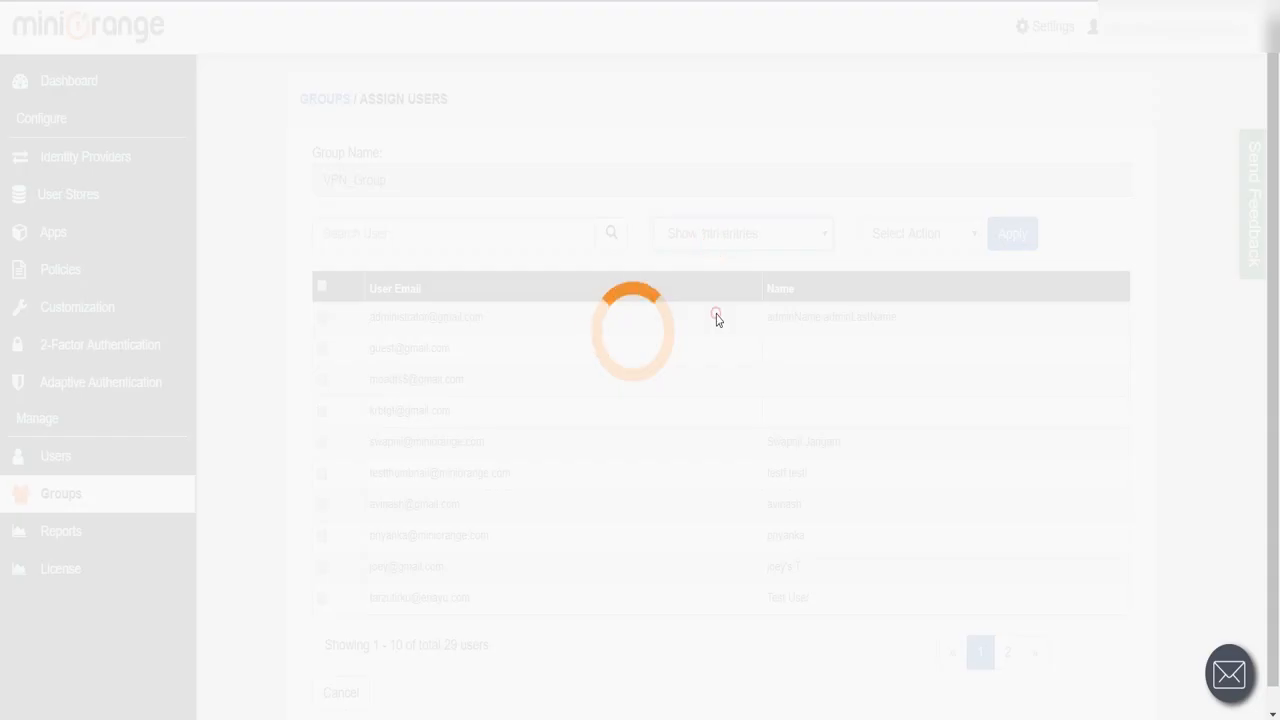
pyautogui.scroll(-3)
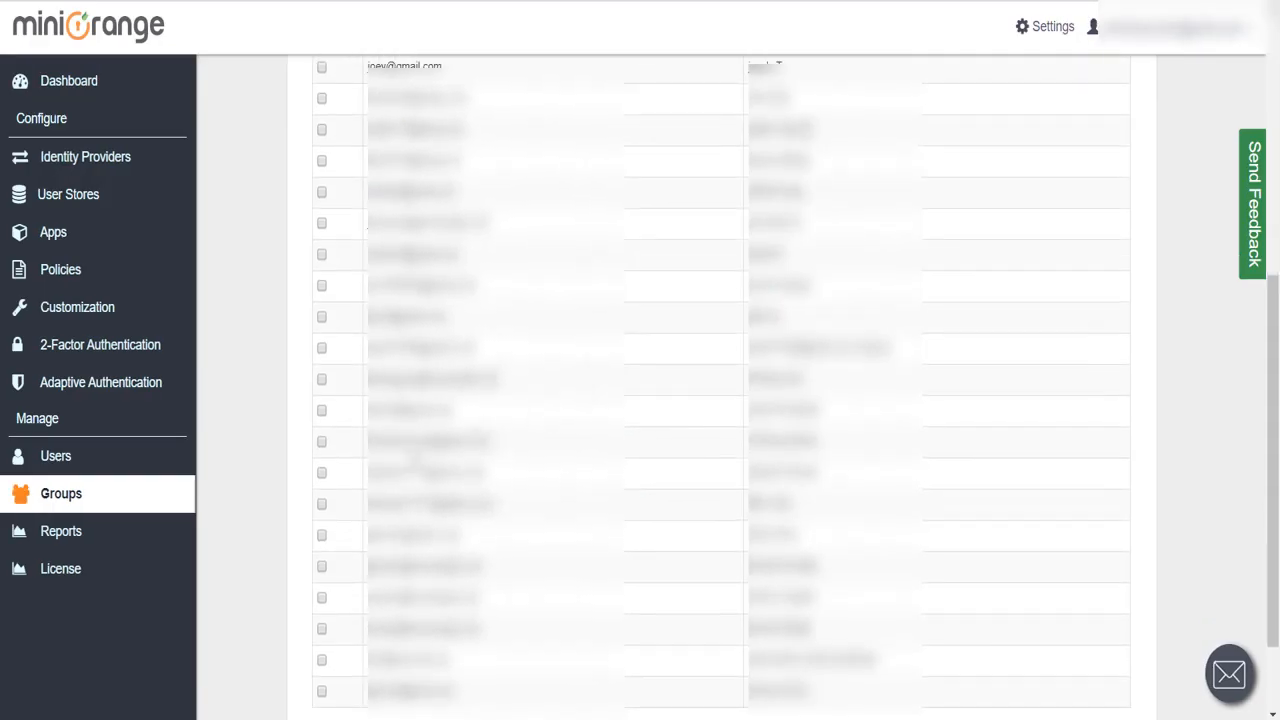
pyautogui.click(321, 503)
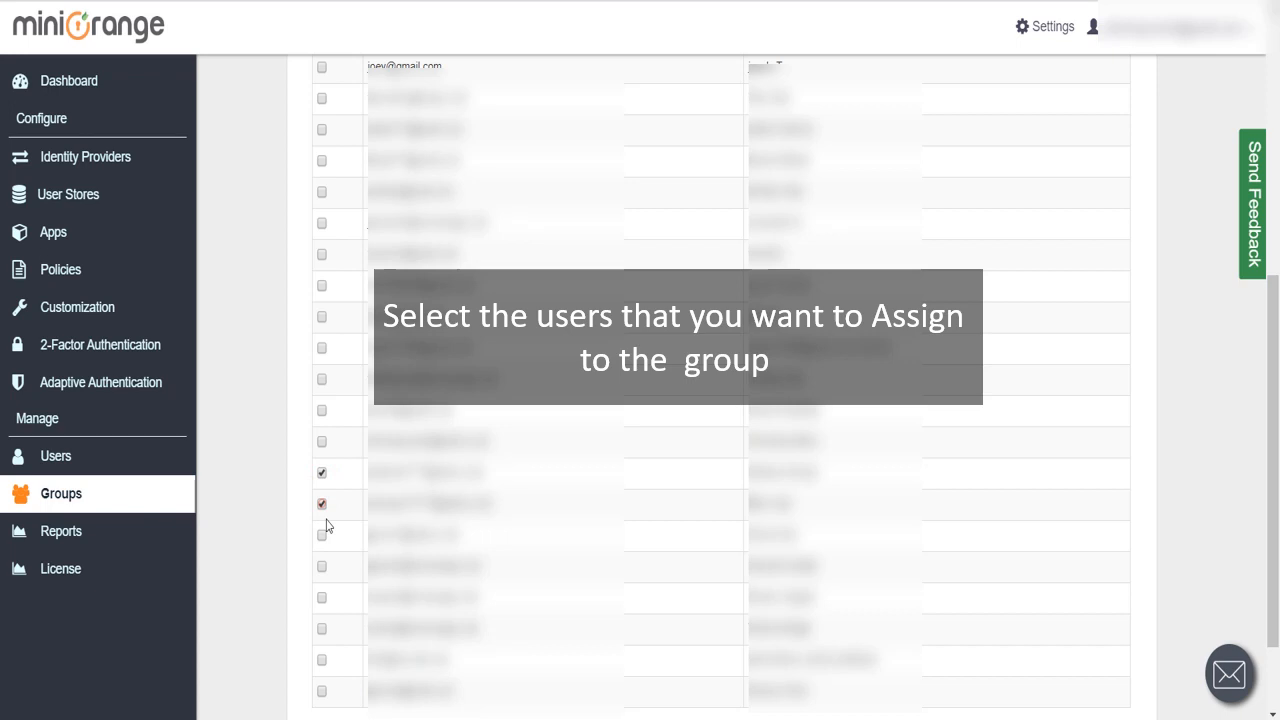
pyautogui.click(322, 566)
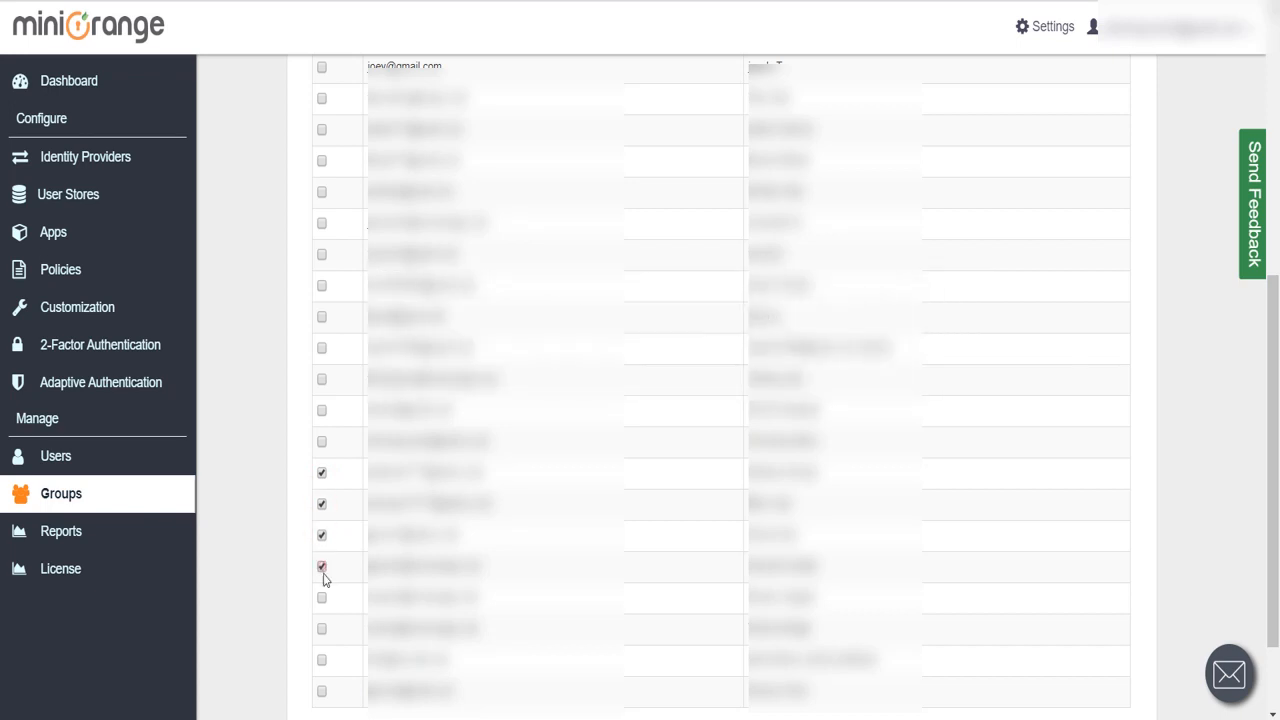
pyautogui.scroll(3)
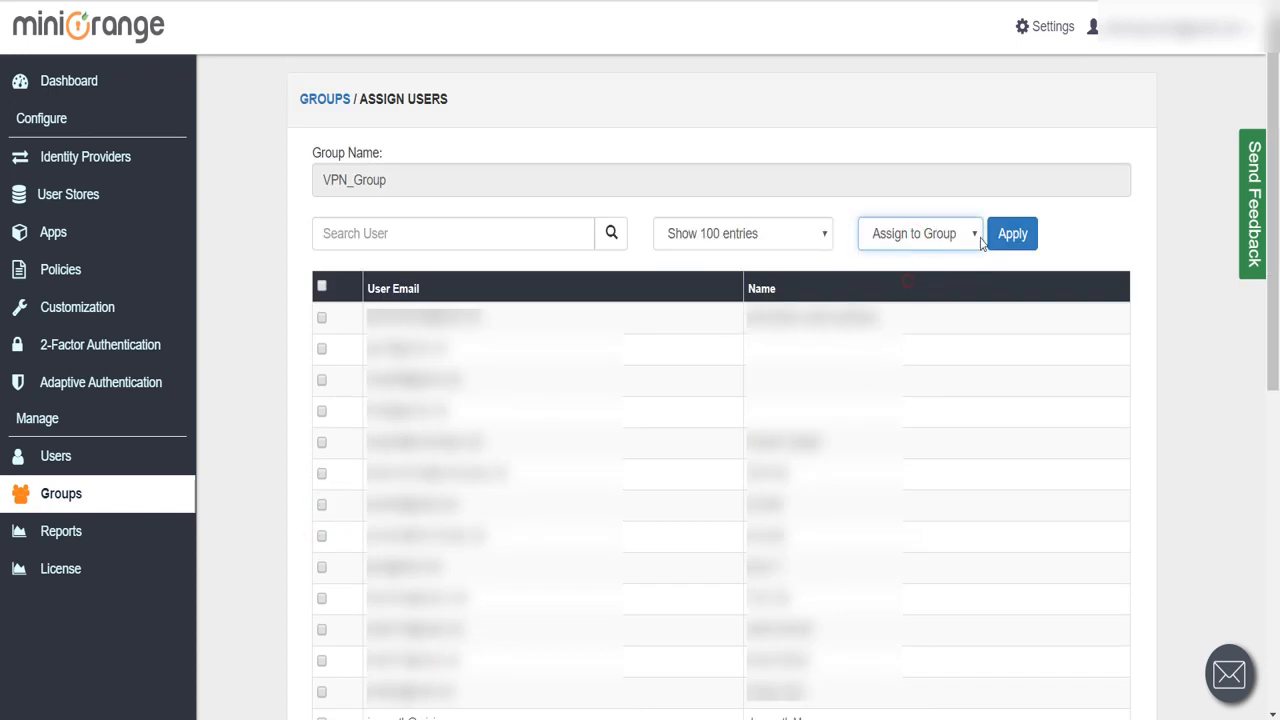
pyautogui.click(1012, 233)
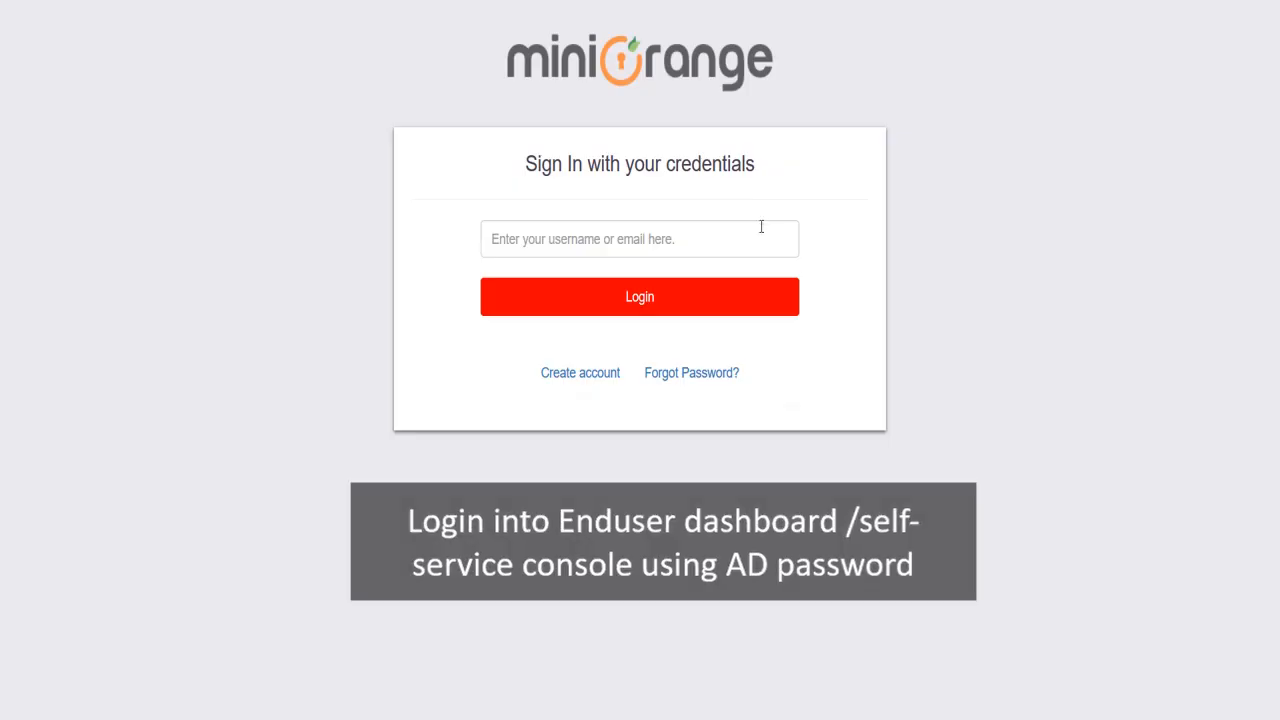
# Sign in to the end-user console as newuser
pyautogui.write('newuser')
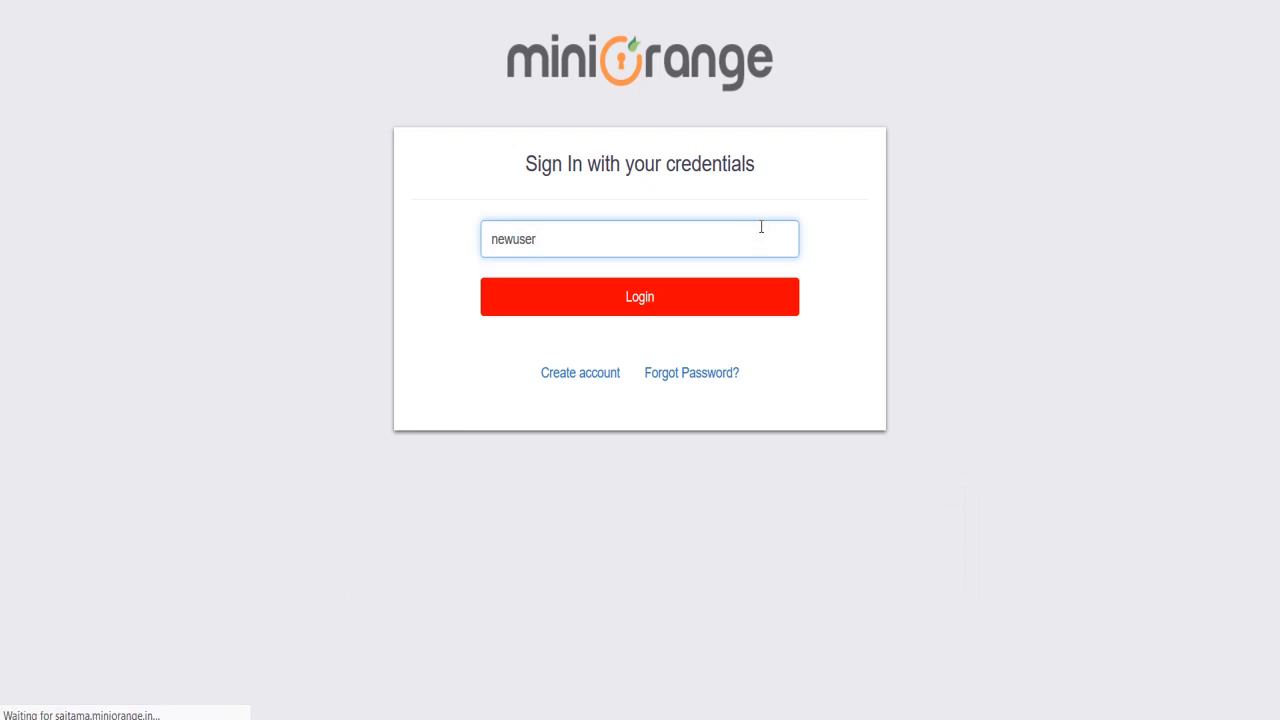
pyautogui.click(639, 296)
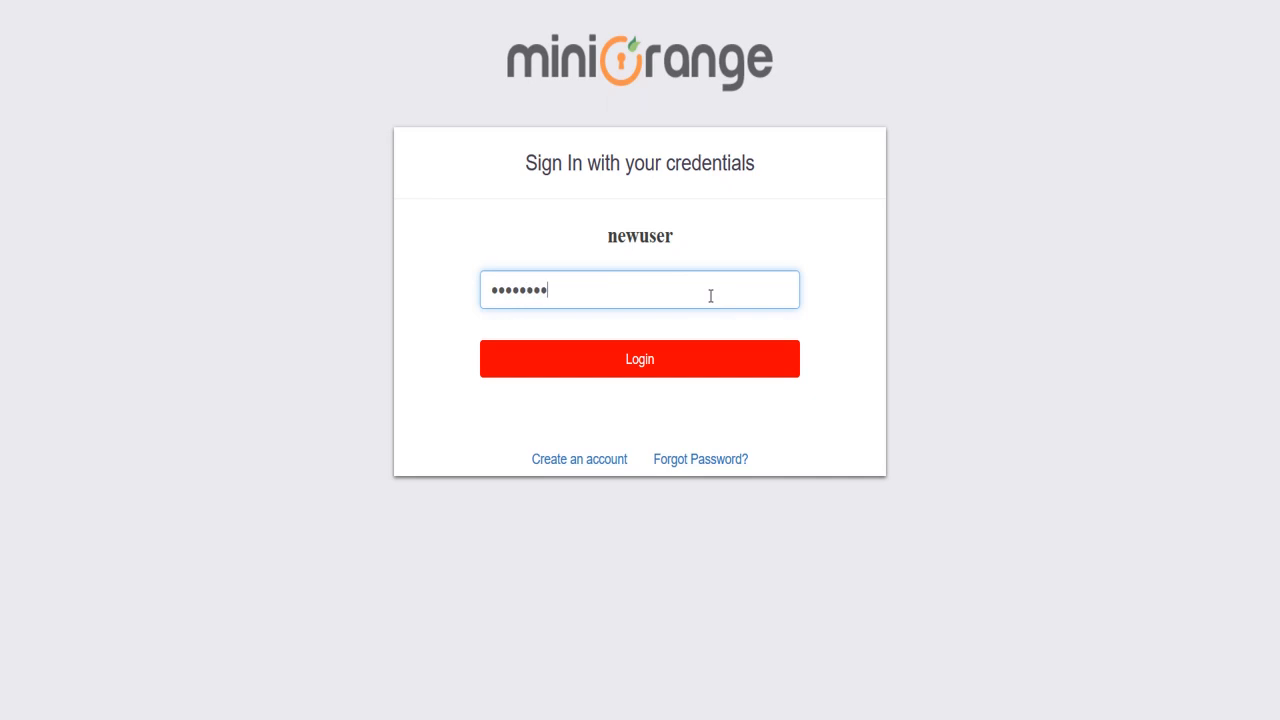
pyautogui.click(639, 359)
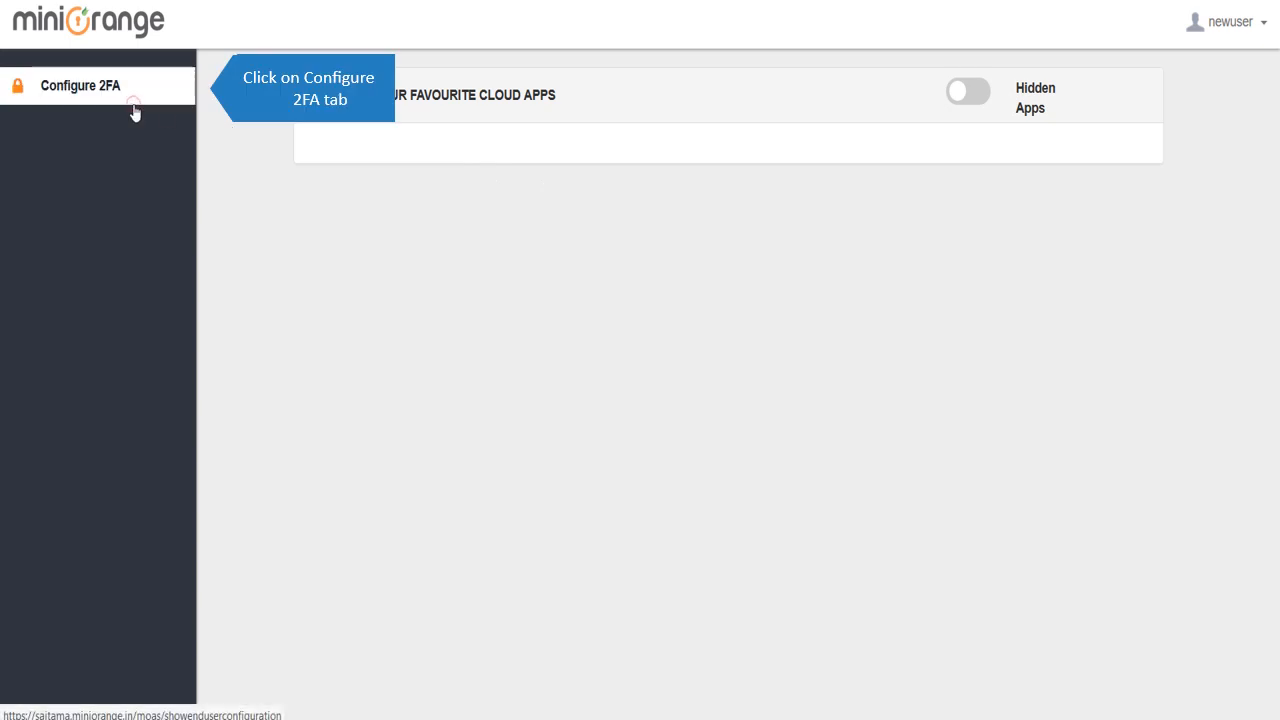
# Configure OTP over SMS with the phone number and save the 2FA setup
pyautogui.click(80, 85)
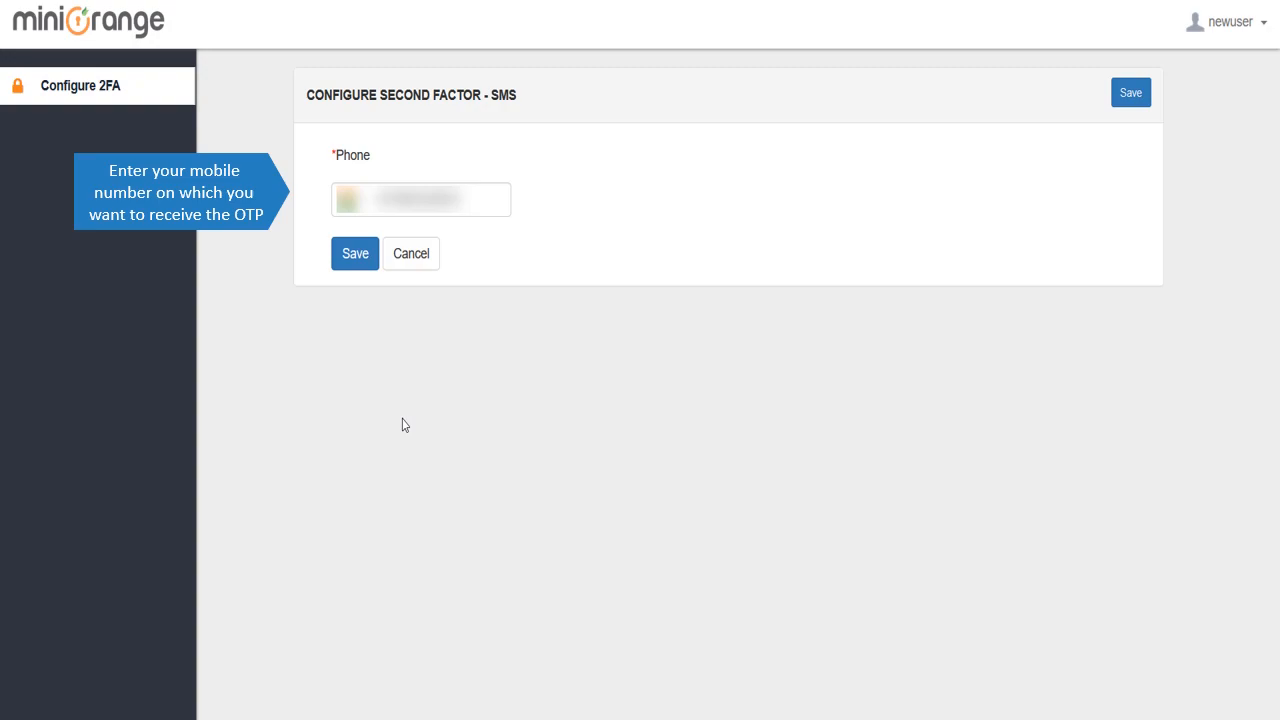
pyautogui.click(354, 253)
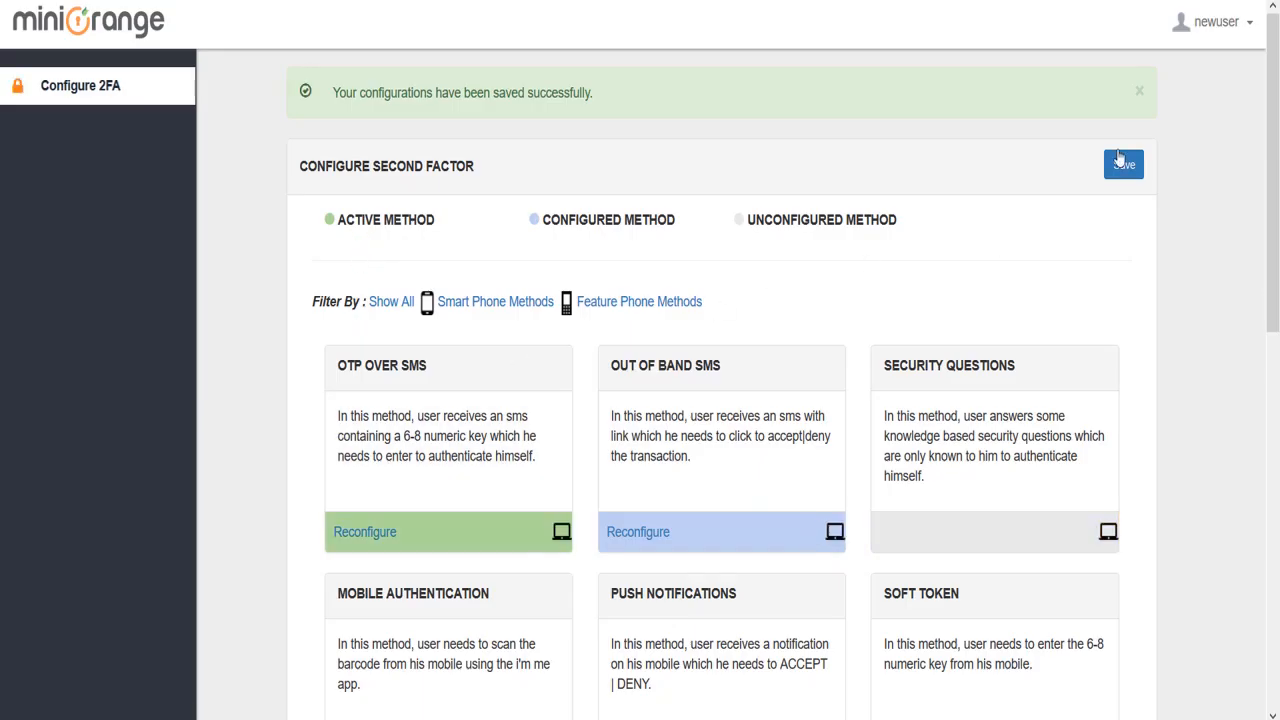
pyautogui.click(1123, 164)
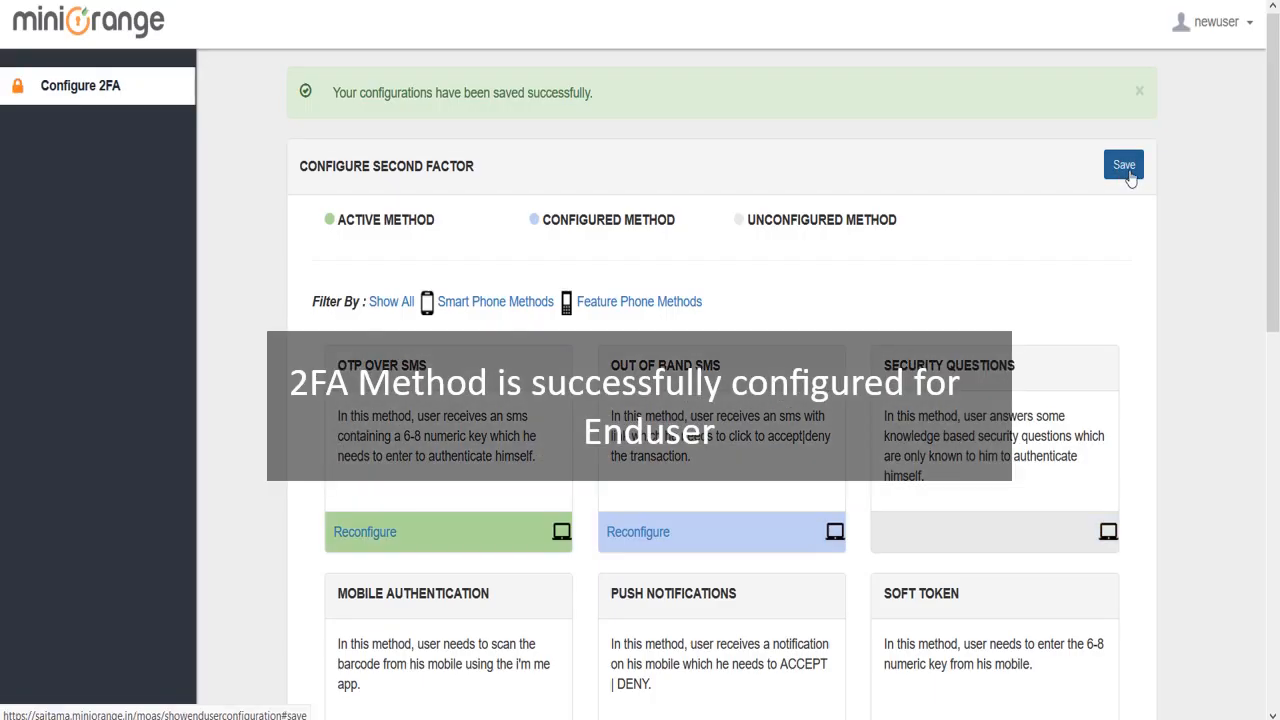
# Sign out of the end-user console from the account menu
pyautogui.click(1211, 21)
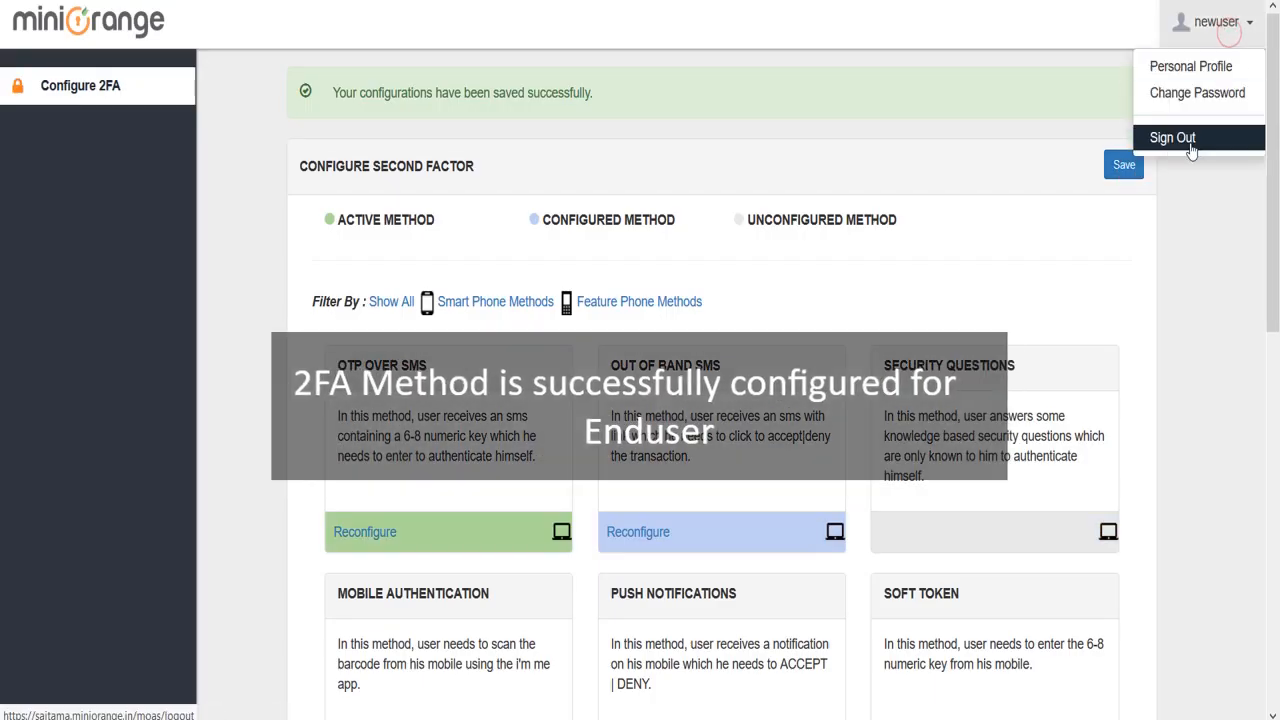
pyautogui.click(1172, 137)
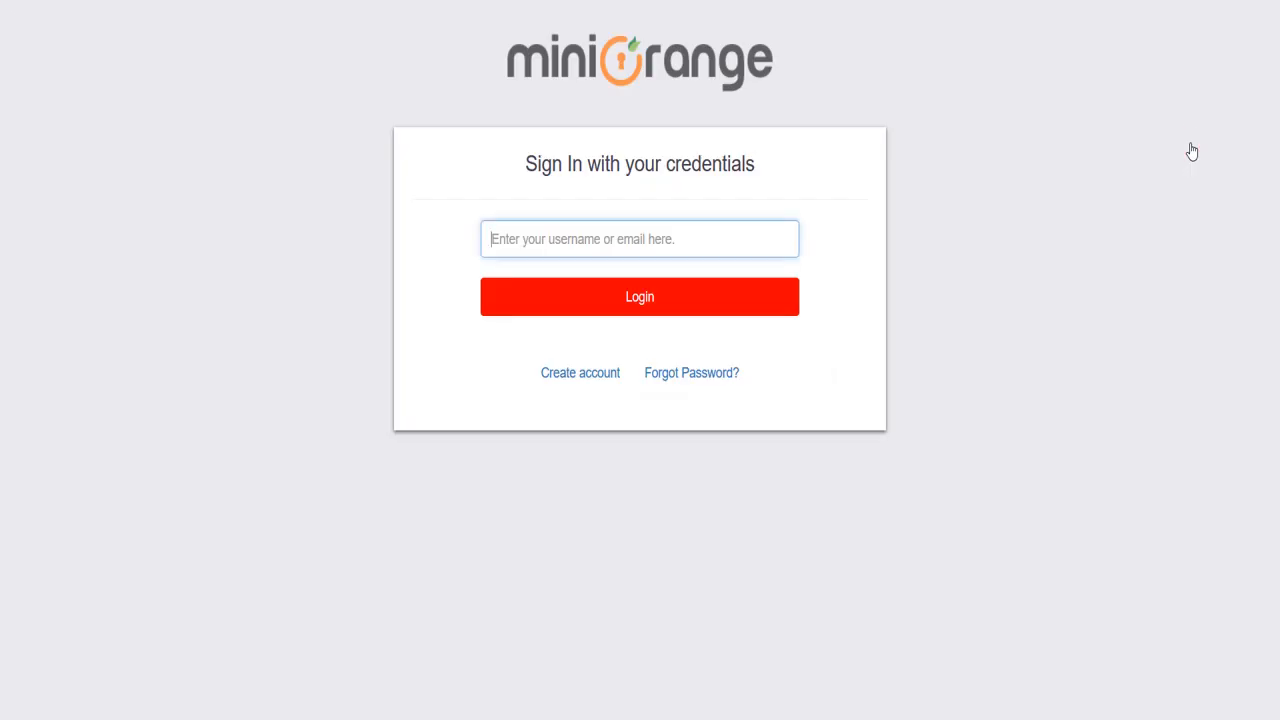
pyautogui.click(639, 296)
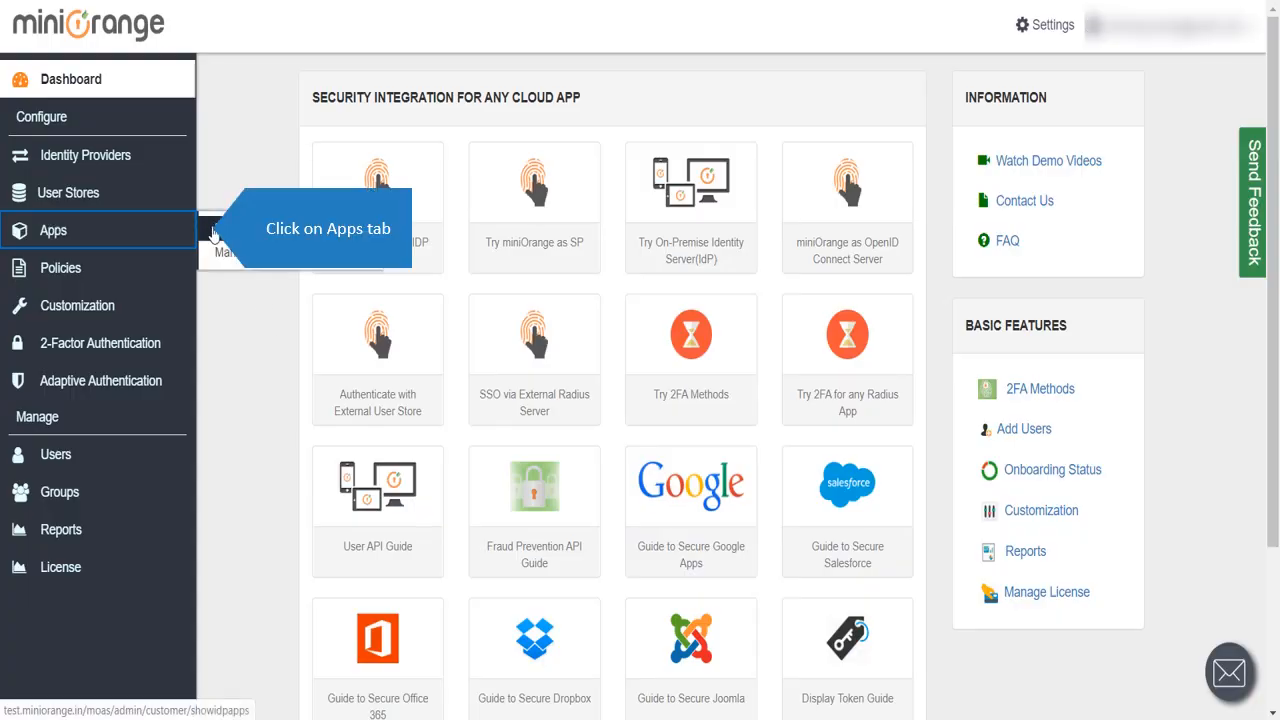
# Add a Radius Client app VPN_application with the VPN server IP and shared secret
pyautogui.click(53, 230)
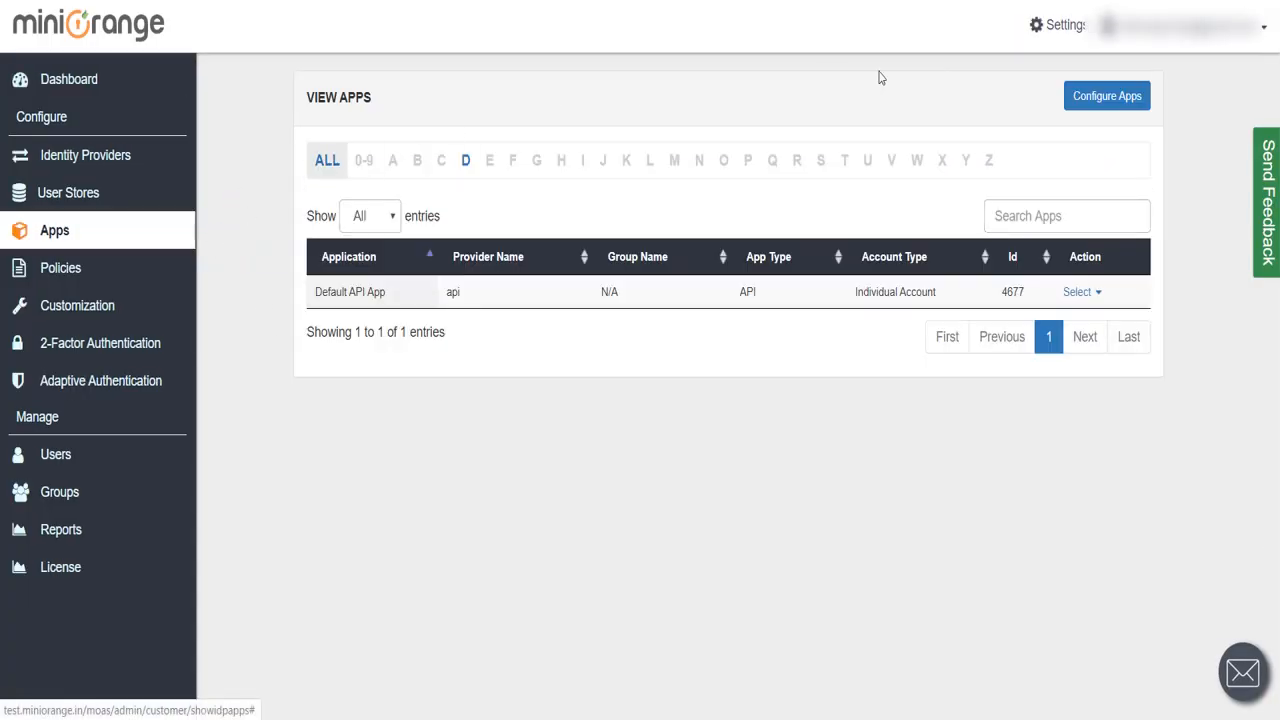
pyautogui.click(1106, 95)
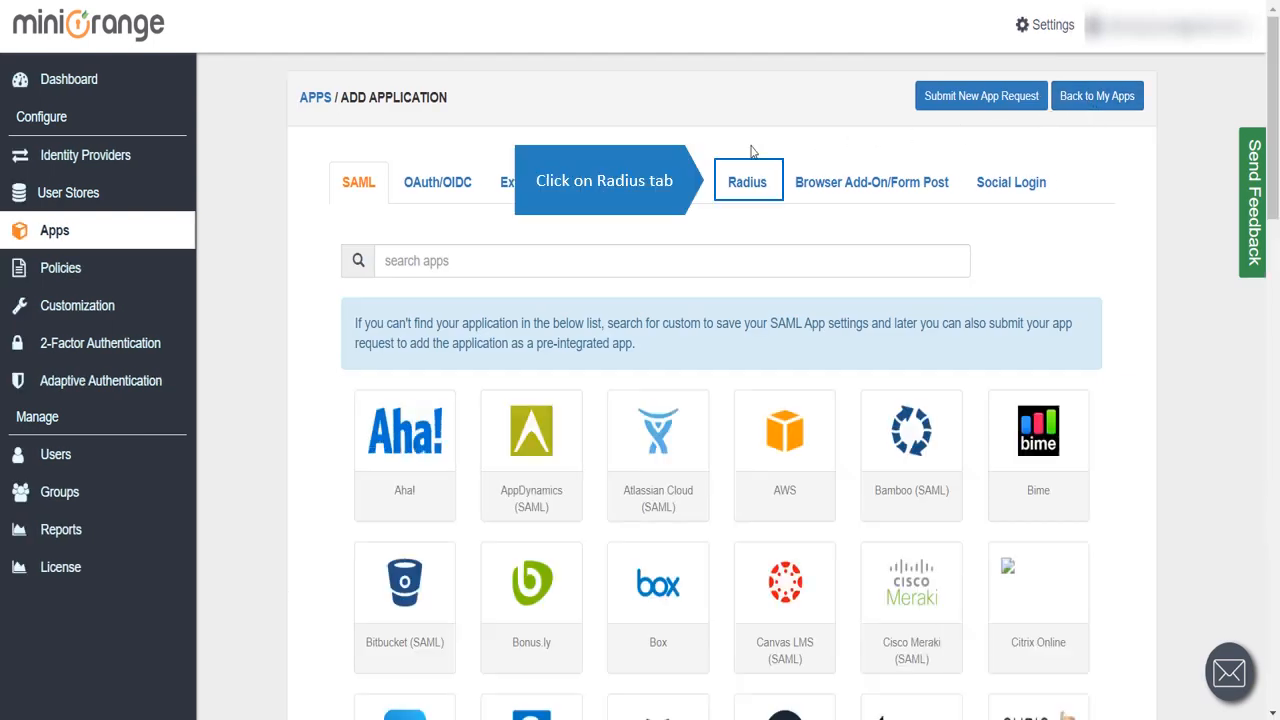
pyautogui.click(747, 182)
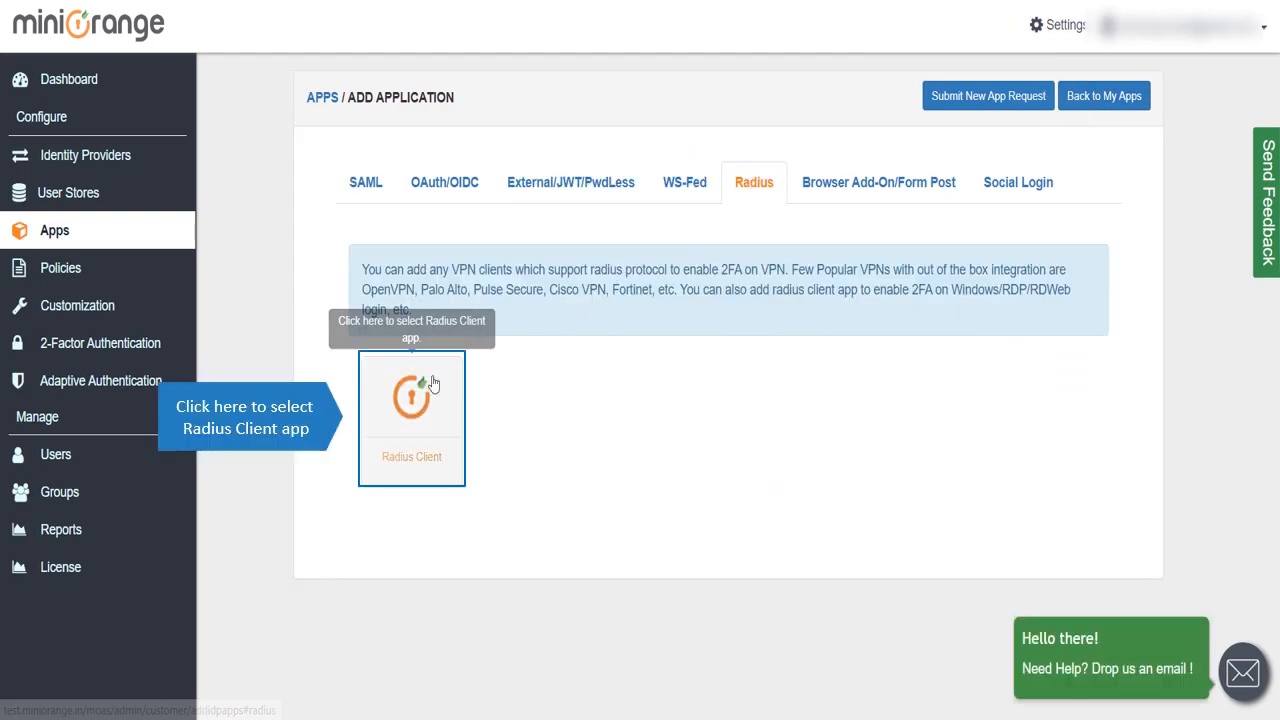
pyautogui.click(411, 410)
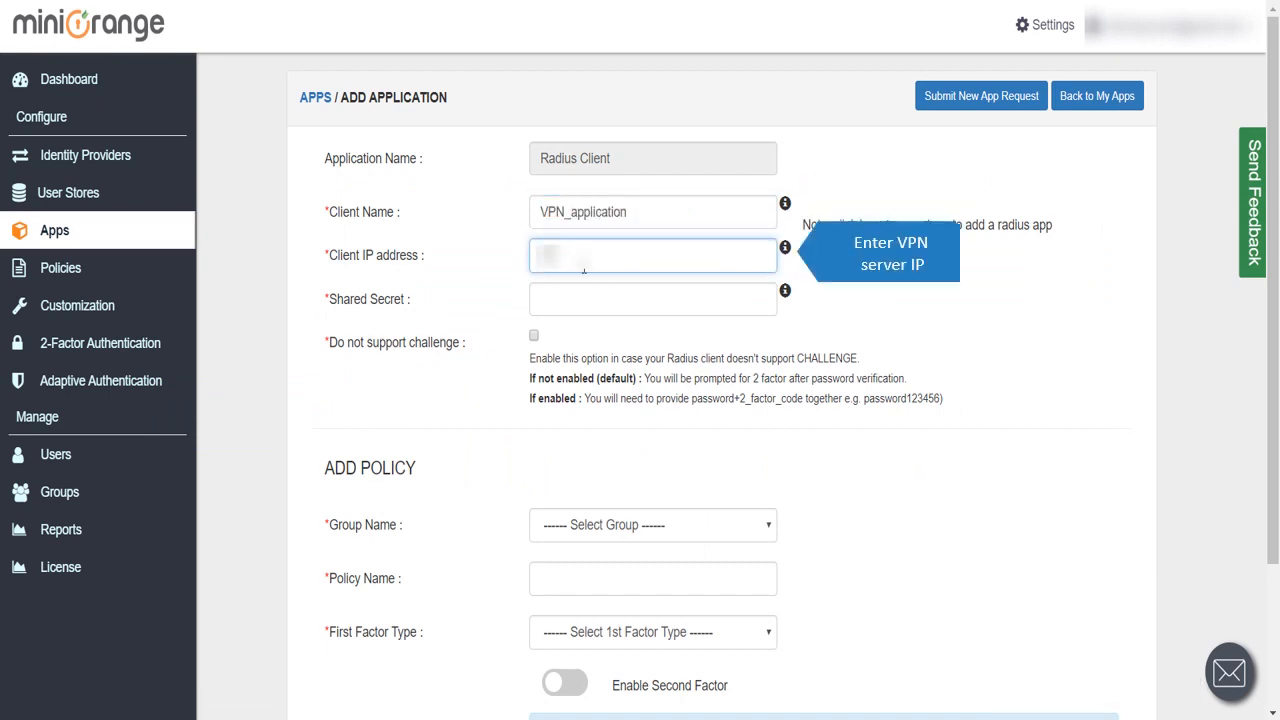
pyautogui.click(652, 298)
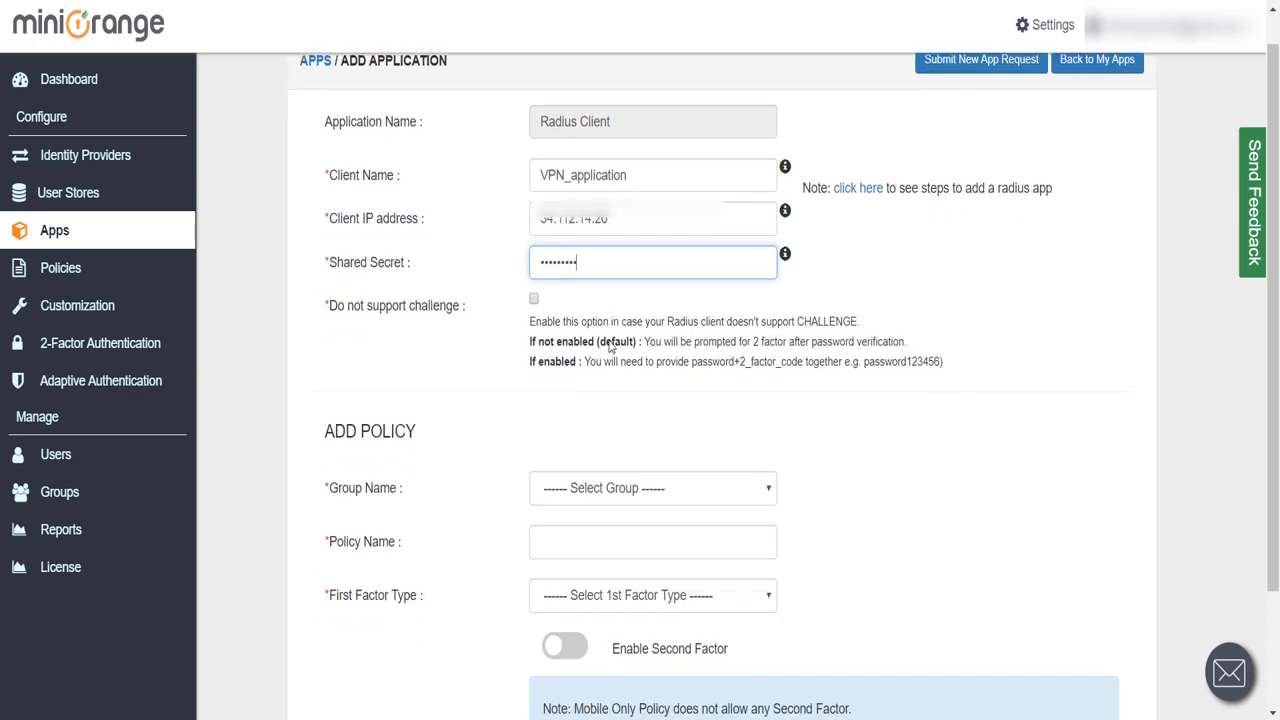
pyautogui.click(652, 488)
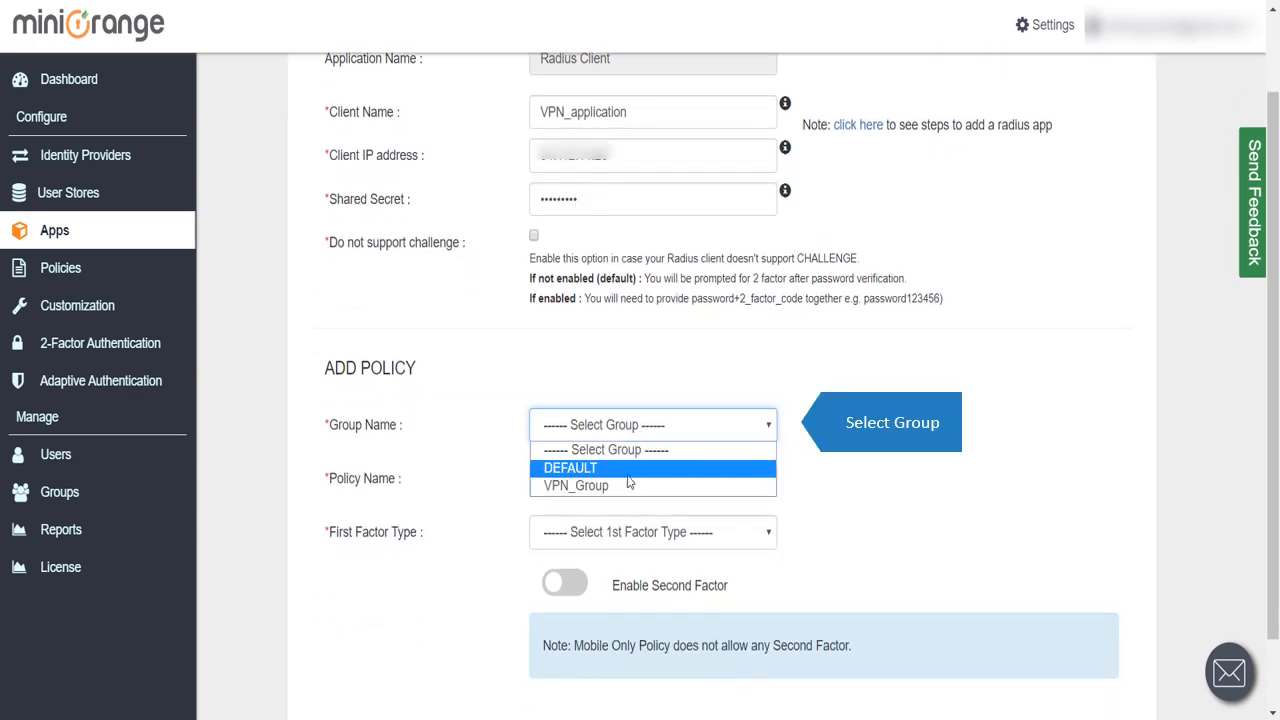
# Assign the RADIUS app to VPN_Group with policy name 'Vpn_policy' and save it
pyautogui.click(576, 485)
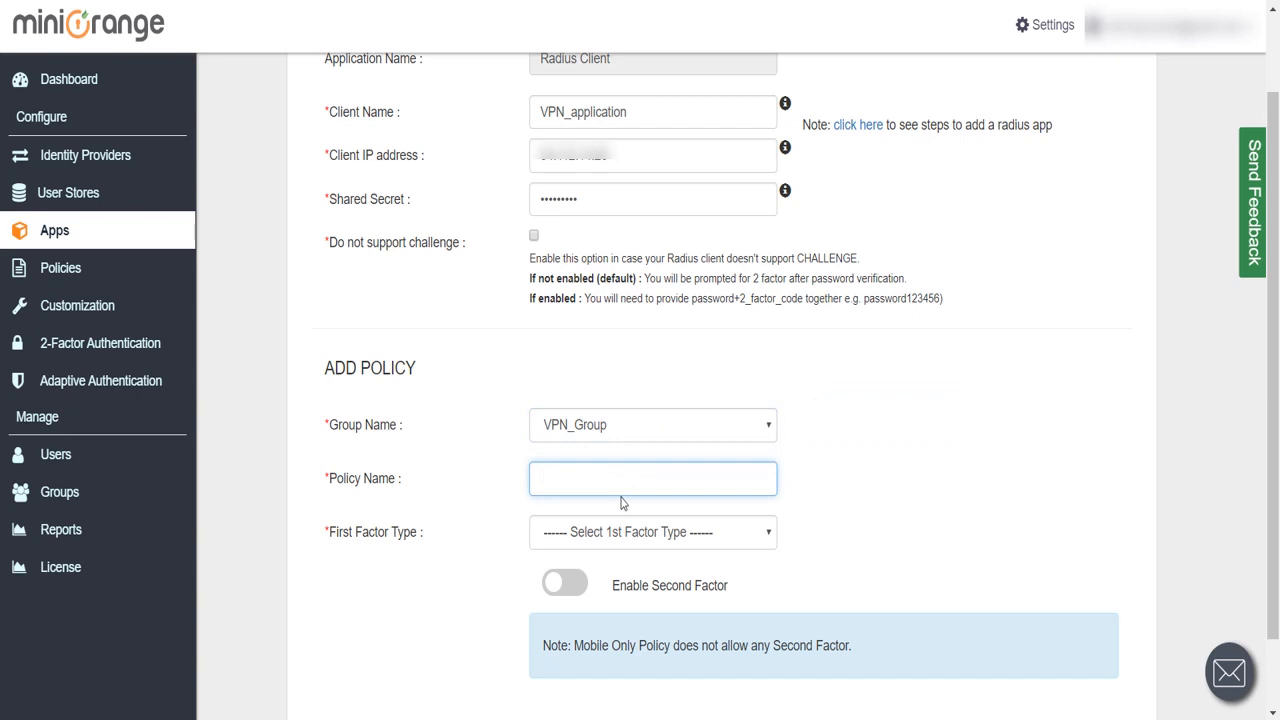
pyautogui.write('Vpn_p')
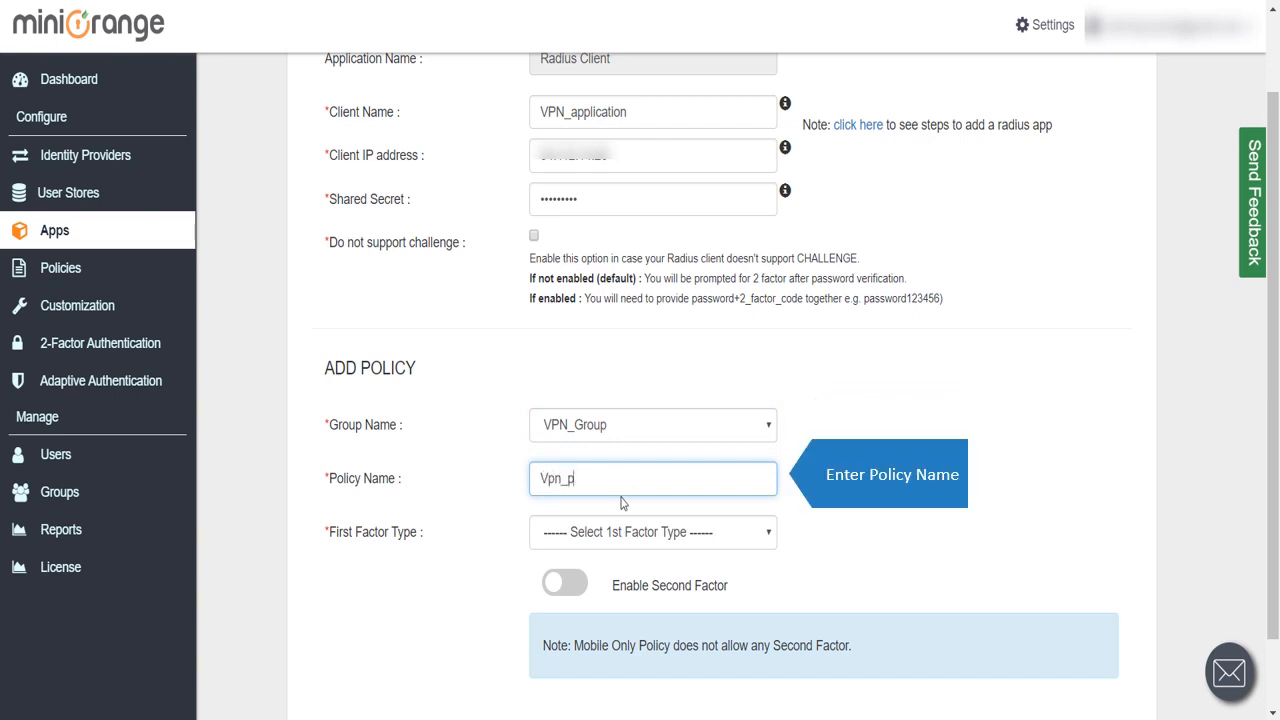
pyautogui.write('olicy')
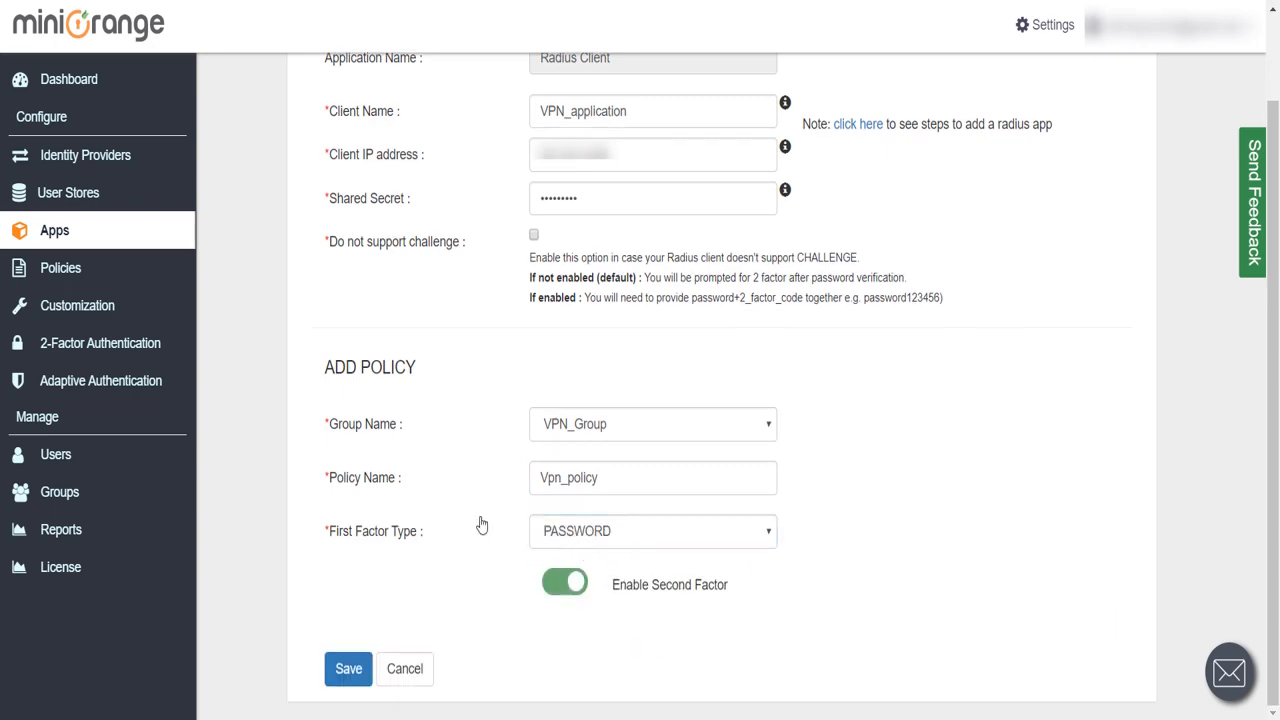
pyautogui.click(348, 668)
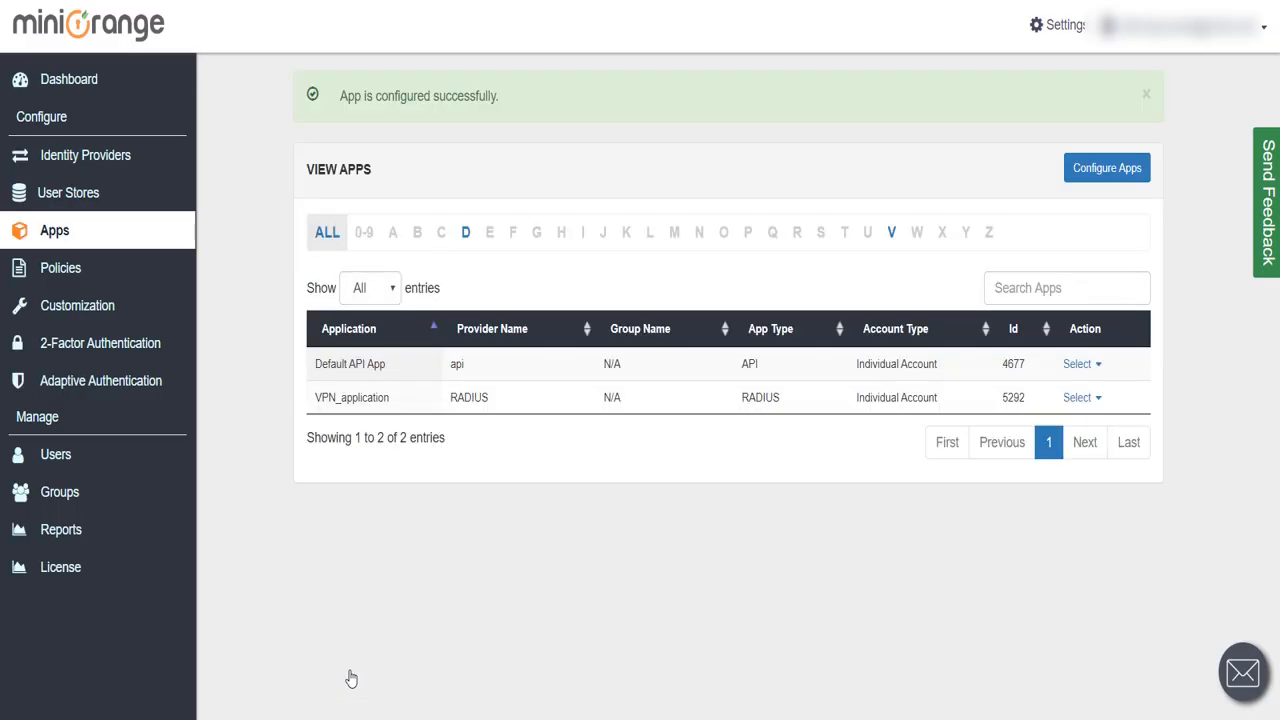
pyautogui.moveTo(351, 650)
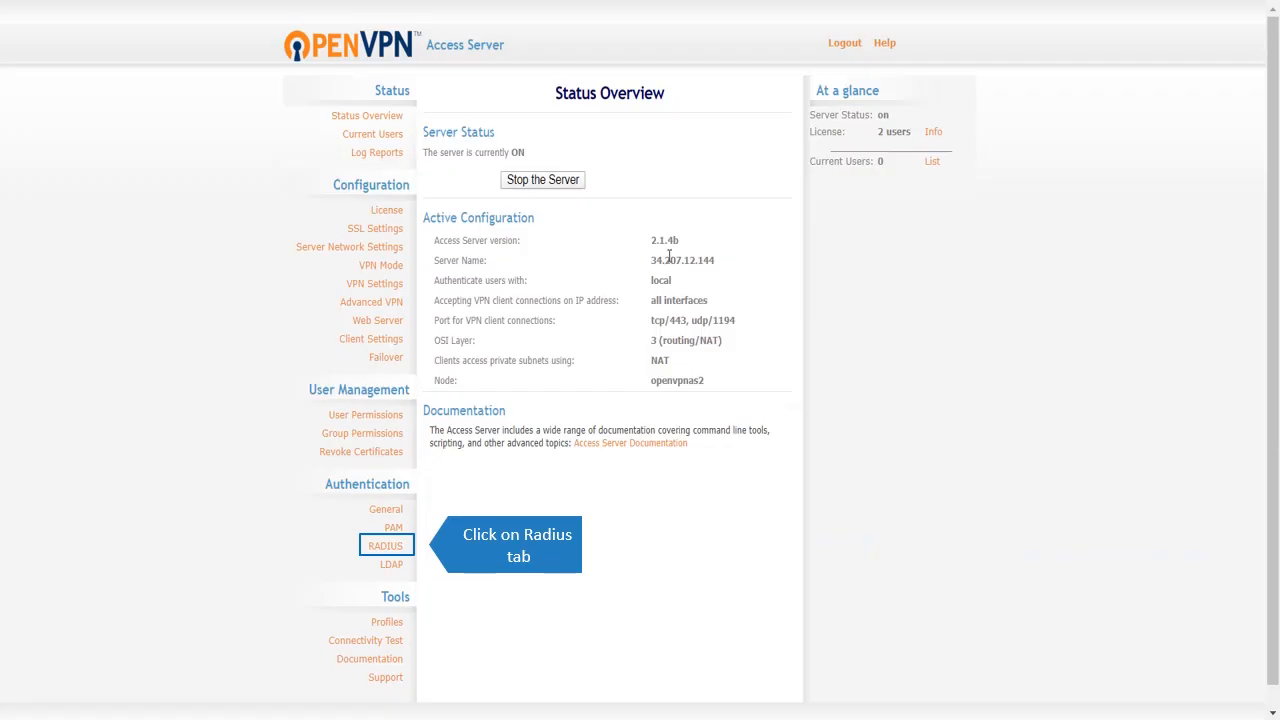
# Save RADIUS server settings using the PAP method and update the running server
pyautogui.click(386, 546)
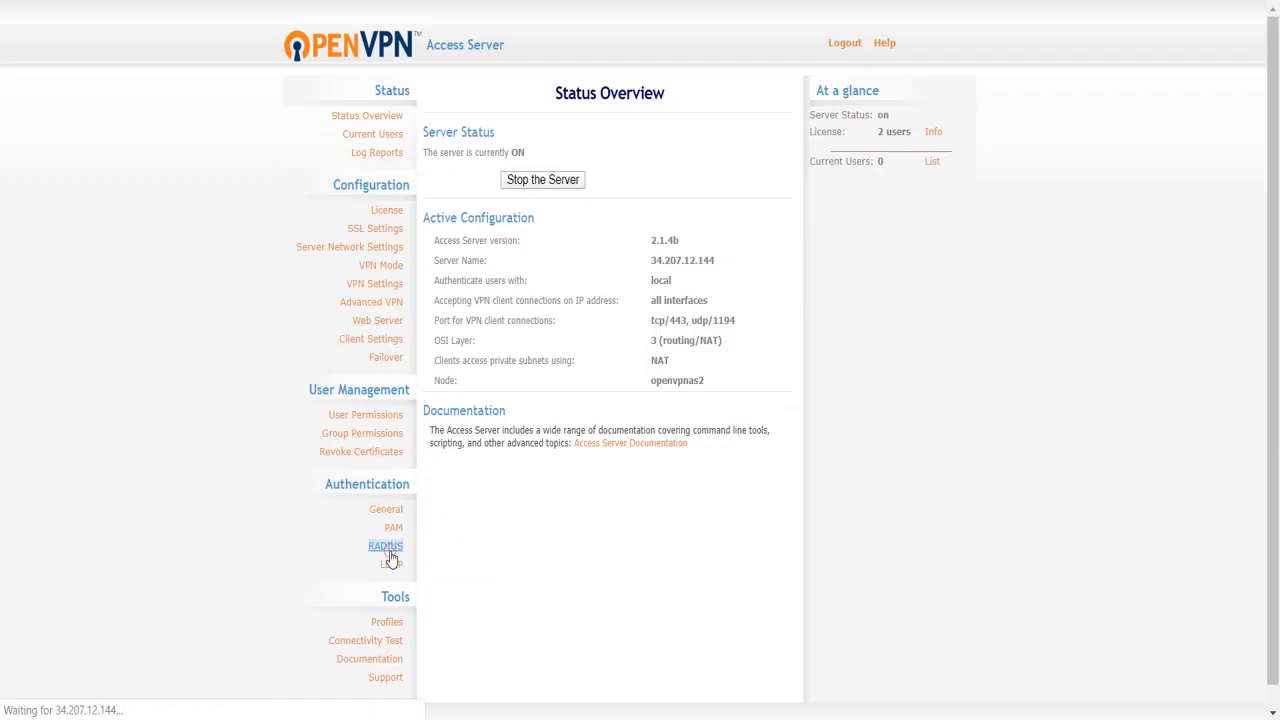
pyautogui.click(385, 546)
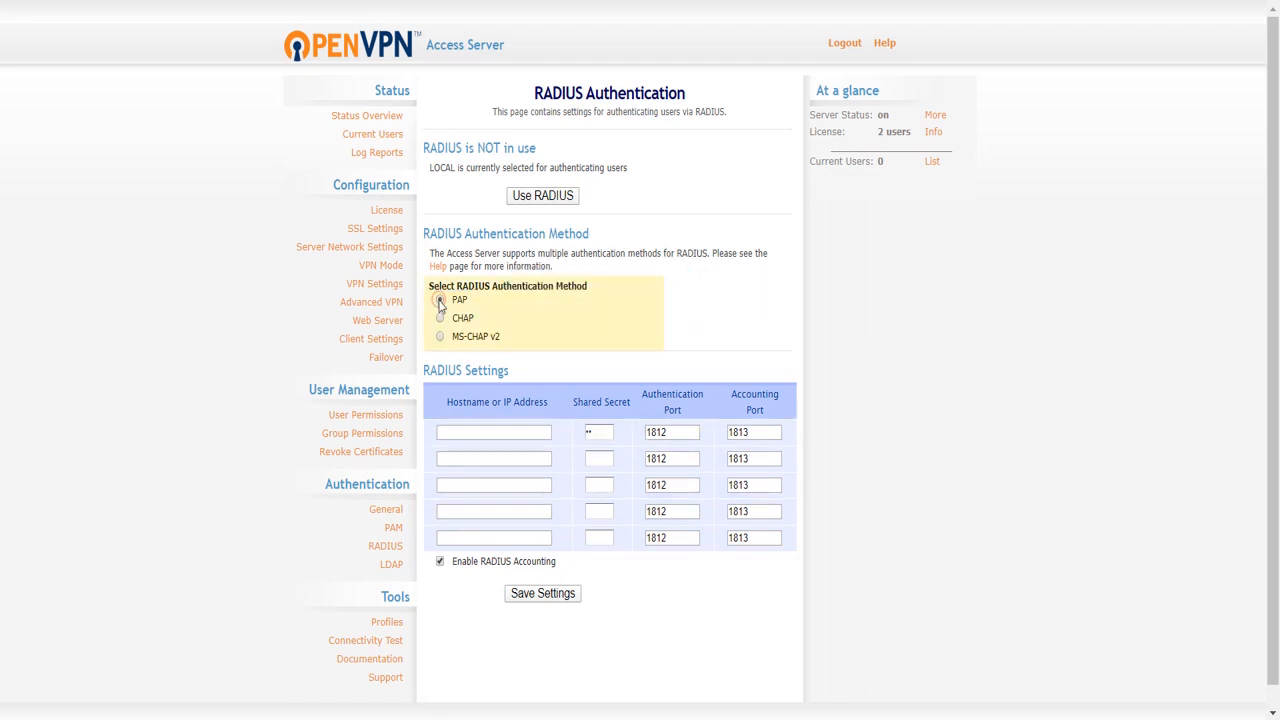
pyautogui.click(493, 431)
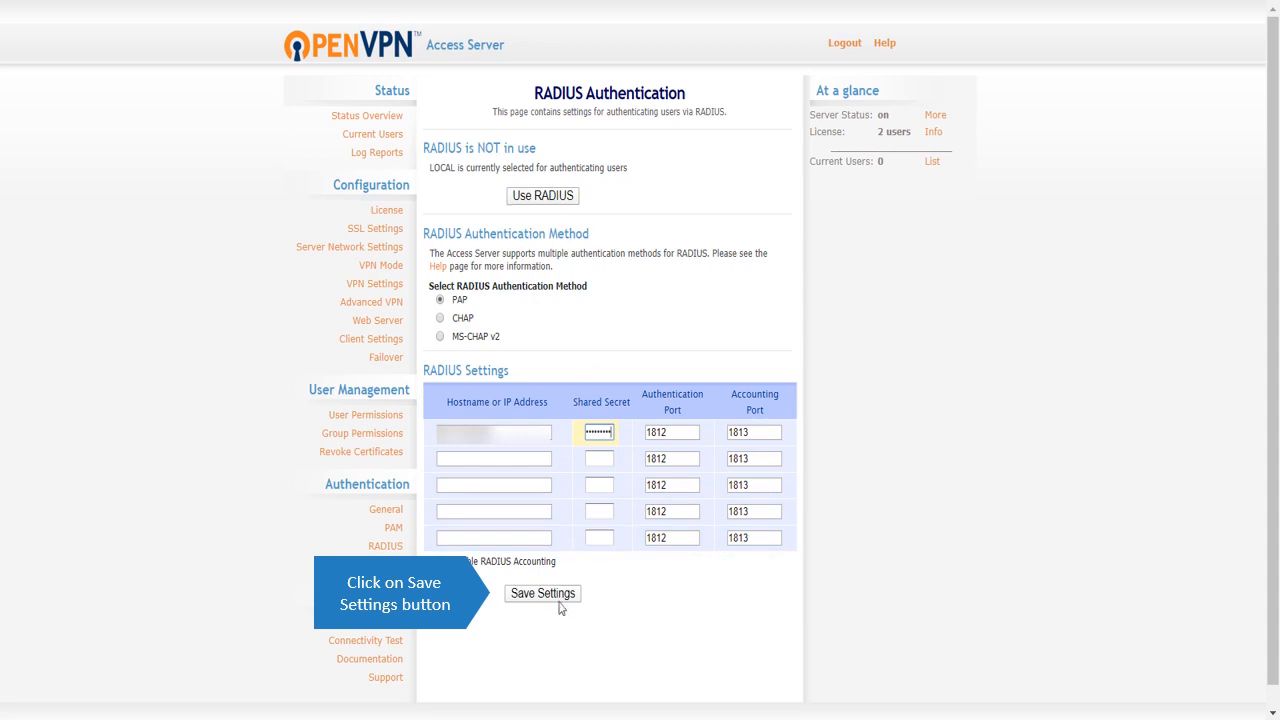
pyautogui.click(542, 593)
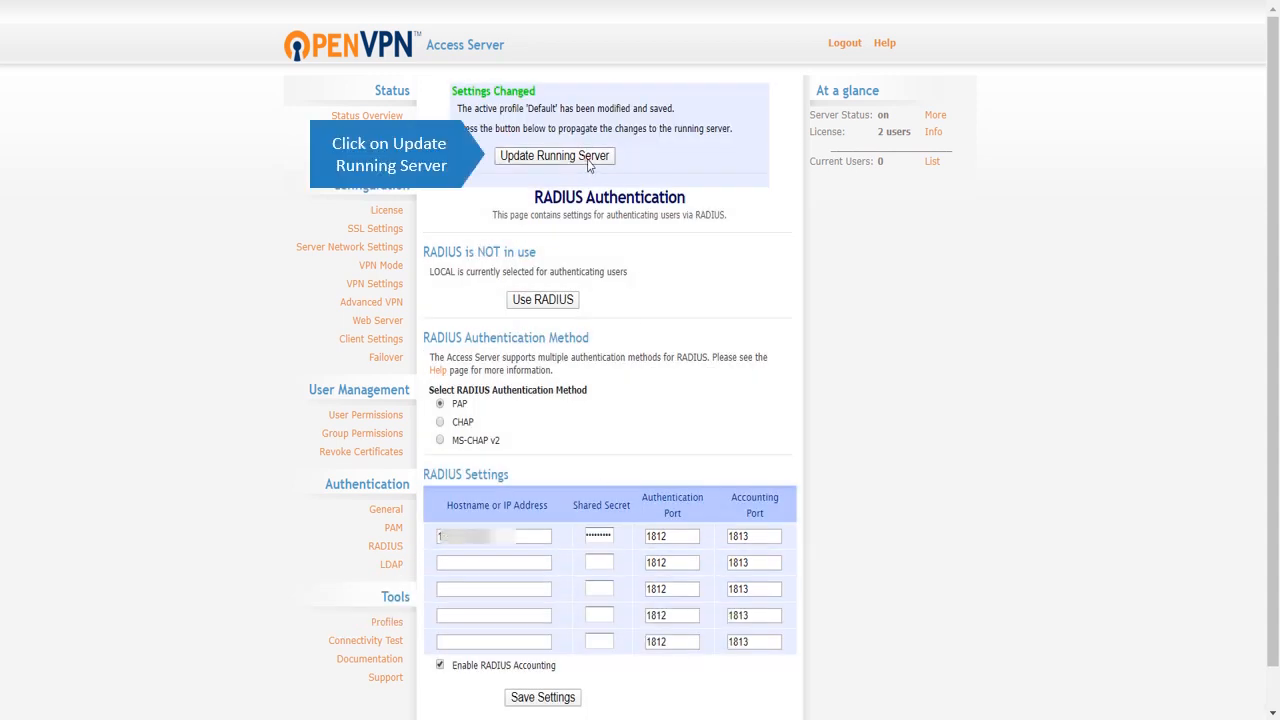
pyautogui.click(554, 155)
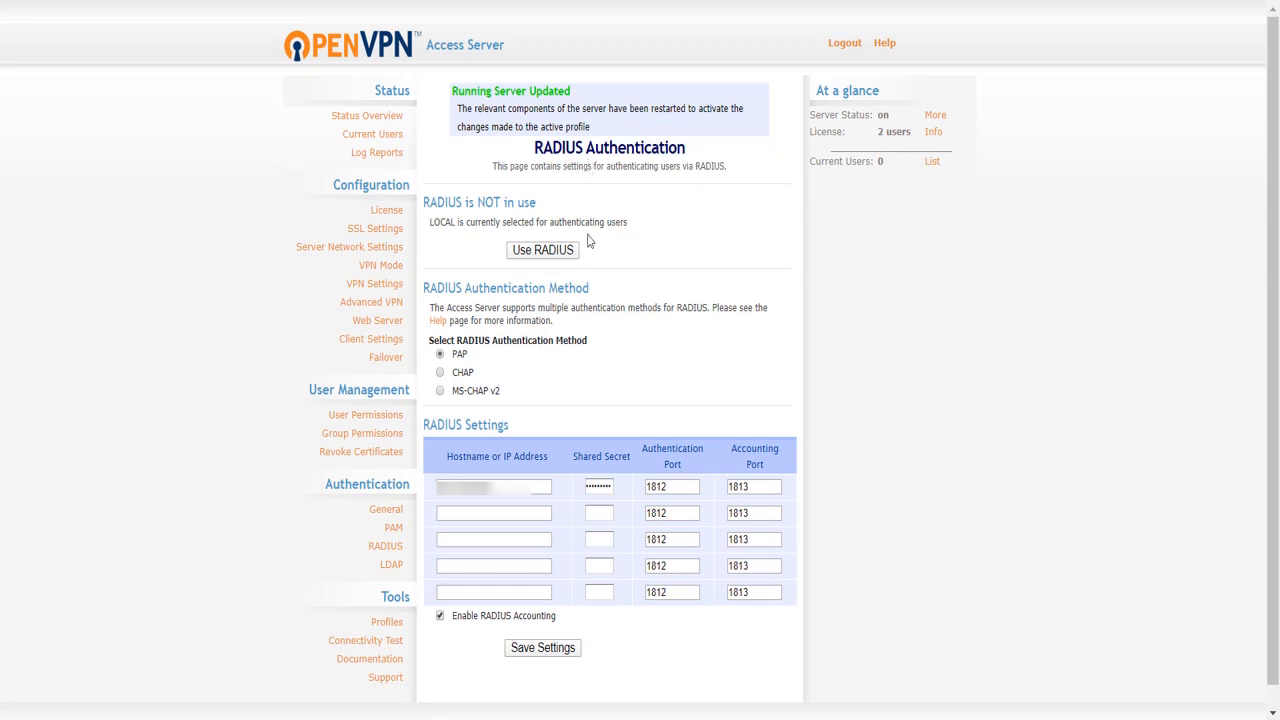
# Set general user authentication to RADIUS, save, and update the running server
pyautogui.click(385, 509)
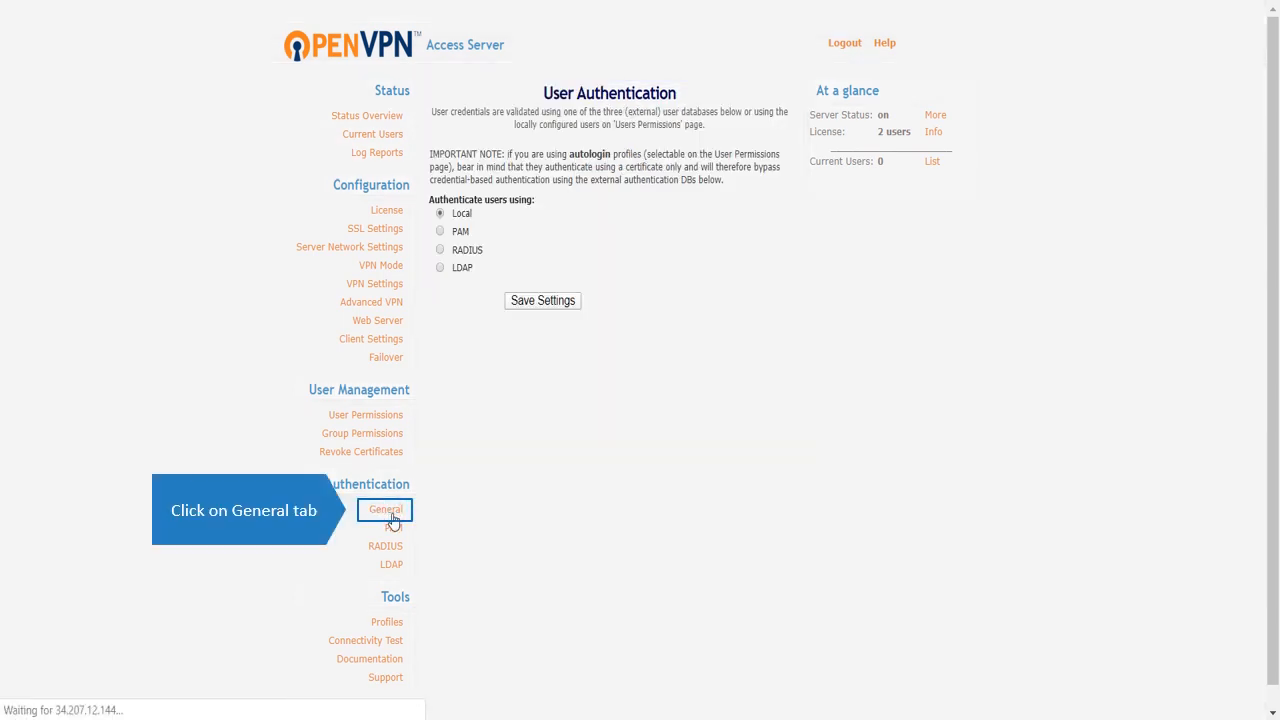
pyautogui.click(385, 510)
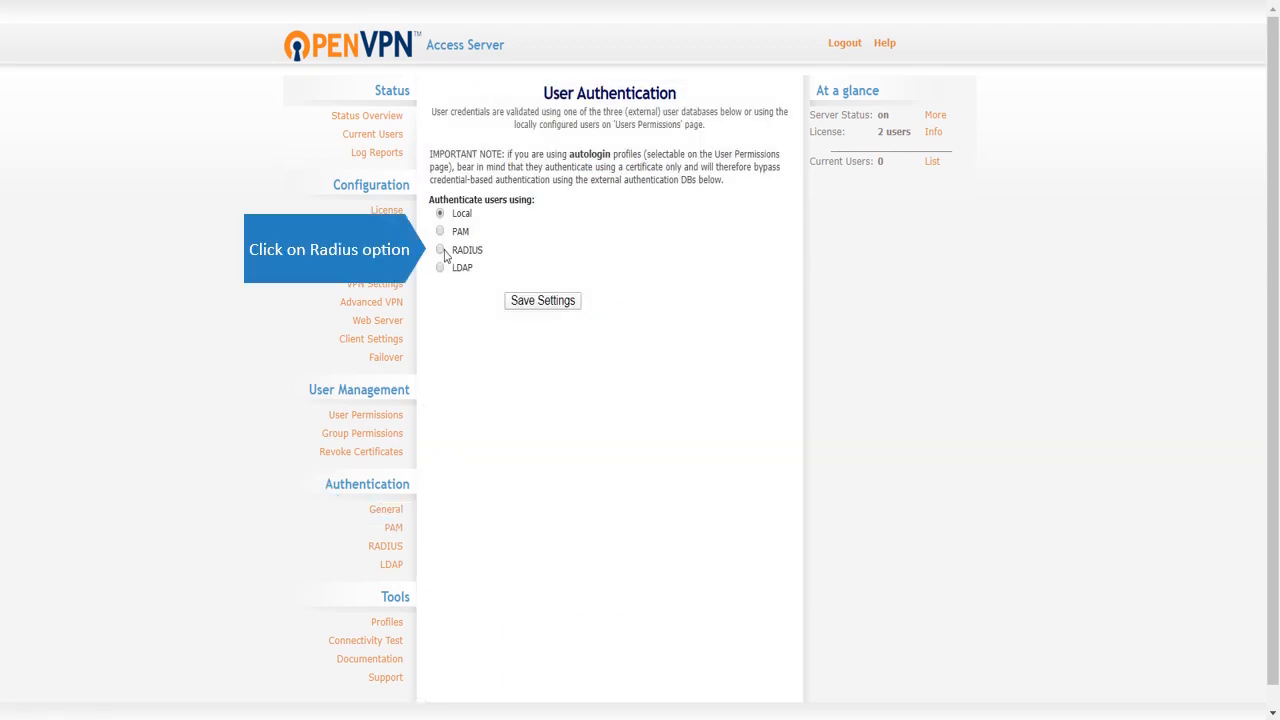
pyautogui.click(440, 249)
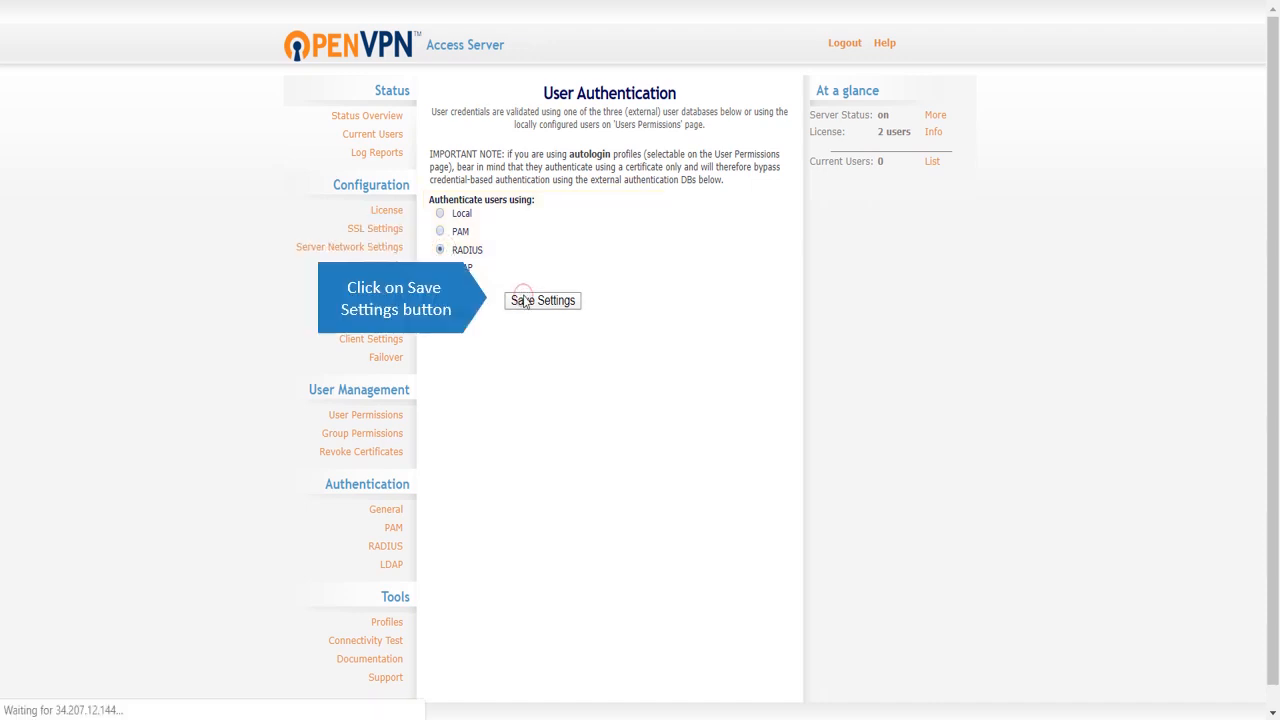
pyautogui.click(542, 300)
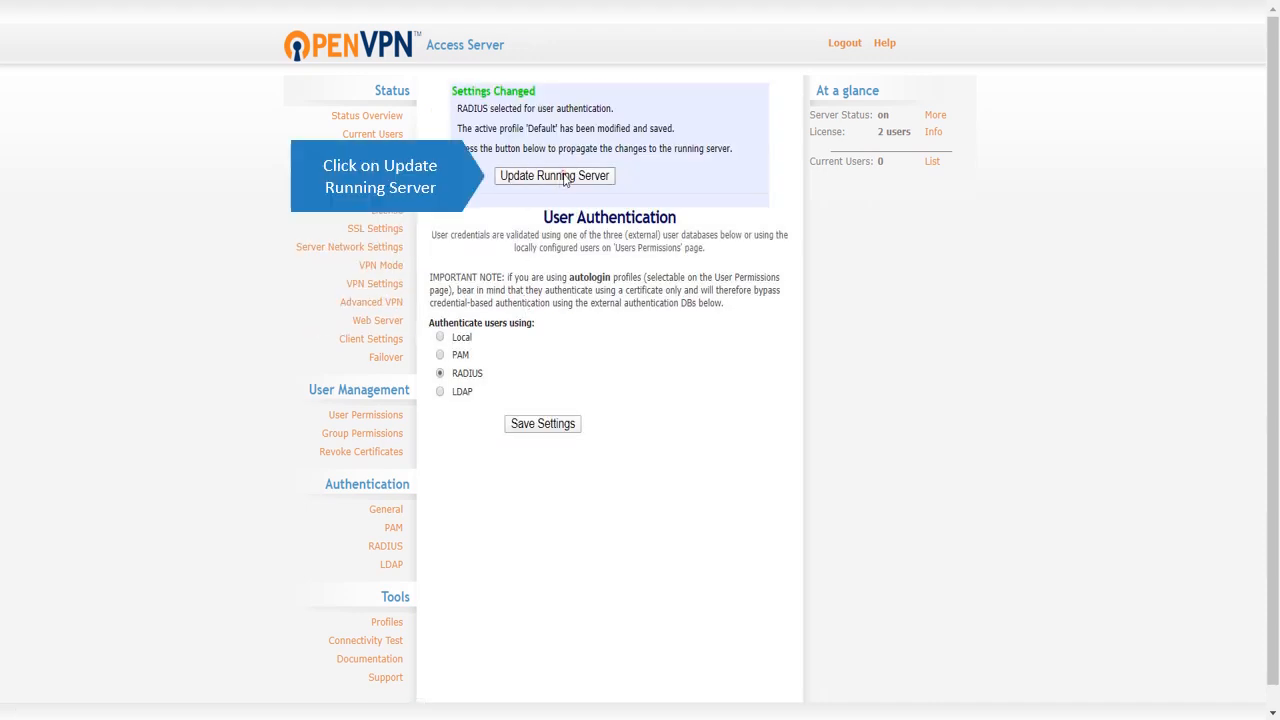
pyautogui.click(554, 175)
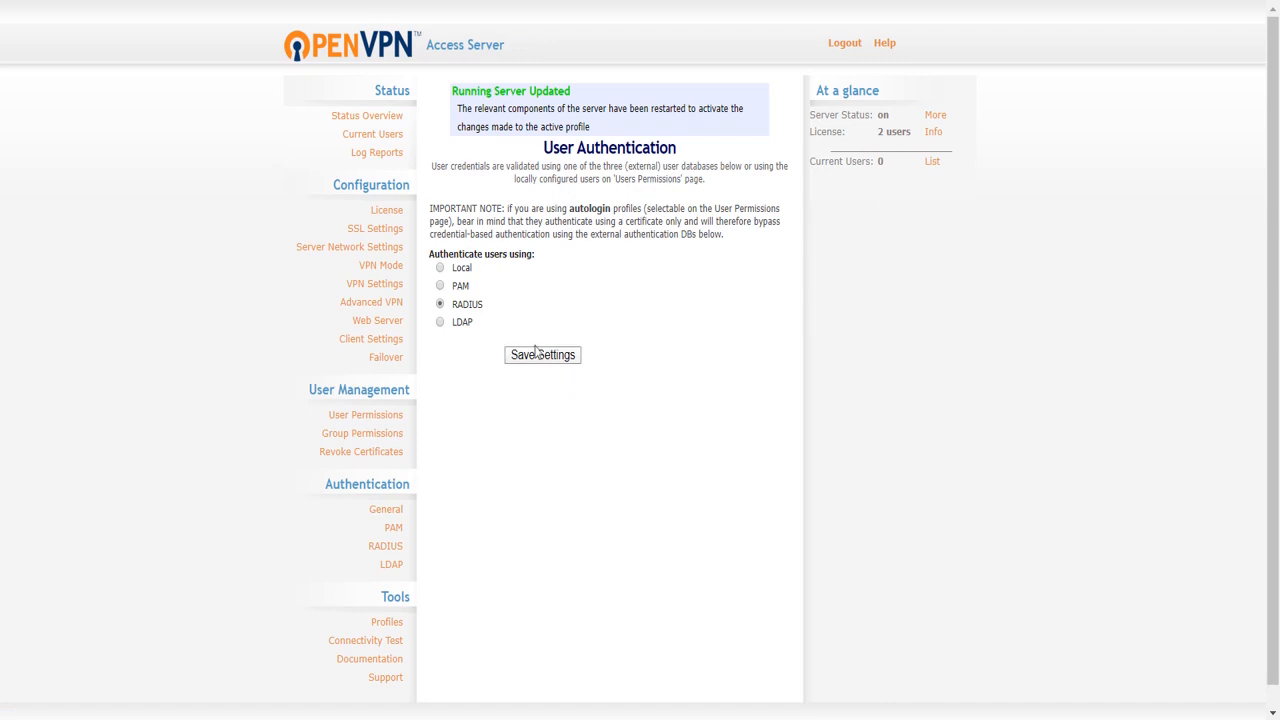
# Add user 'newuser' in User Permissions, save, and update the running server
pyautogui.click(366, 414)
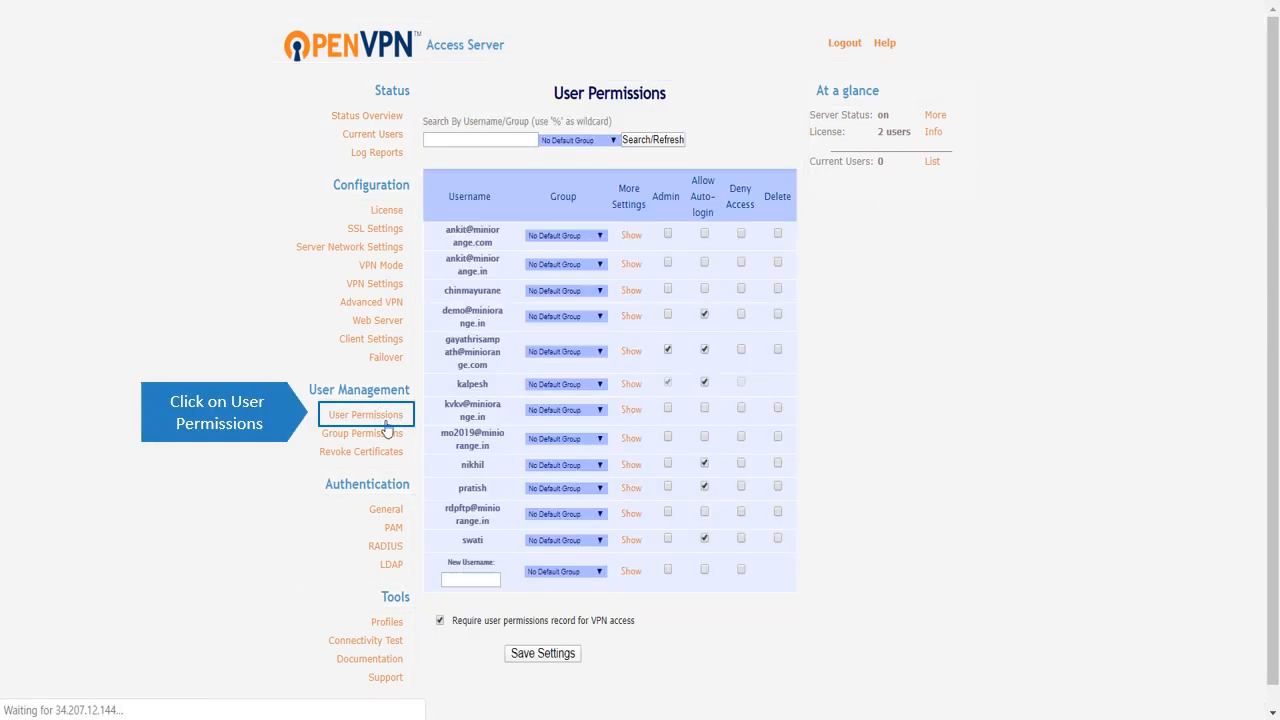
pyautogui.click(470, 560)
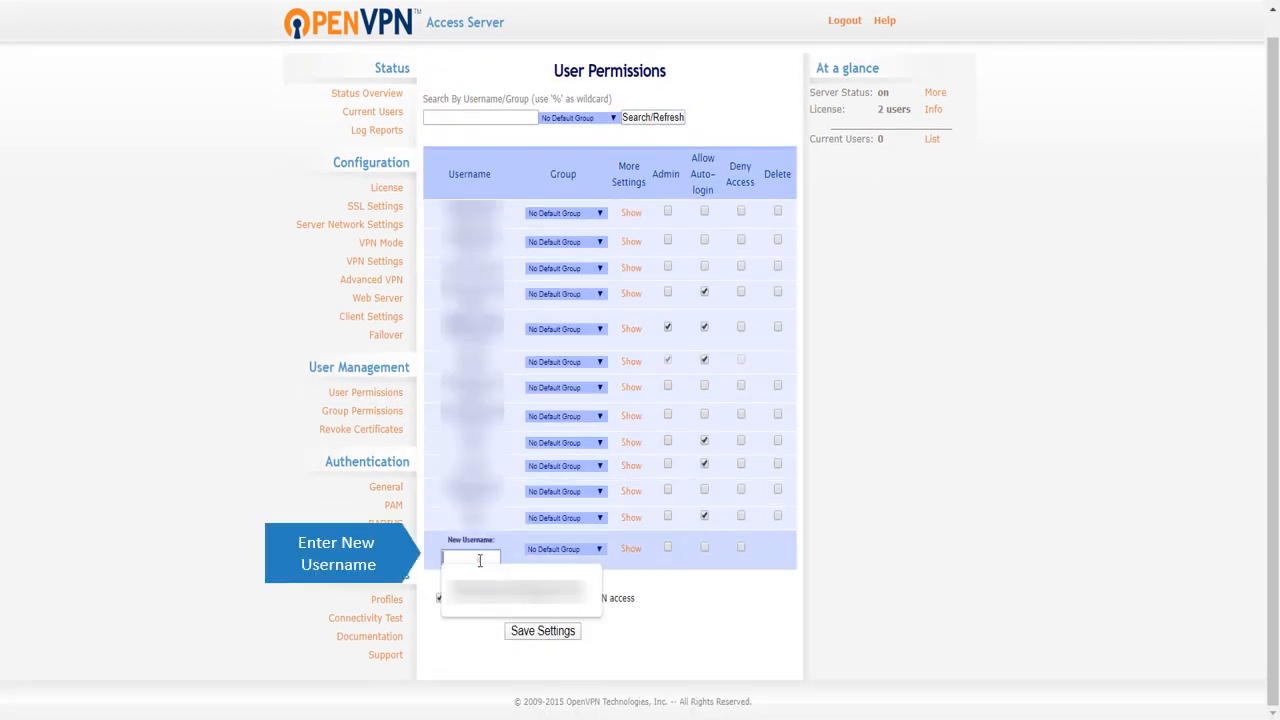
pyautogui.write('newuser')
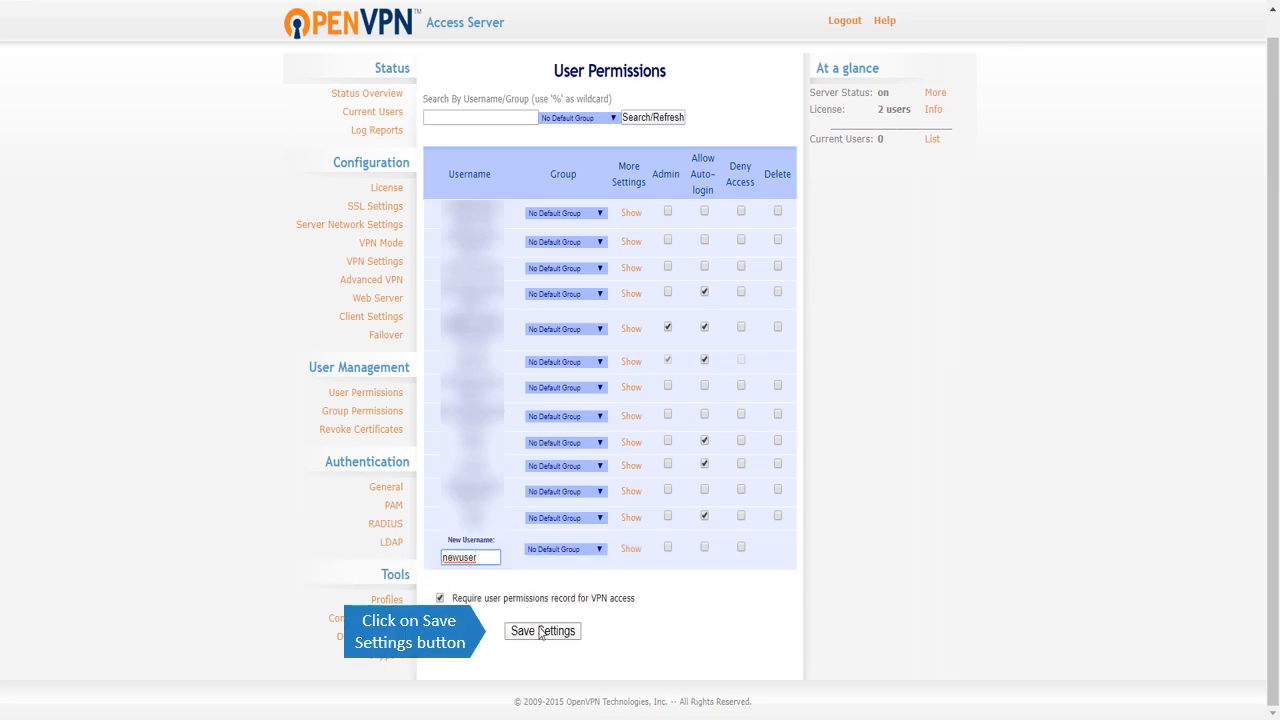
pyautogui.click(542, 630)
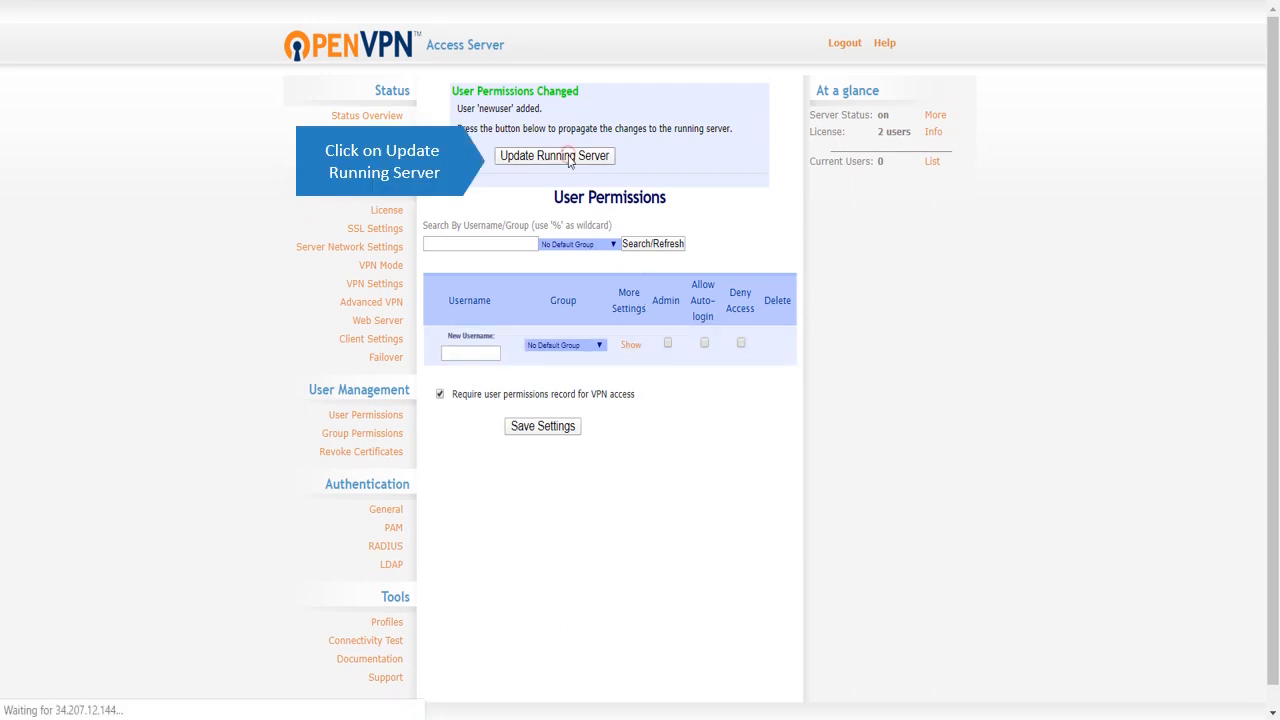
pyautogui.click(554, 155)
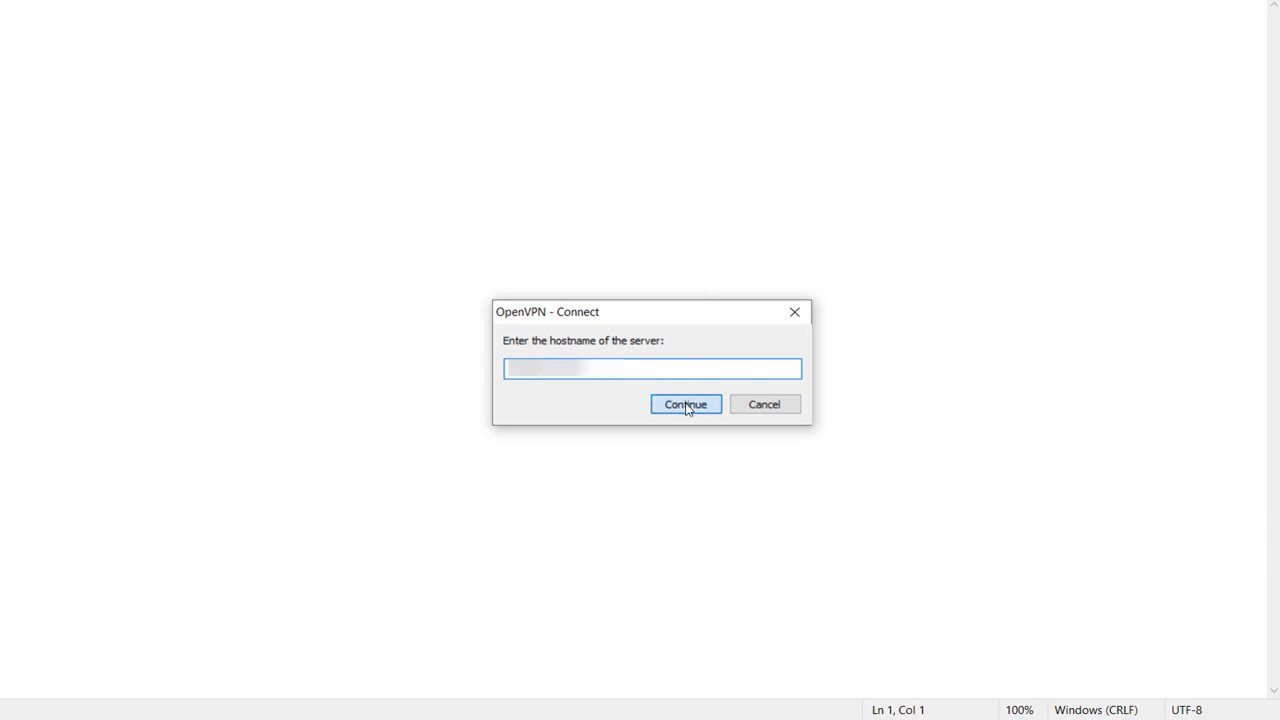
pyautogui.click(685, 404)
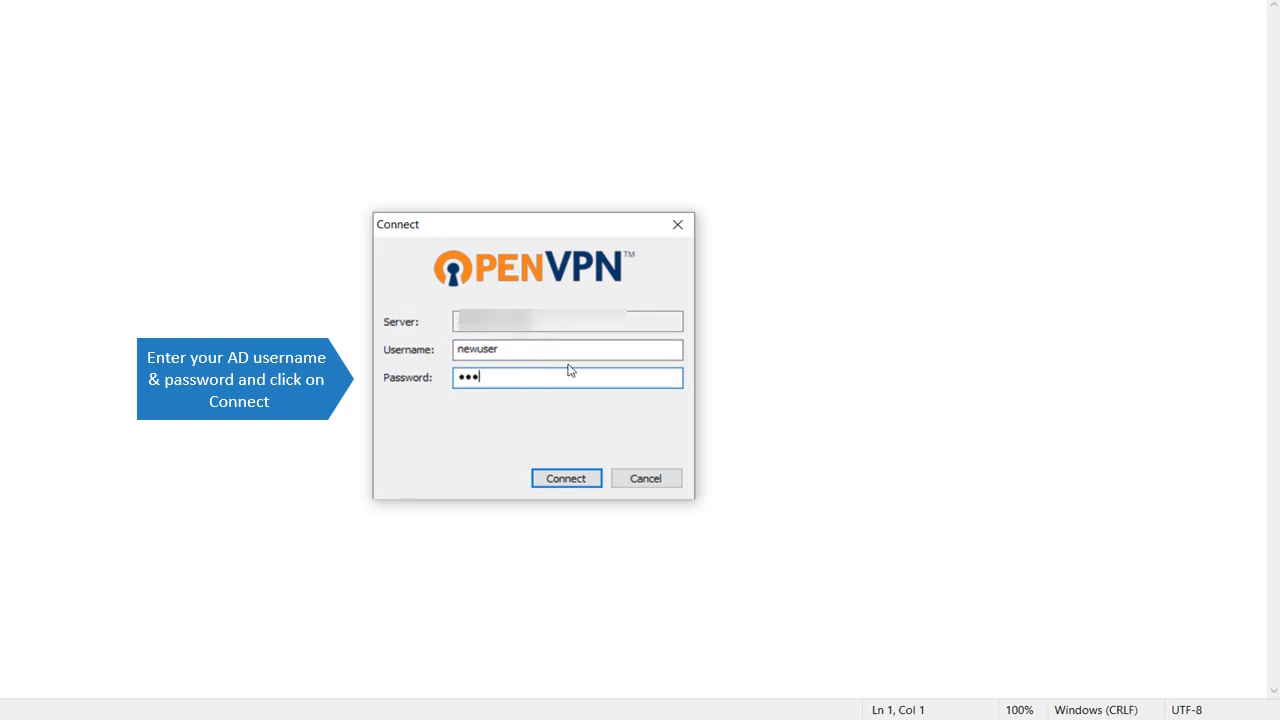
pyautogui.click(565, 477)
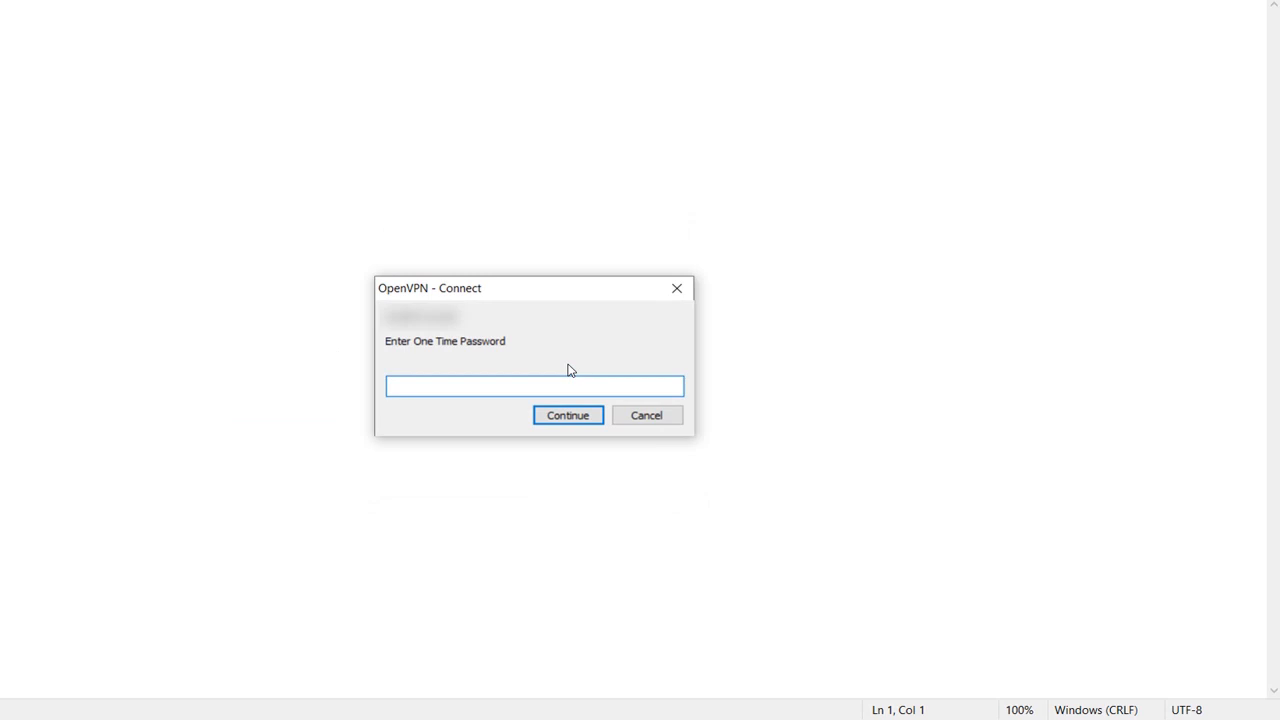
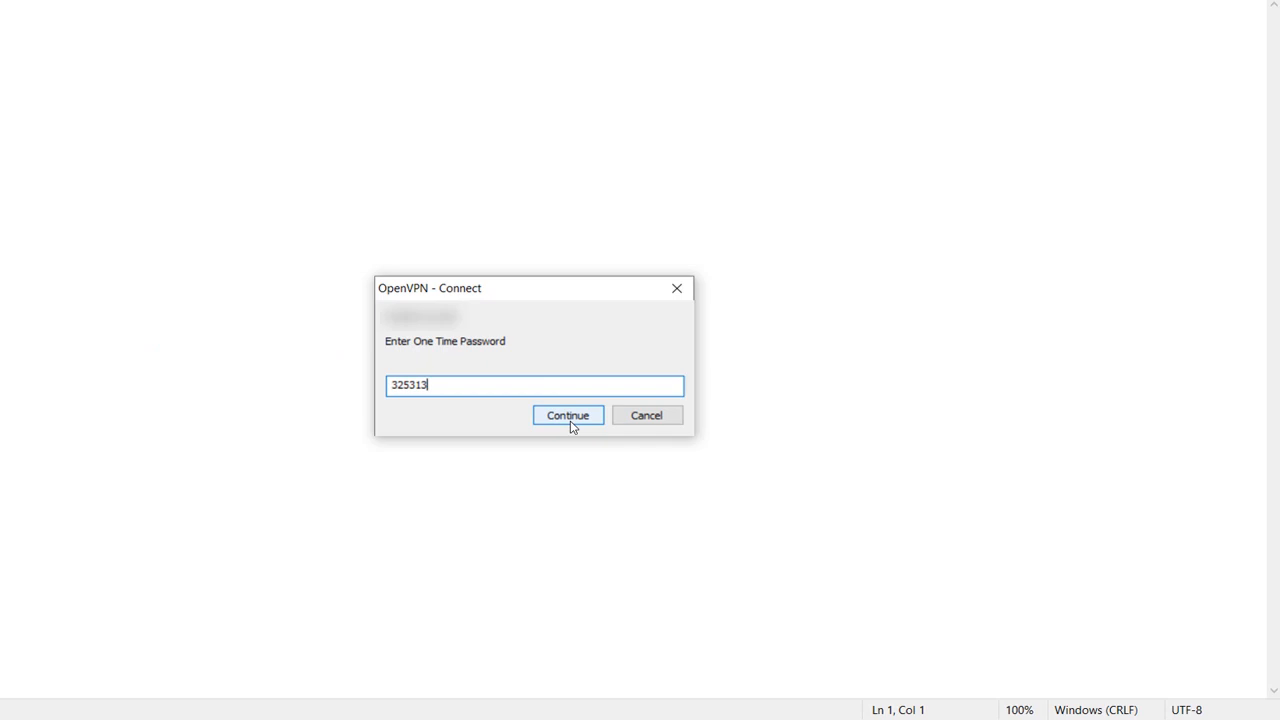
pyautogui.click(567, 415)
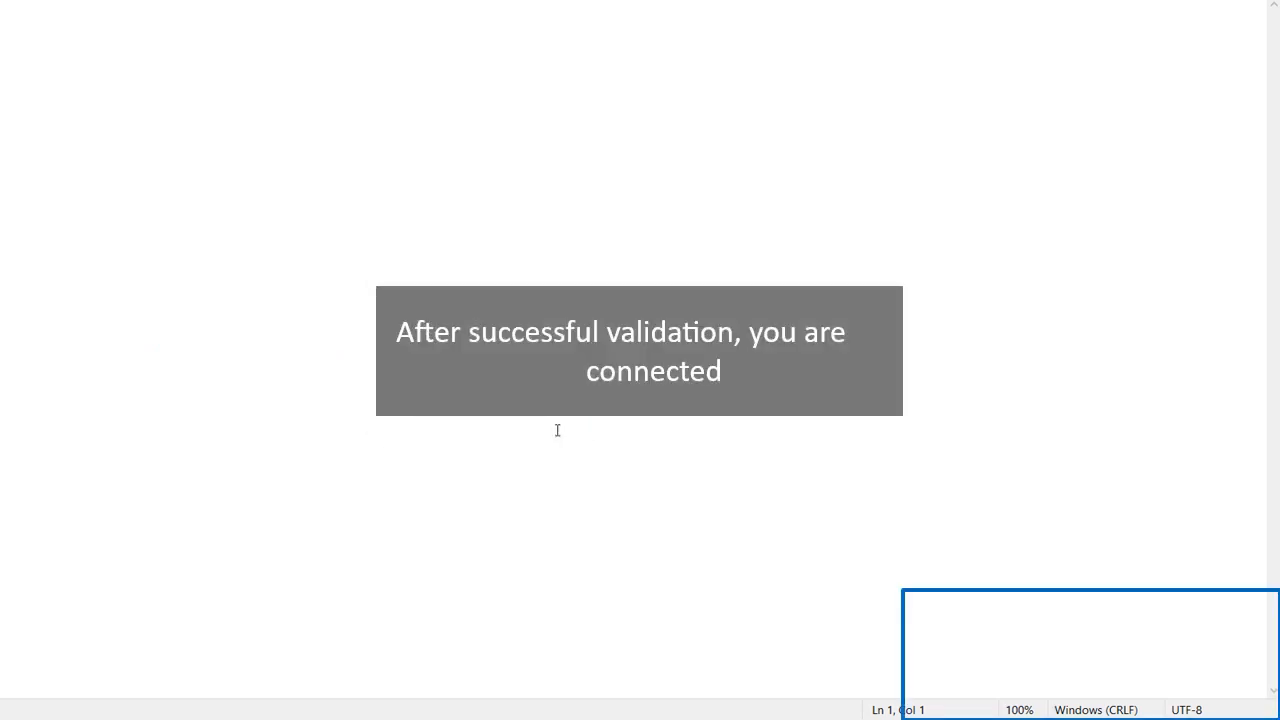